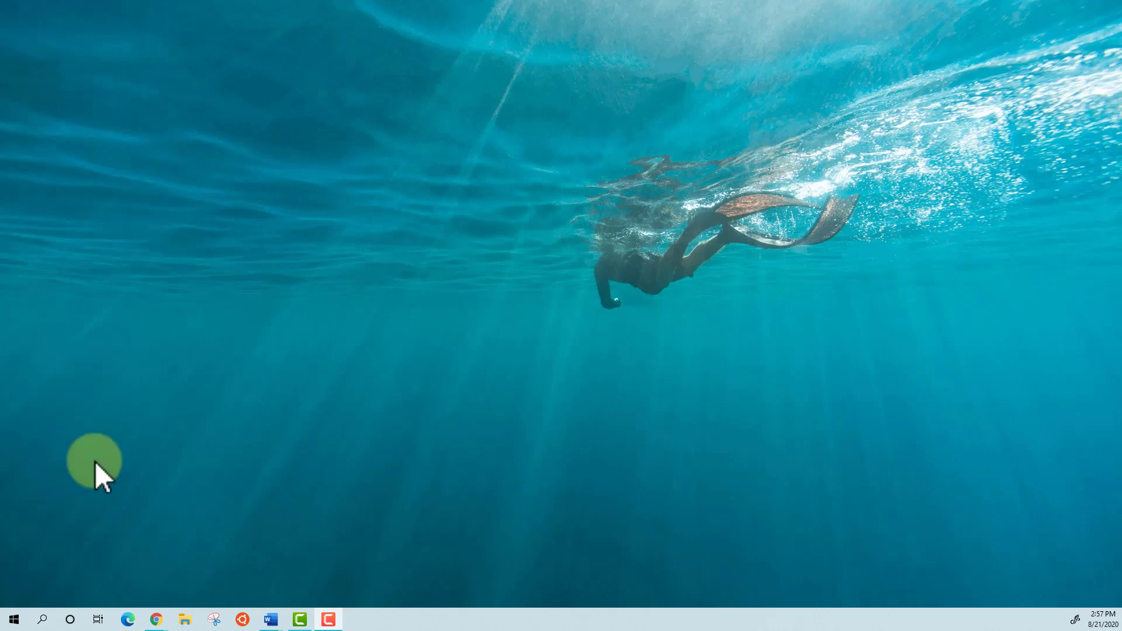
{"action": "mouse_move", "coordinate": [193, 544]}
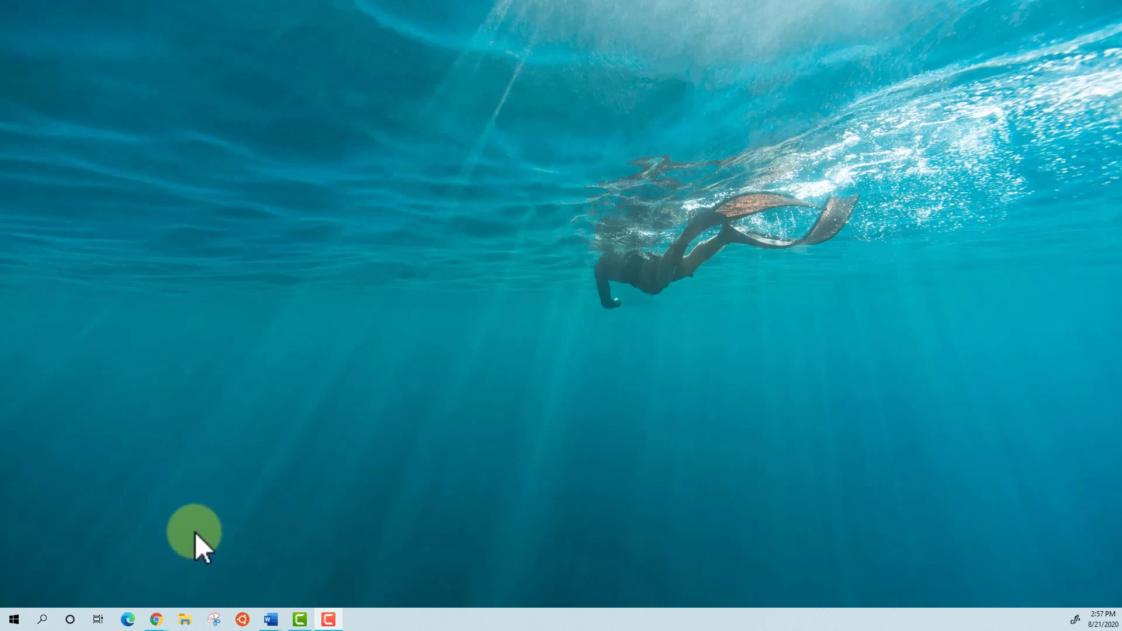
{"action": "mouse_move", "coordinate": [156, 618]}
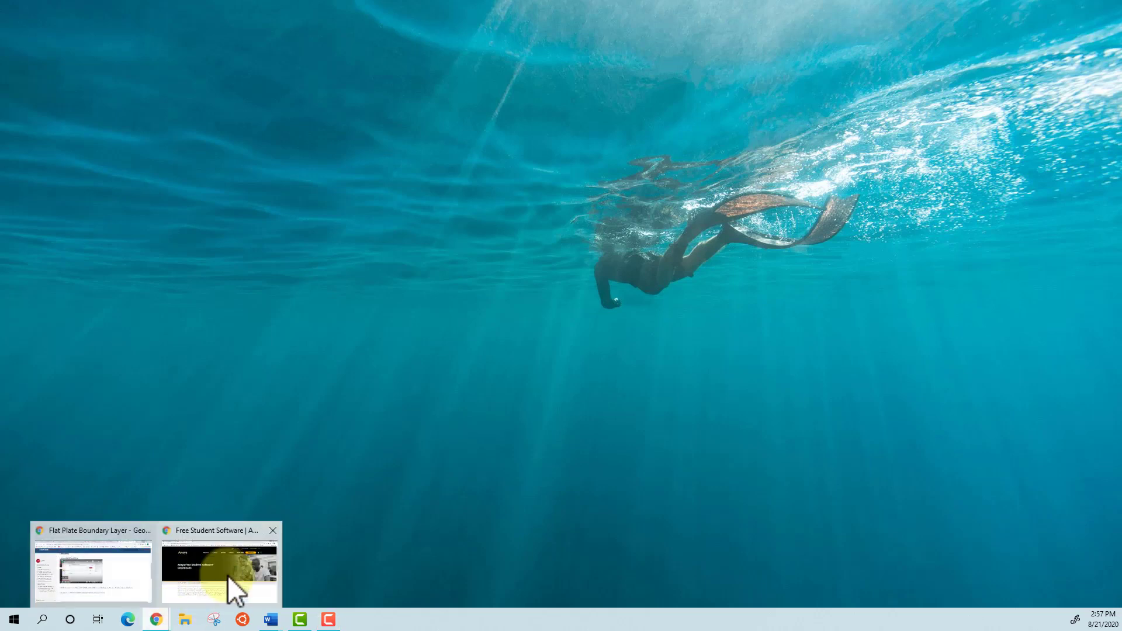
Expand the Ansys Student section showing the Download Ansys Student 2020 R2 details.
{"action": "left_click", "coordinate": [219, 572]}
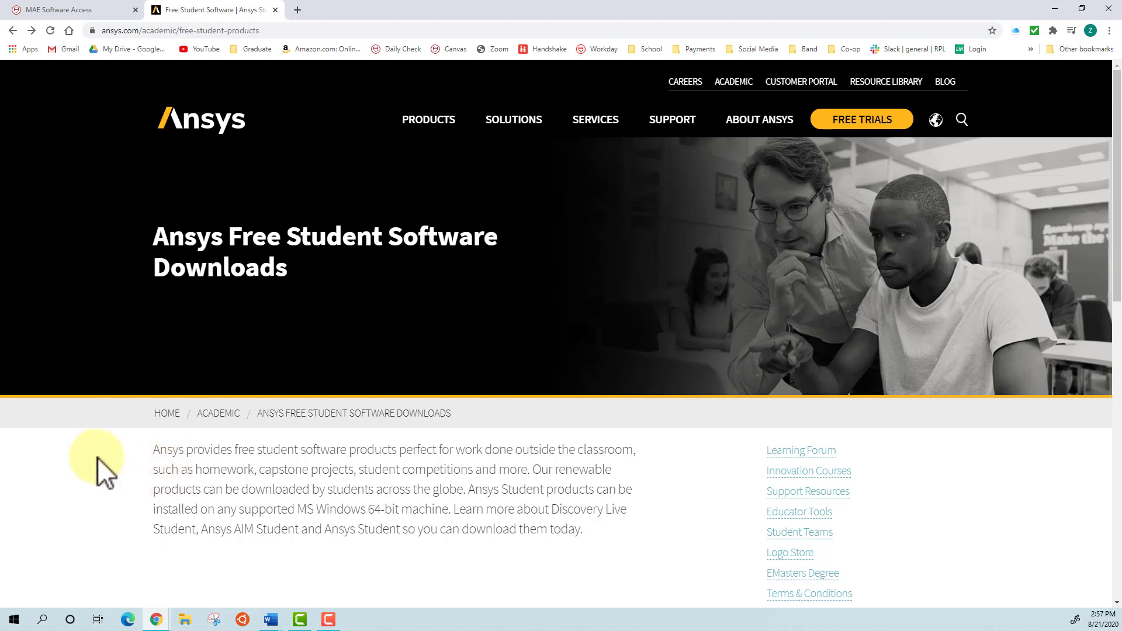
{"action": "mouse_move", "coordinate": [219, 412]}
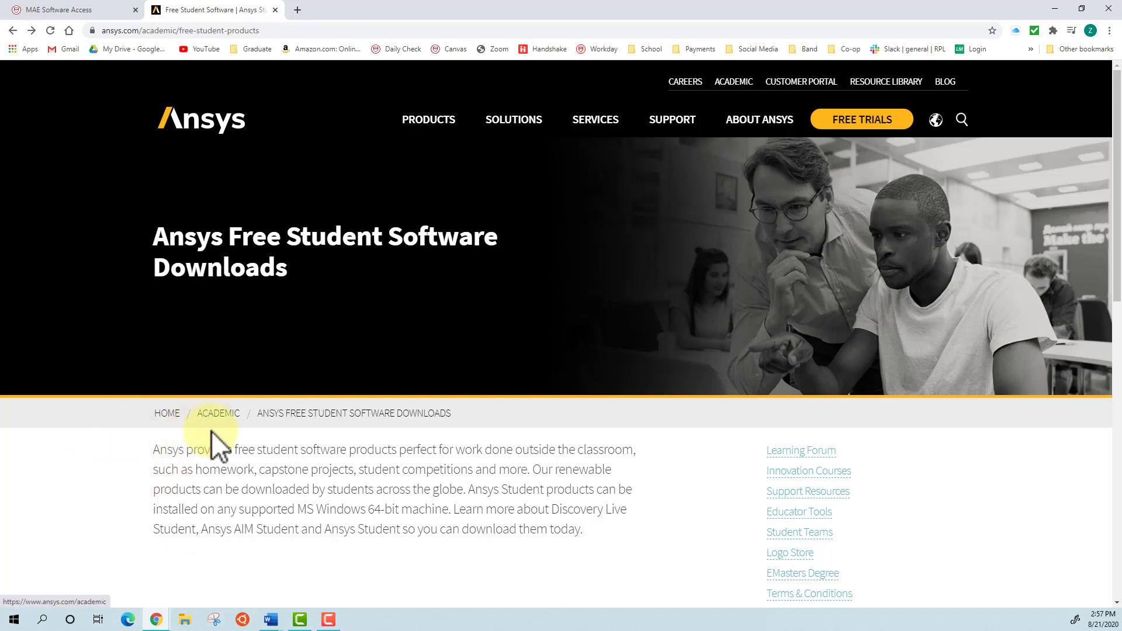
{"action": "mouse_move", "coordinate": [390, 429]}
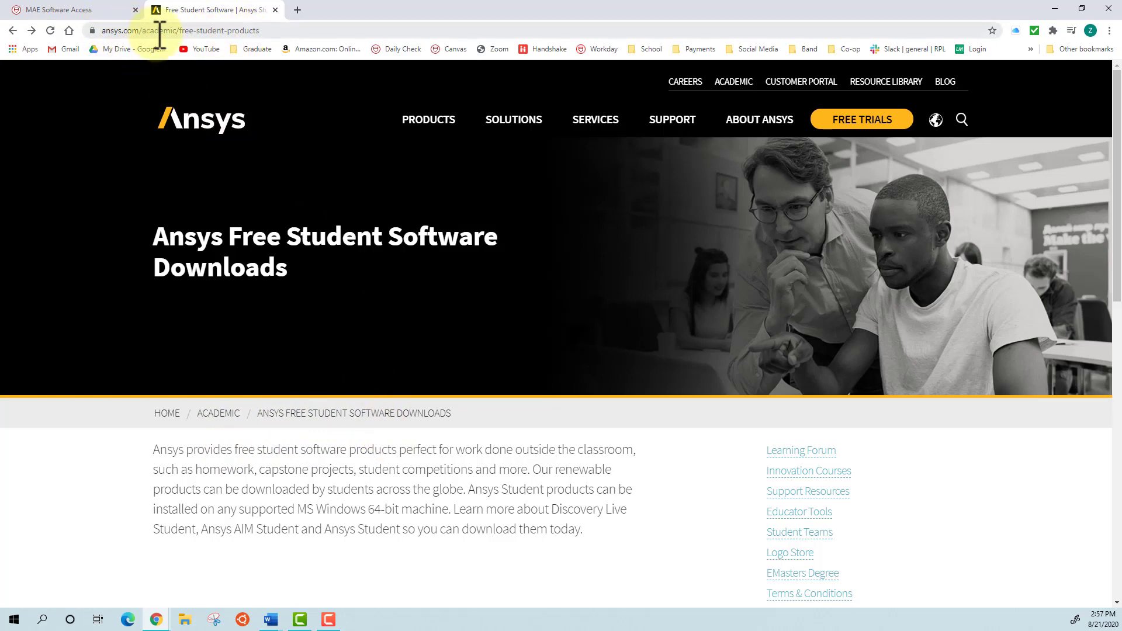
{"action": "scroll", "scroll_direction": "down", "scroll_amount": 3}
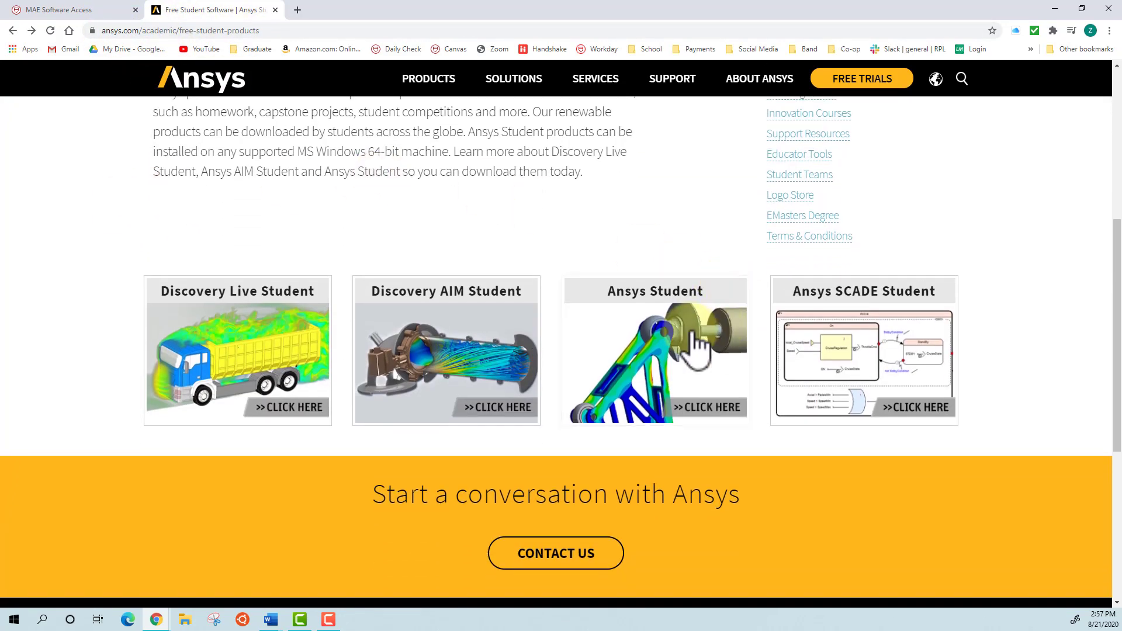
{"action": "left_click", "coordinate": [654, 349]}
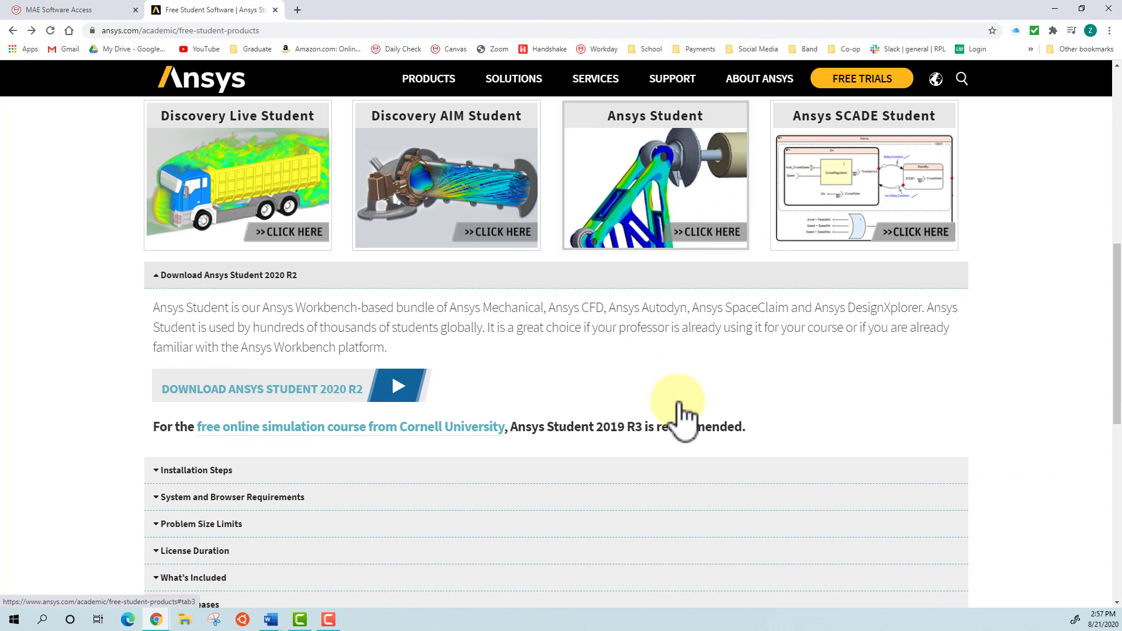
{"action": "mouse_move", "coordinate": [273, 327]}
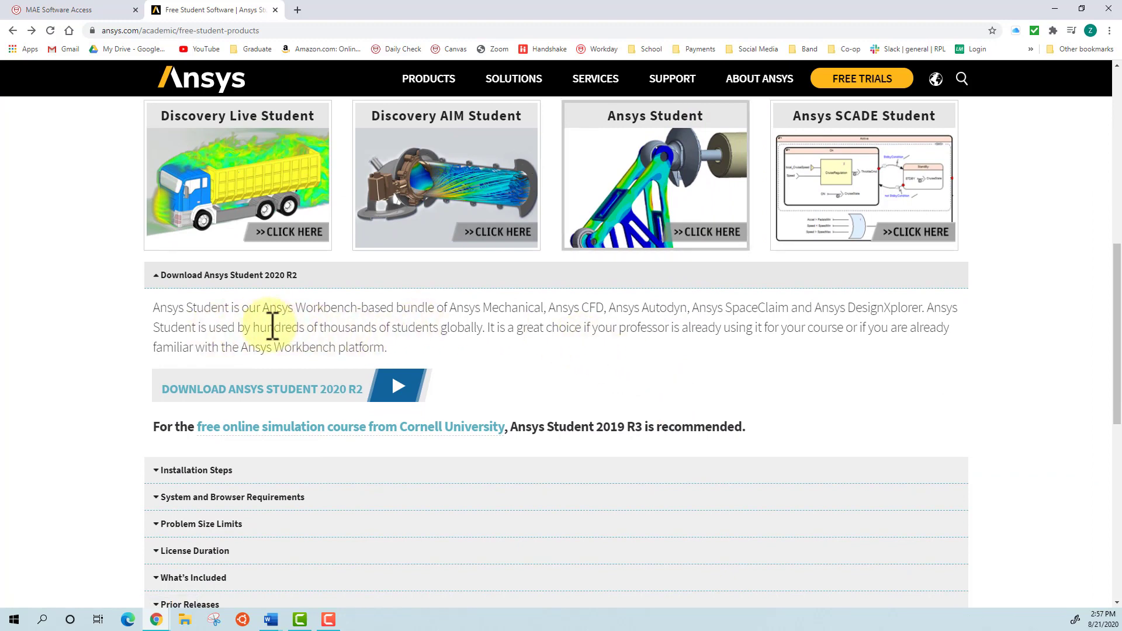
{"action": "mouse_move", "coordinate": [281, 327]}
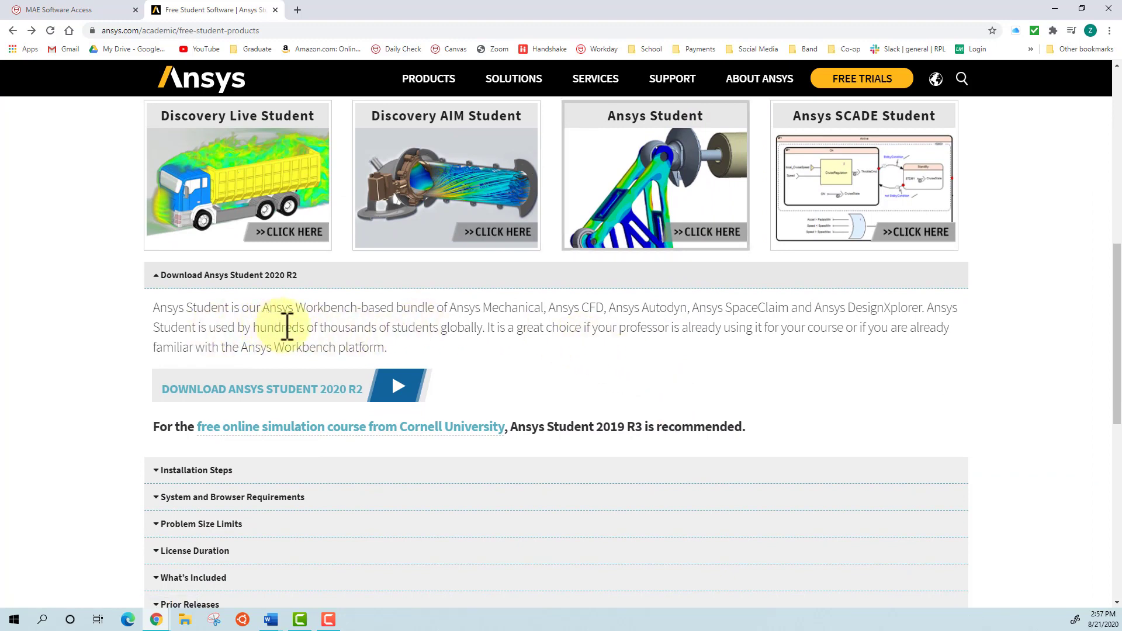
{"action": "mouse_move", "coordinate": [278, 308]}
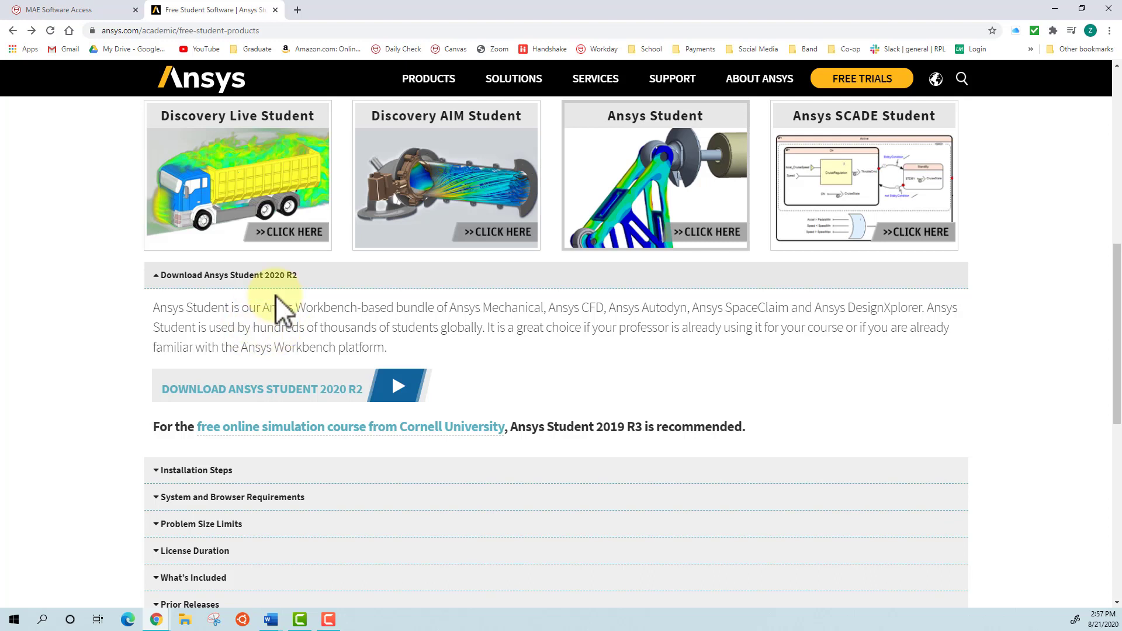
{"action": "mouse_move", "coordinate": [293, 400]}
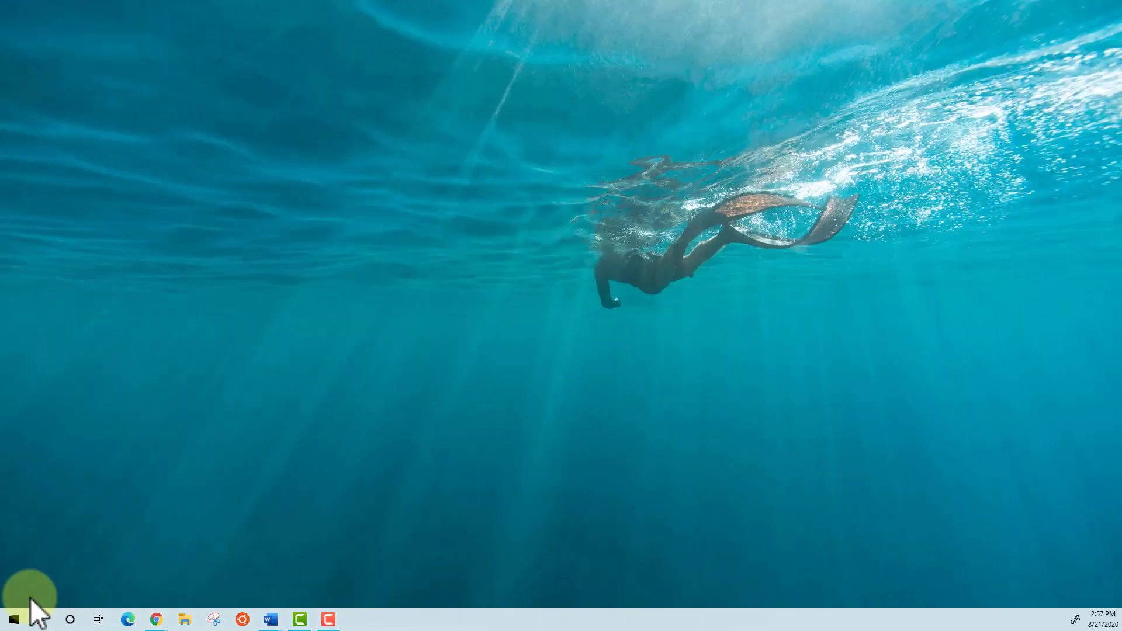
Search the Start menu for 'work' to surface Workbench 2020 R2.
{"action": "left_click", "coordinate": [13, 619]}
{"action": "type", "text": "work"}
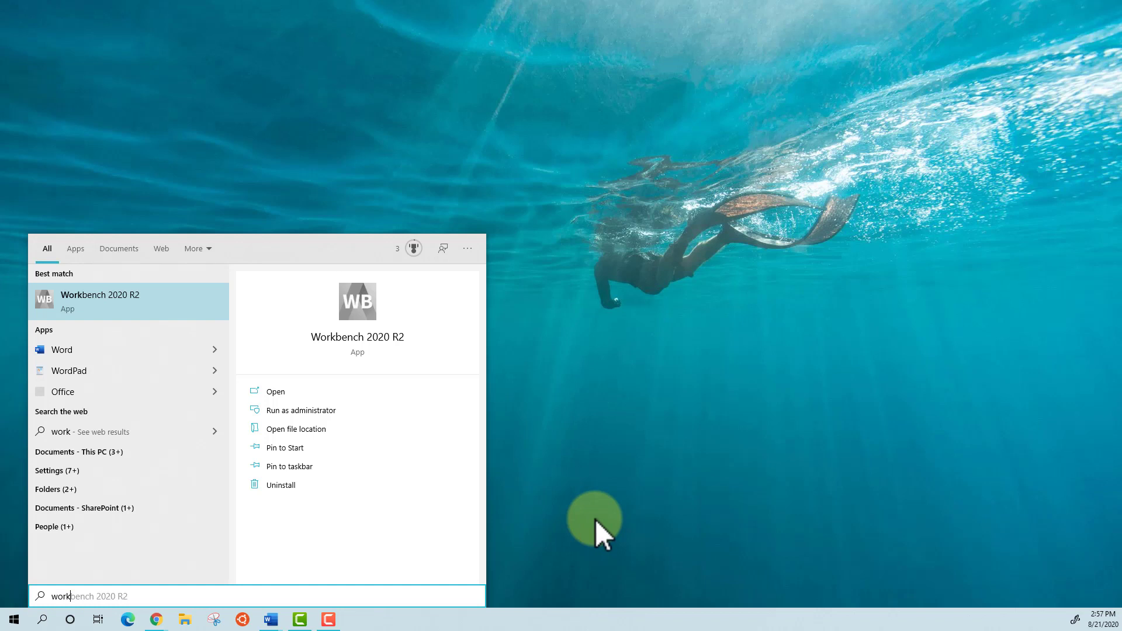
{"action": "mouse_move", "coordinate": [127, 318]}
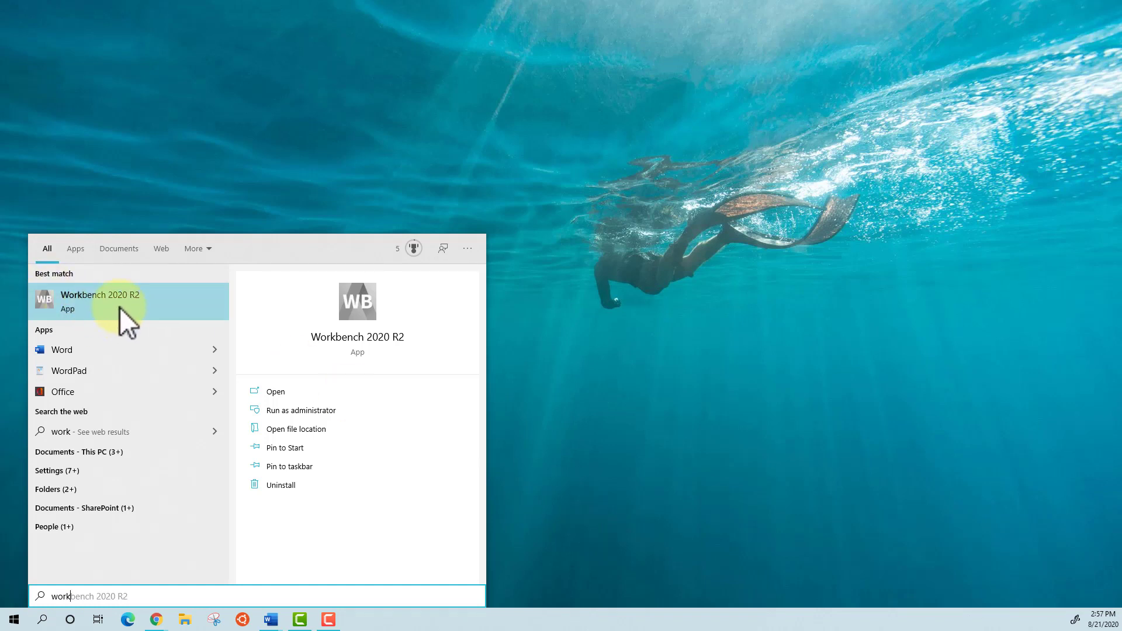
{"action": "mouse_move", "coordinate": [75, 308]}
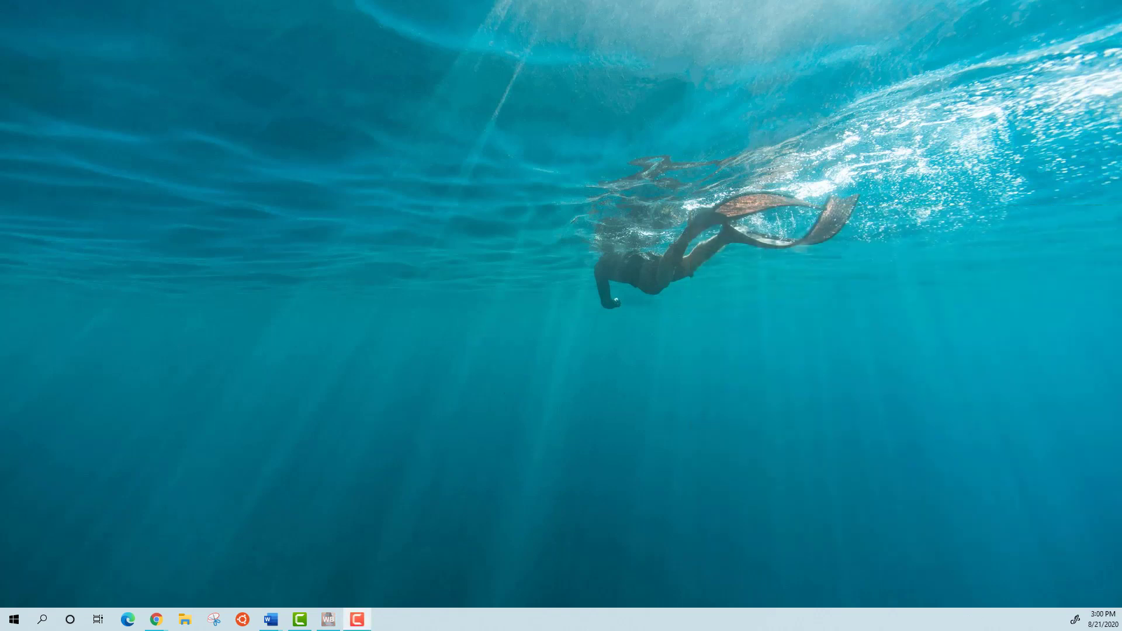
{"action": "mouse_move", "coordinate": [155, 620]}
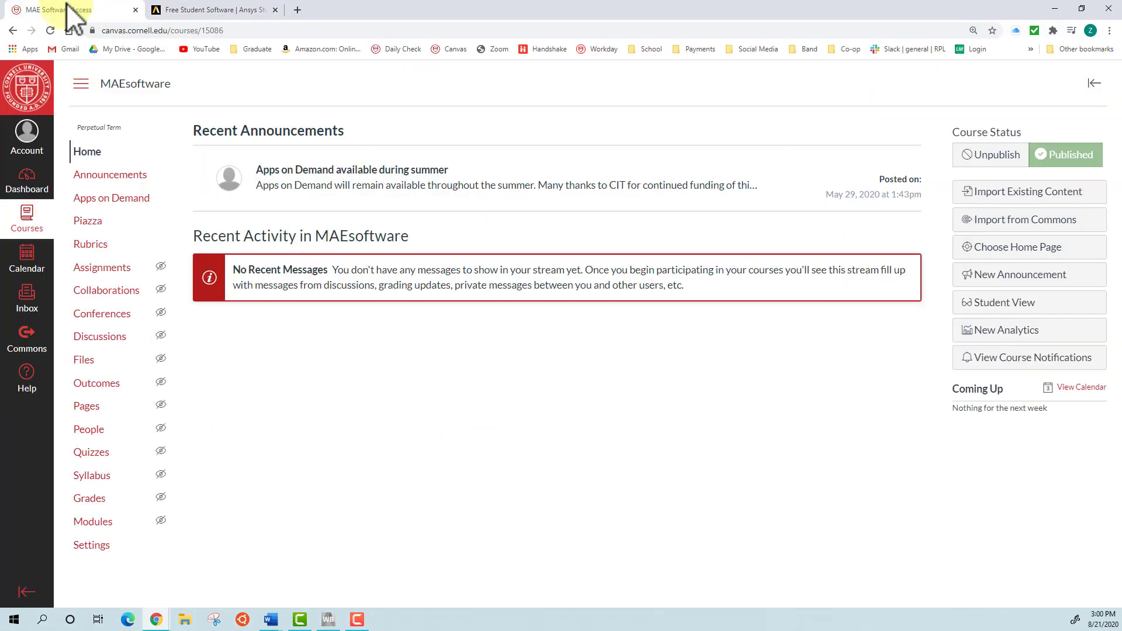
{"action": "mouse_move", "coordinate": [111, 198]}
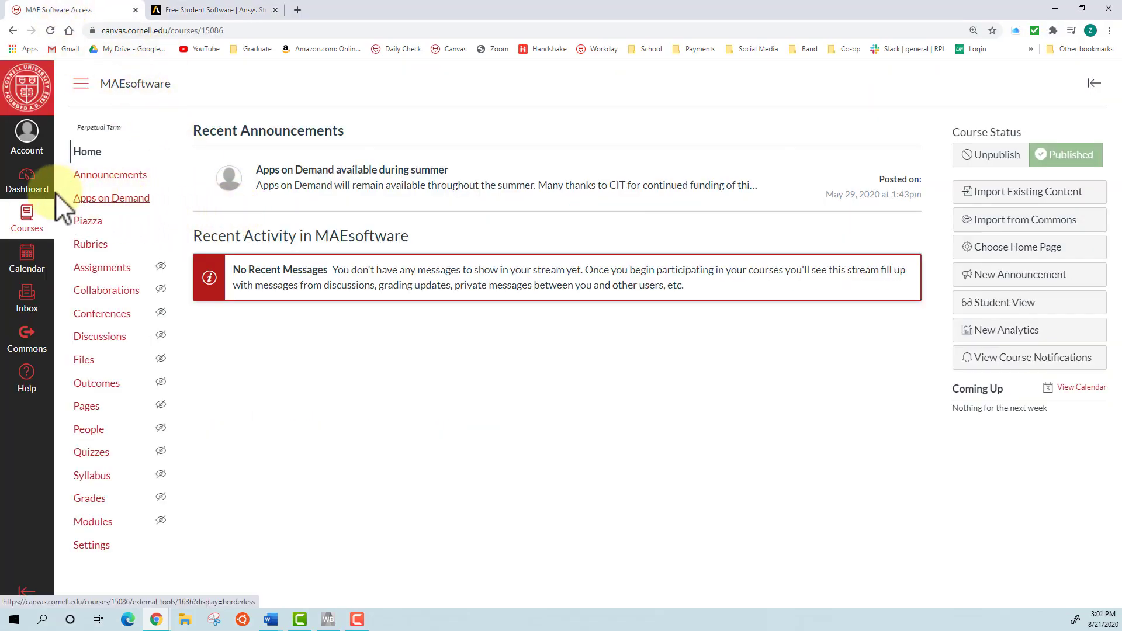
{"action": "mouse_move", "coordinate": [112, 198]}
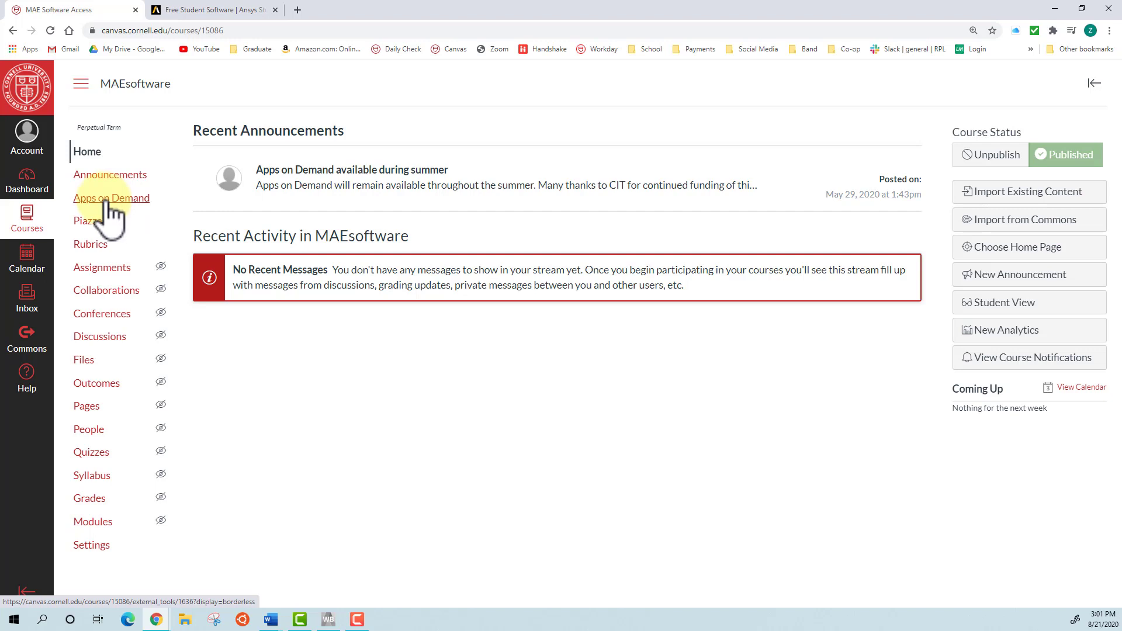
Go to Apps on Demand in the MAEsoftware course, reaching the AppStream catalog.
{"action": "left_click", "coordinate": [111, 197]}
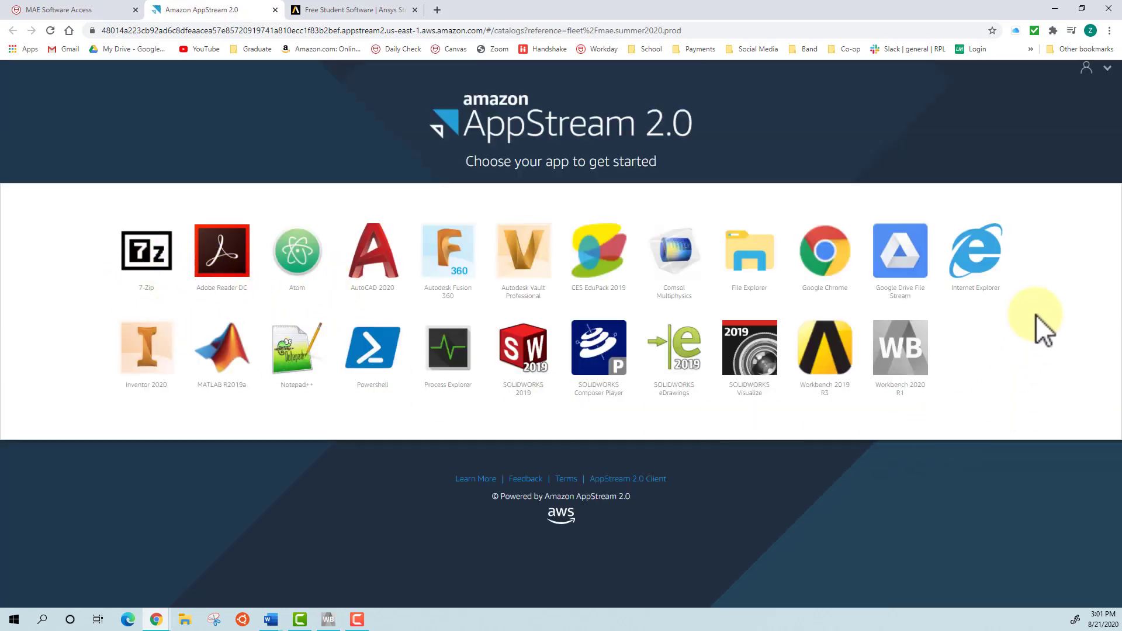
{"action": "mouse_move", "coordinate": [257, 336]}
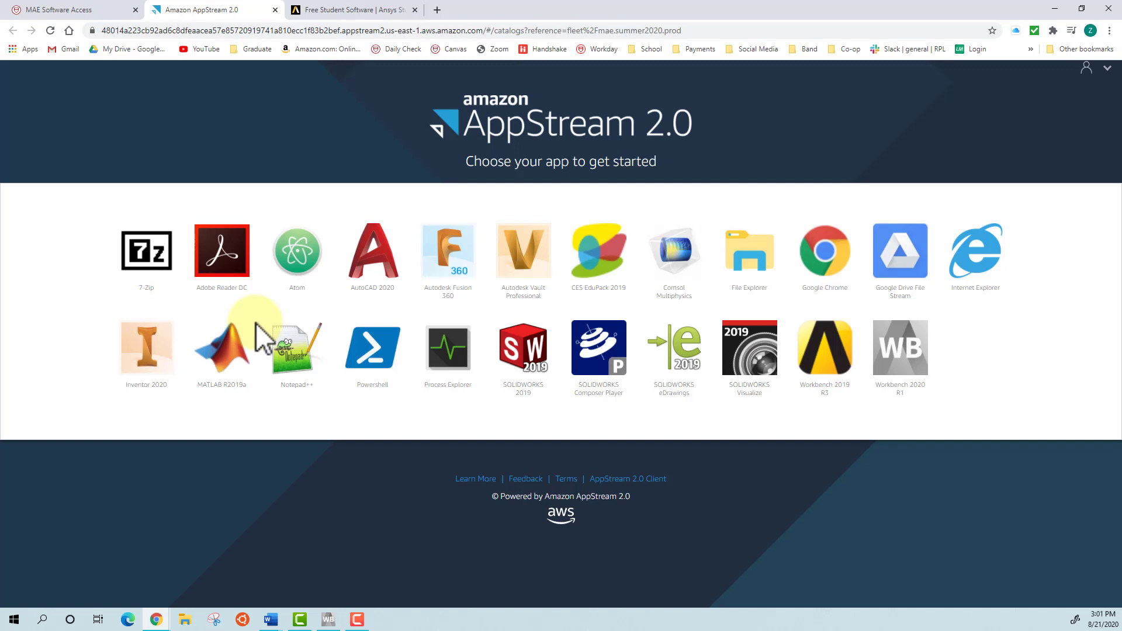
{"action": "mouse_move", "coordinate": [738, 458]}
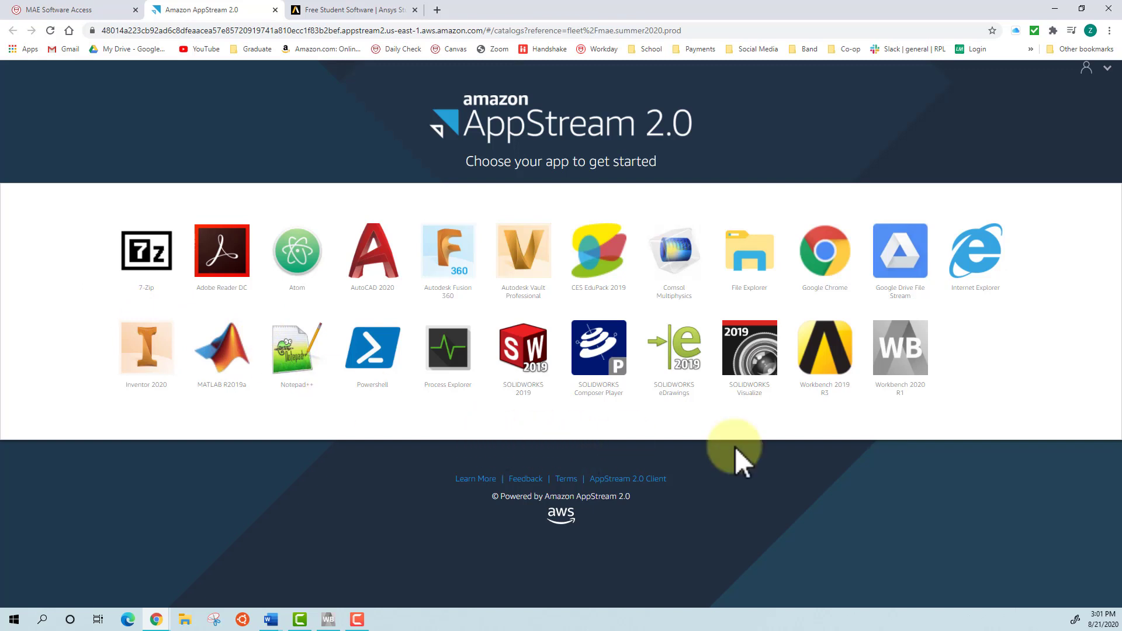
{"action": "mouse_move", "coordinate": [888, 412]}
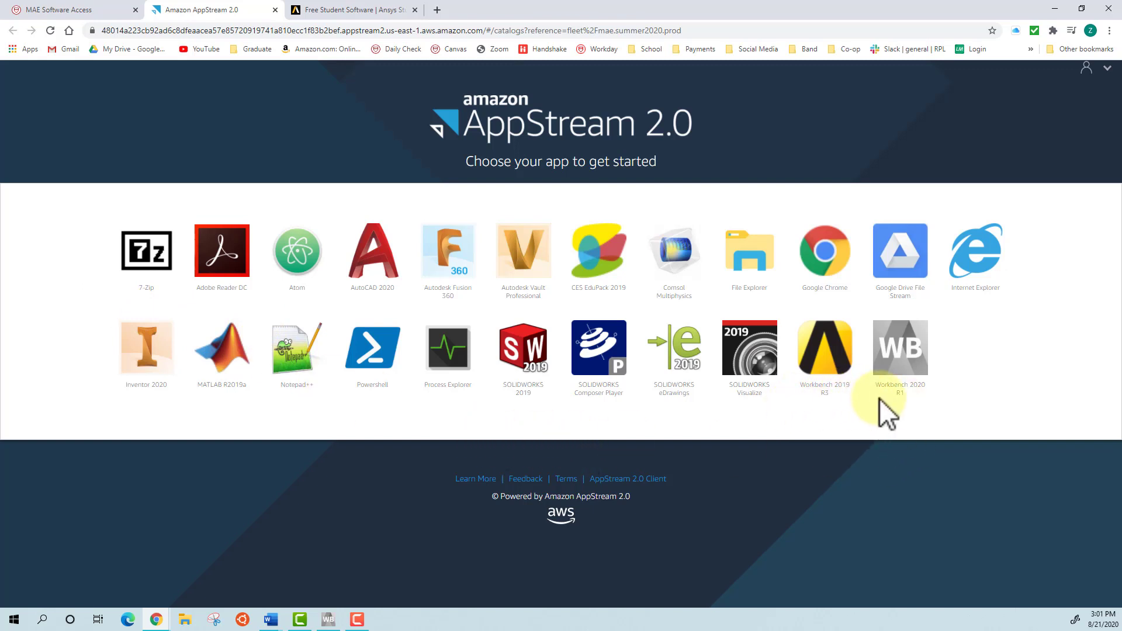
{"action": "mouse_move", "coordinate": [930, 408]}
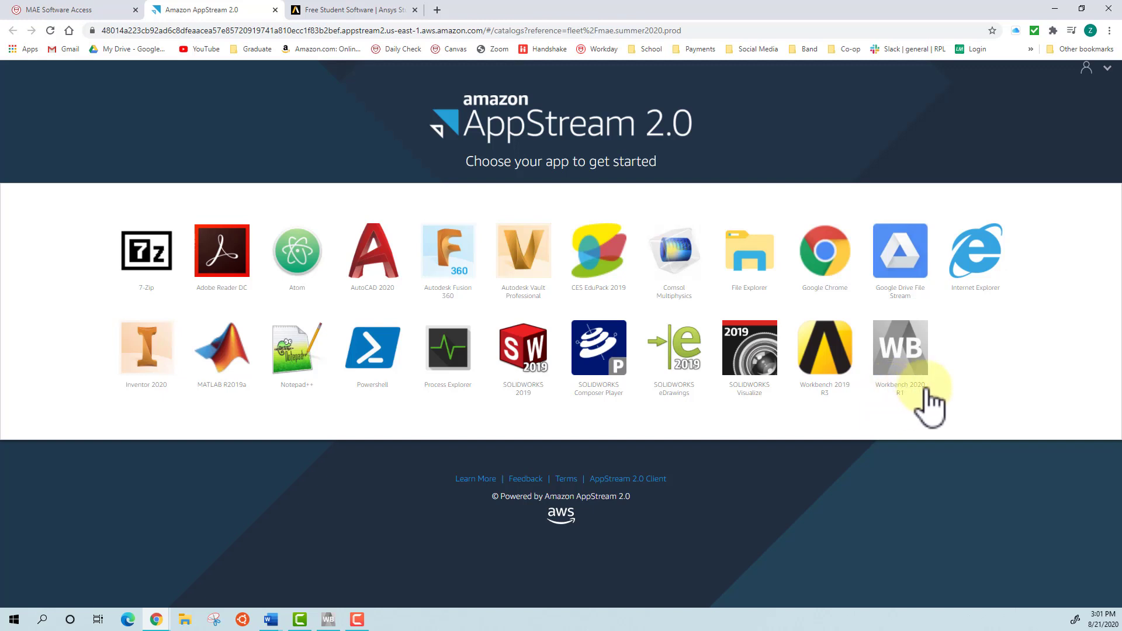
{"action": "mouse_move", "coordinate": [849, 408]}
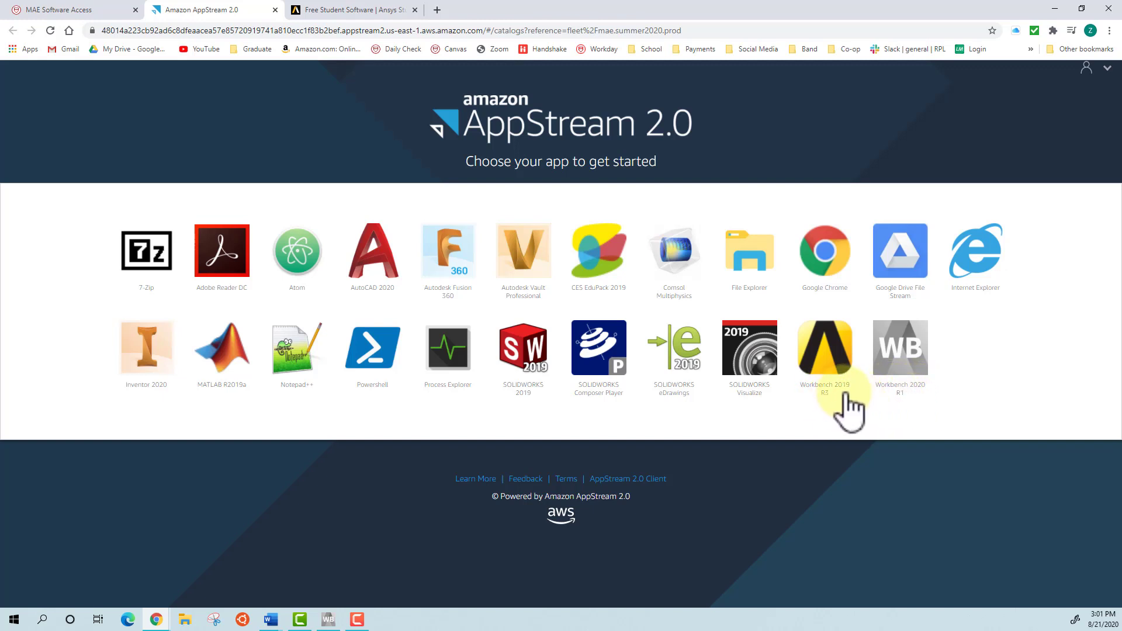
{"action": "mouse_move", "coordinate": [837, 418]}
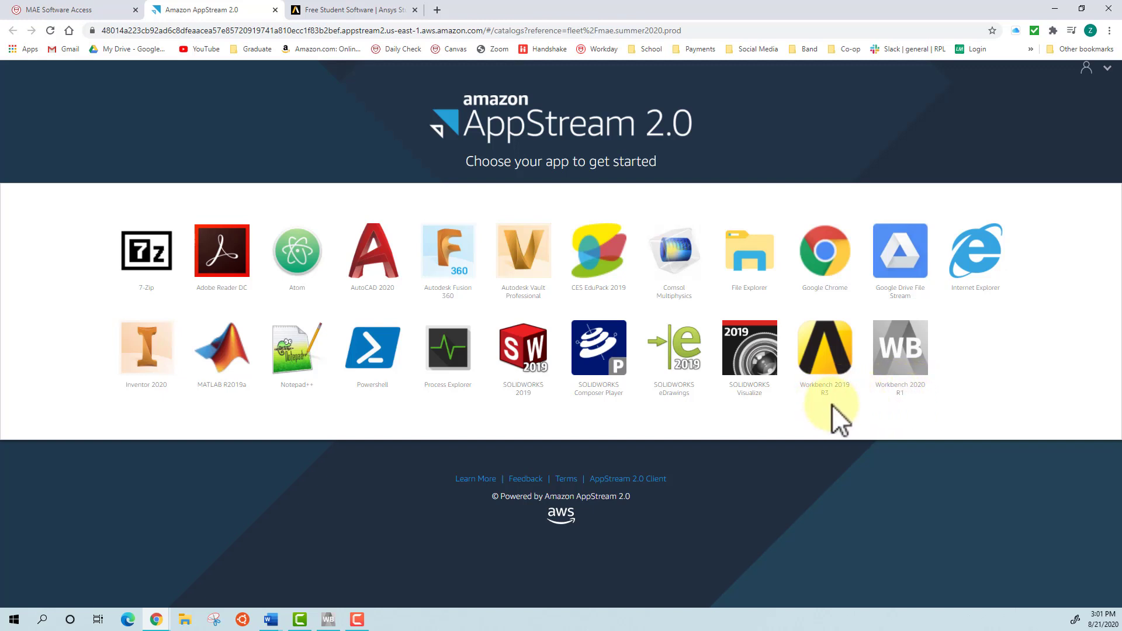
{"action": "mouse_move", "coordinate": [901, 350]}
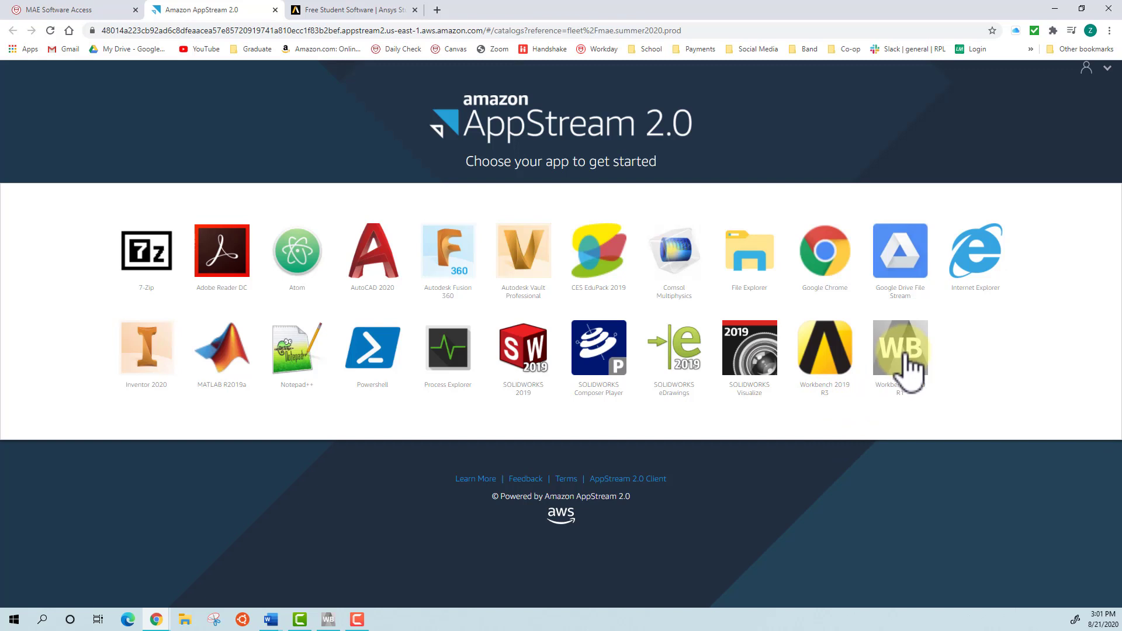
Launch Workbench 2020 R1 as a streamed AppStream application.
{"action": "left_click", "coordinate": [899, 350]}
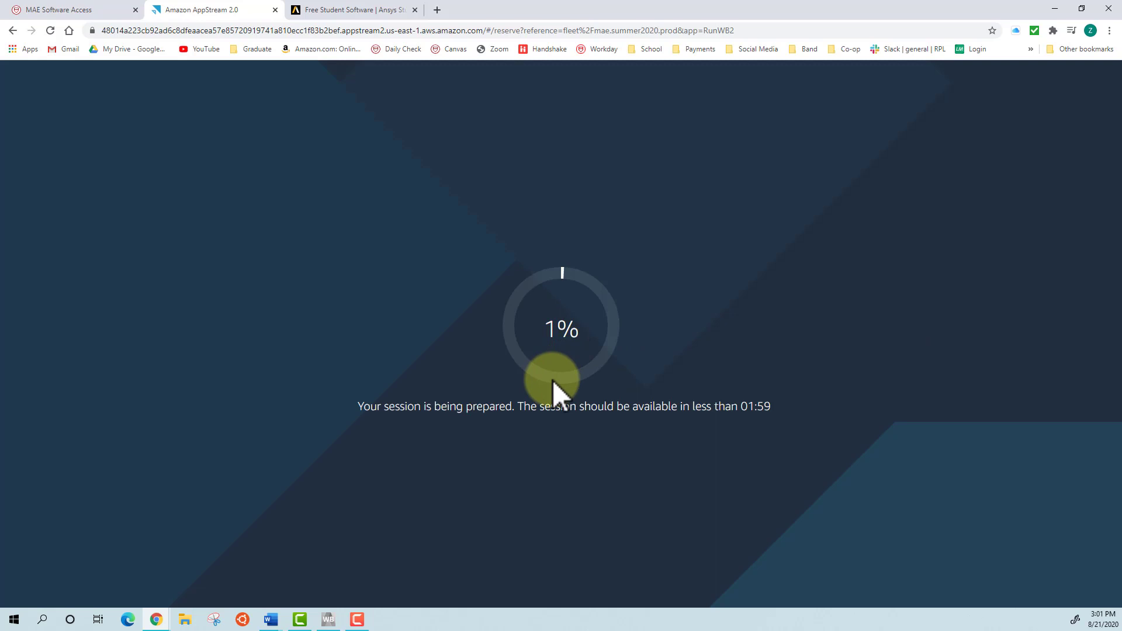
{"action": "mouse_move", "coordinate": [517, 436]}
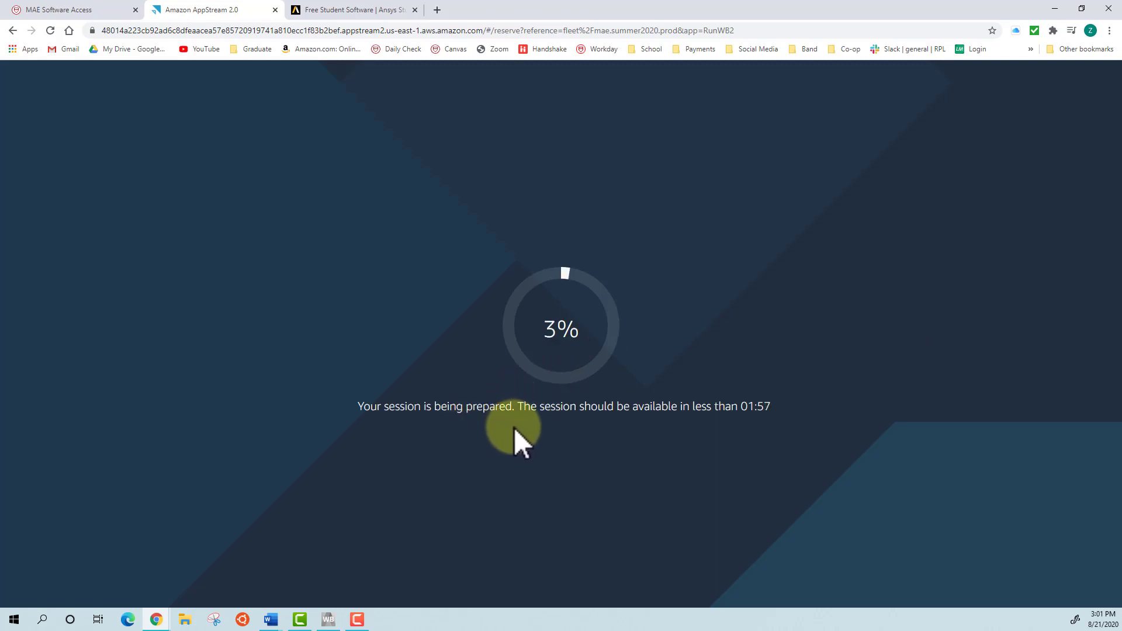
{"action": "mouse_move", "coordinate": [762, 433]}
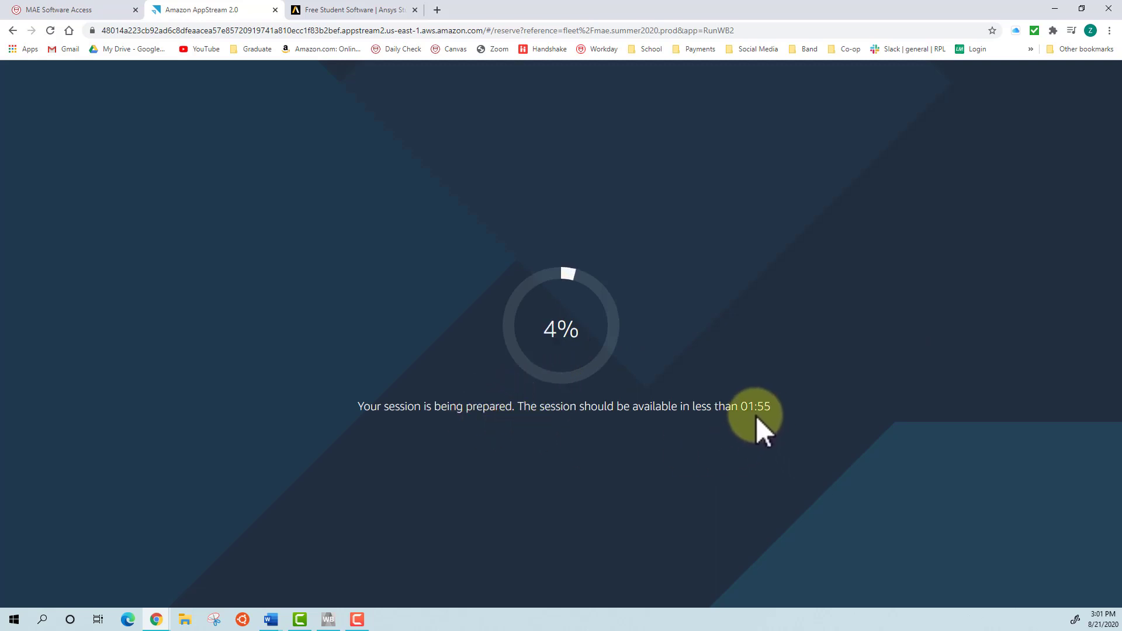
{"action": "mouse_move", "coordinate": [830, 290]}
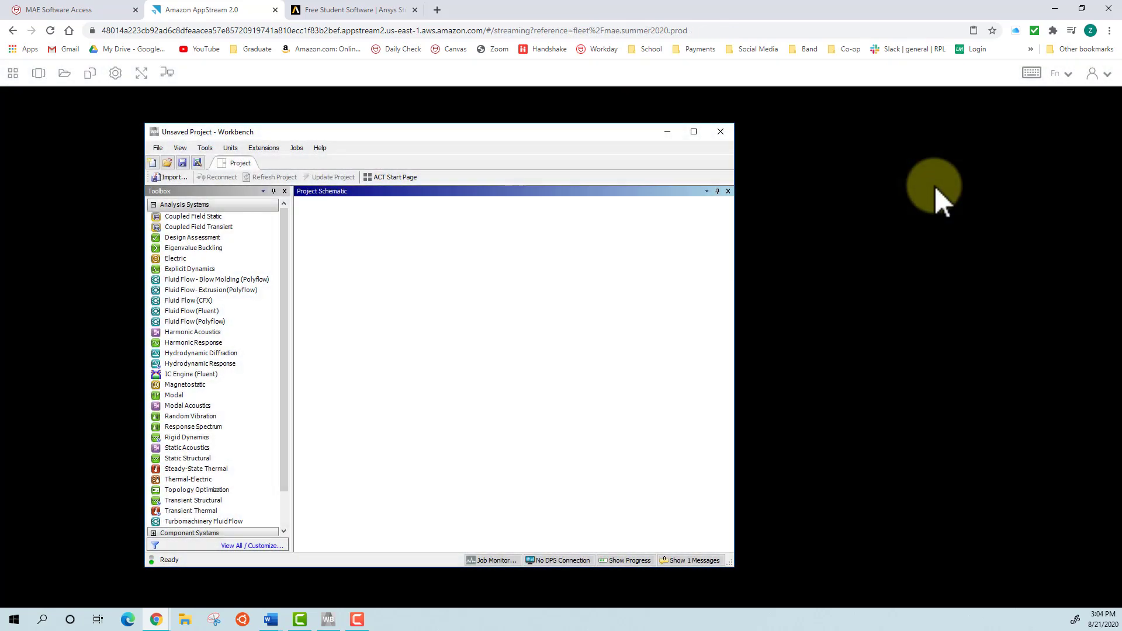
{"action": "mouse_move", "coordinate": [323, 269]}
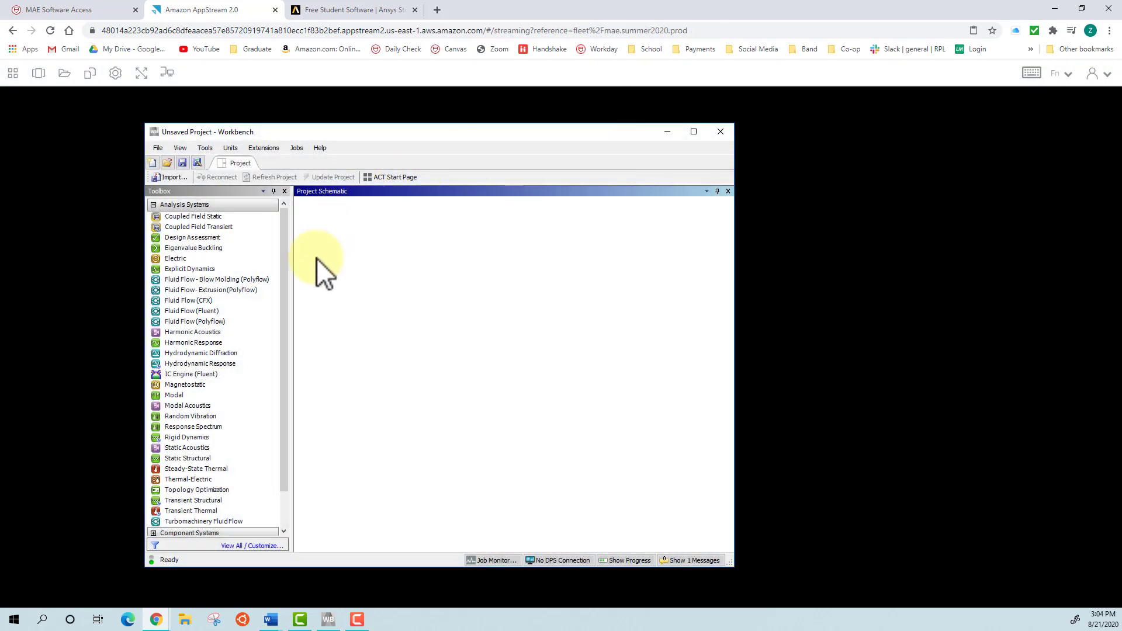
{"action": "mouse_move", "coordinate": [327, 165]}
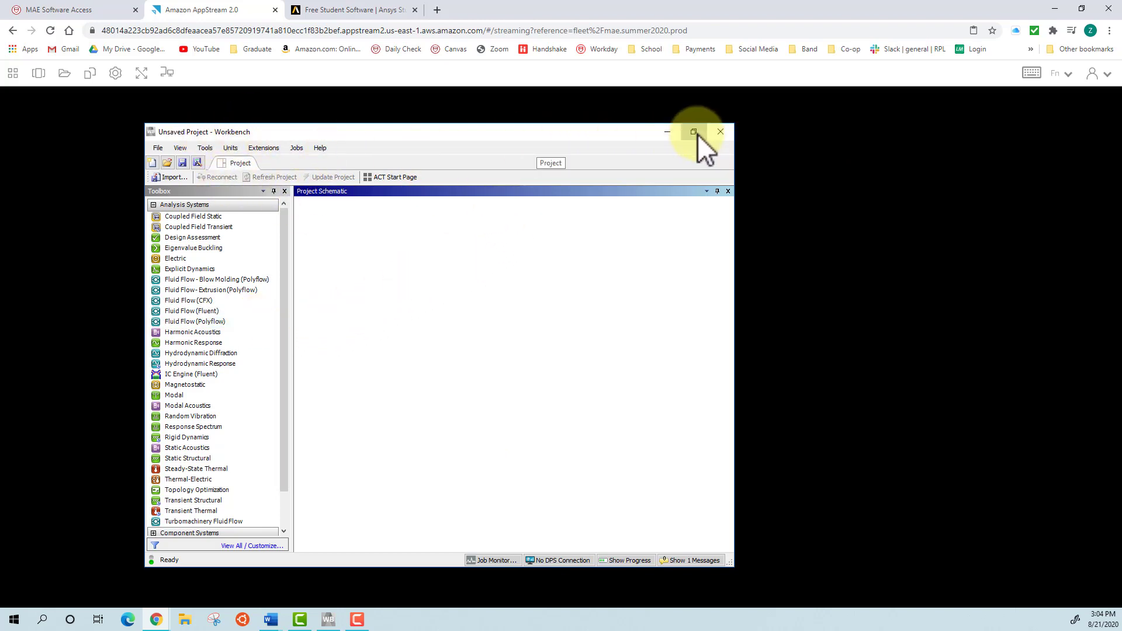
Maximize the Unsaved Project - Workbench window to fill the streaming screen.
{"action": "left_click", "coordinate": [693, 132]}
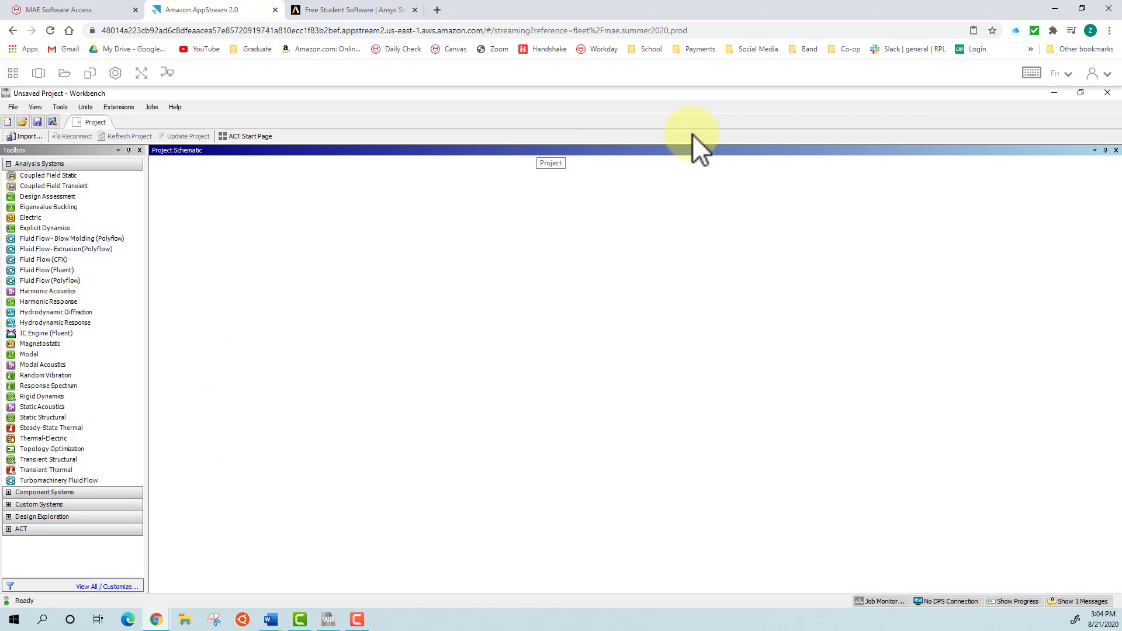
{"action": "mouse_move", "coordinate": [616, 135]}
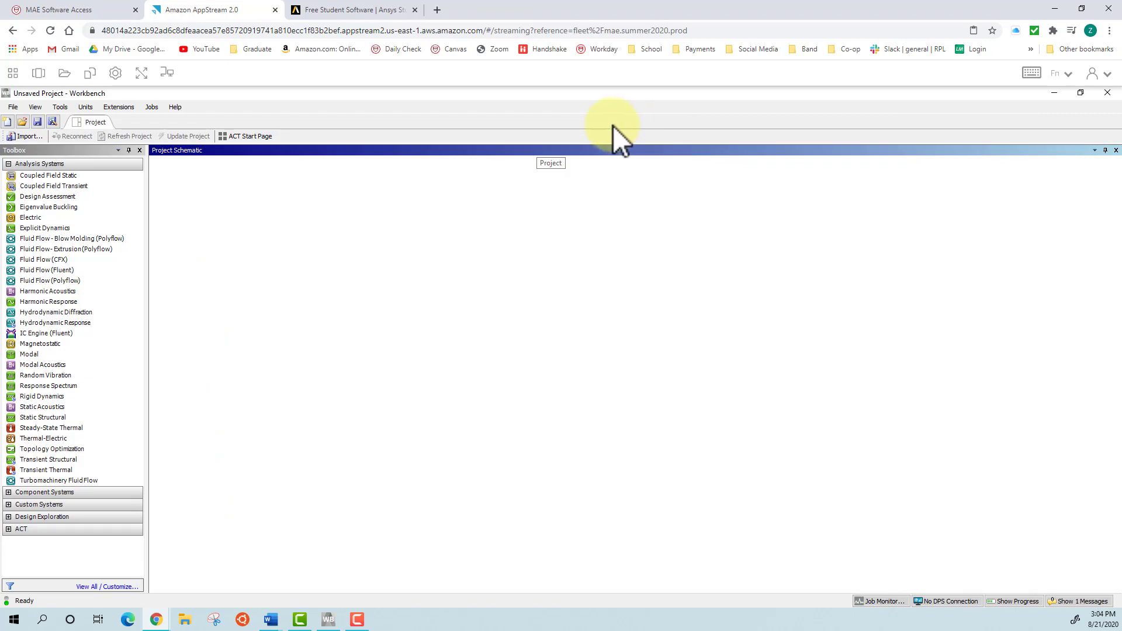
{"action": "mouse_move", "coordinate": [448, 193]}
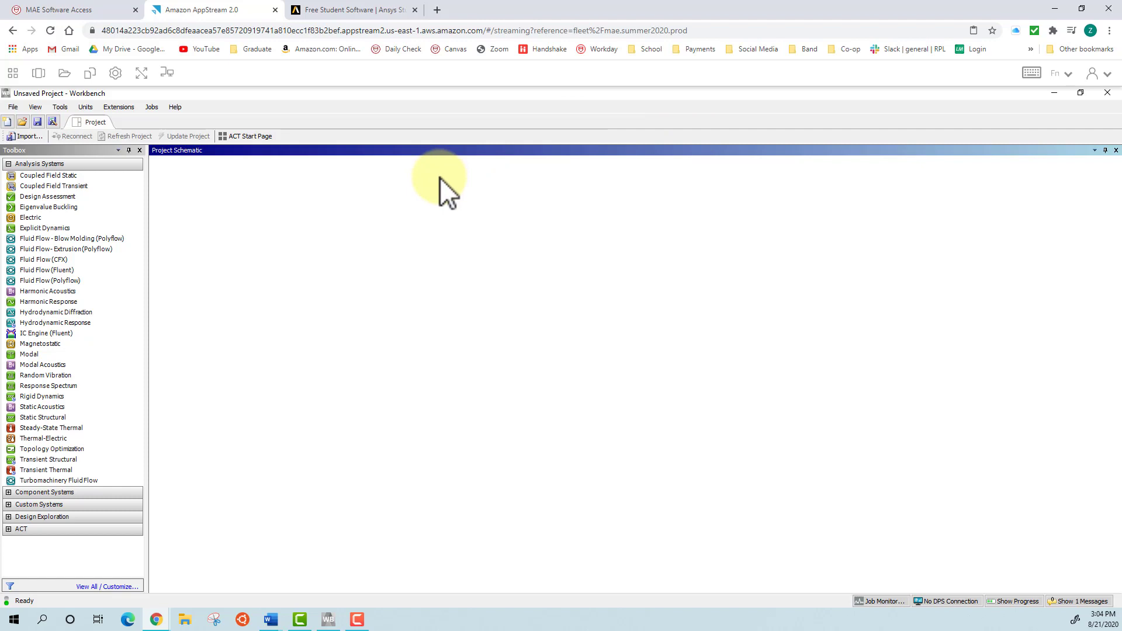
{"action": "mouse_move", "coordinate": [190, 216]}
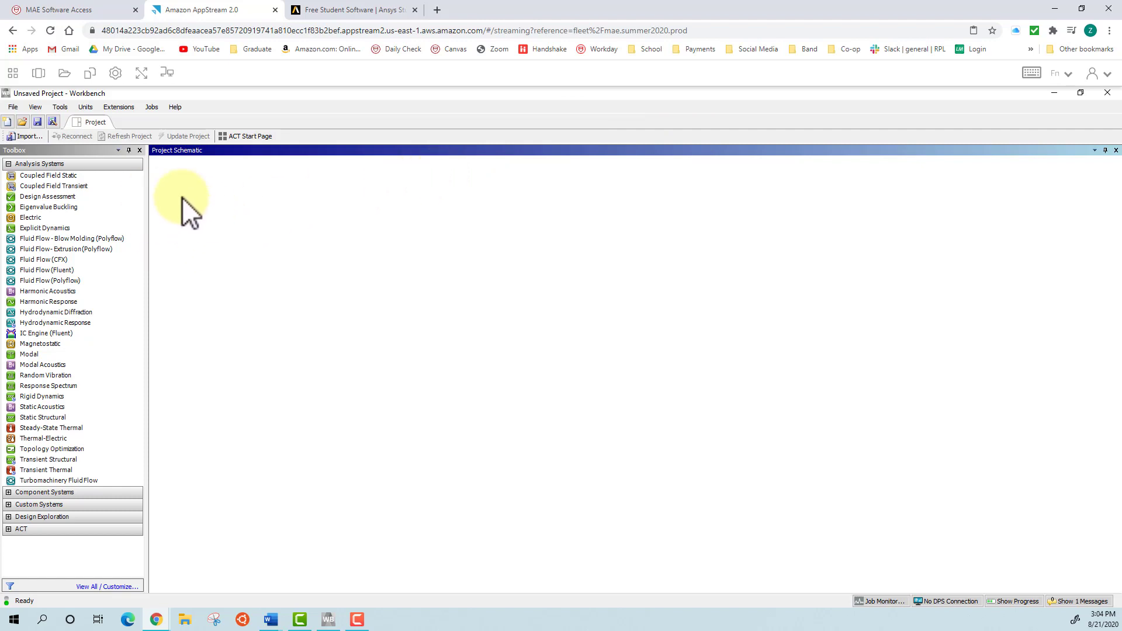
{"action": "mouse_move", "coordinate": [228, 269]}
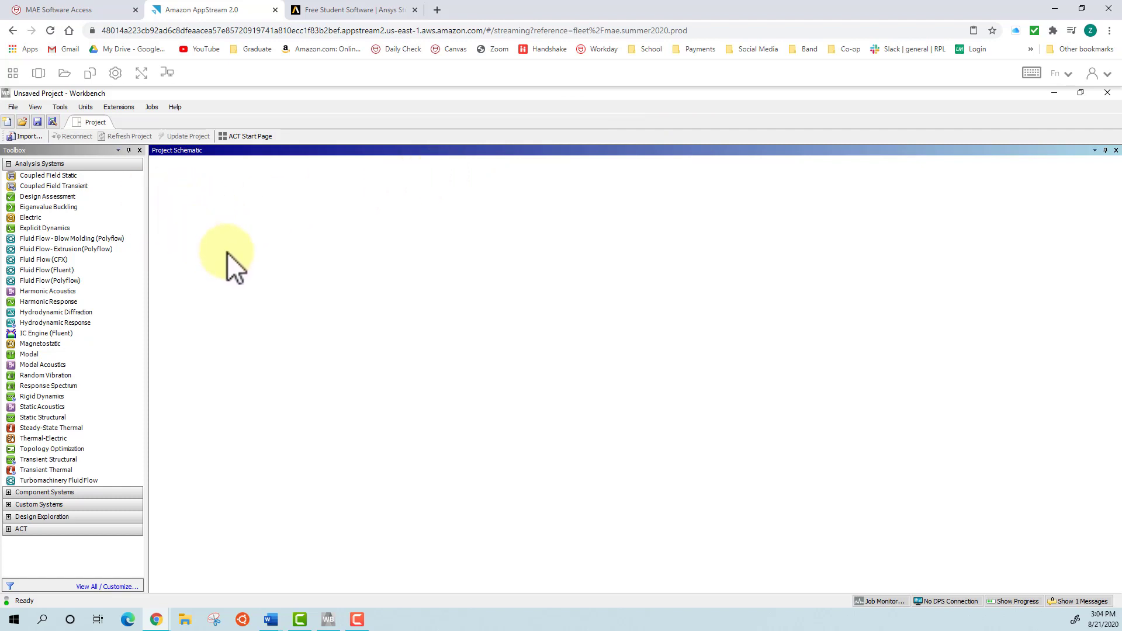
{"action": "mouse_move", "coordinate": [244, 300]}
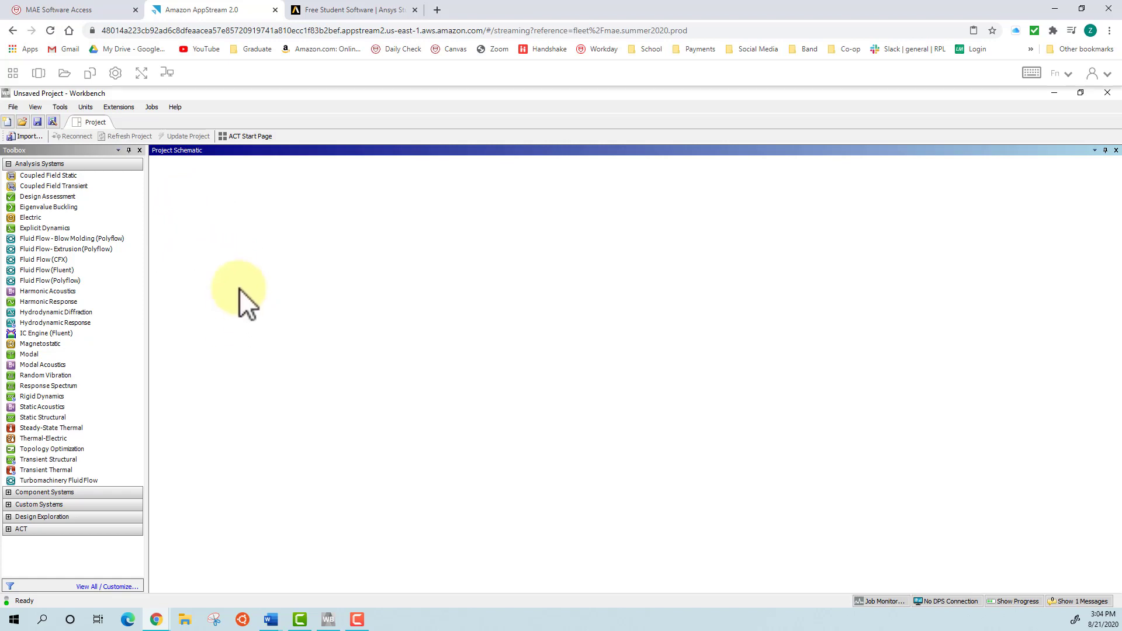
{"action": "mouse_move", "coordinate": [233, 257]}
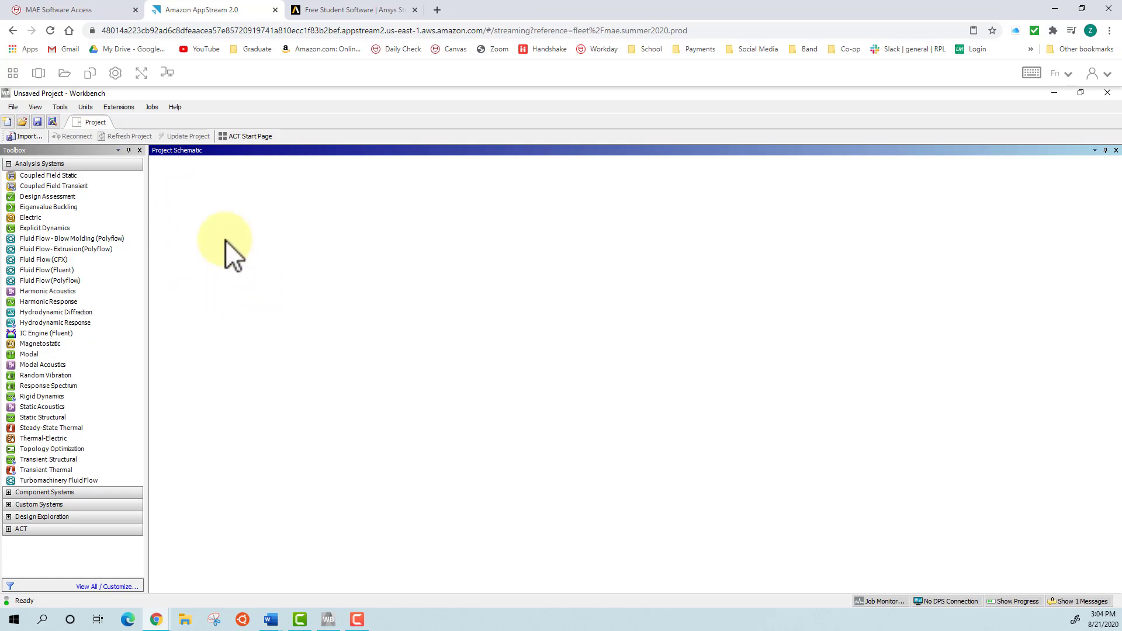
{"action": "mouse_move", "coordinate": [265, 276]}
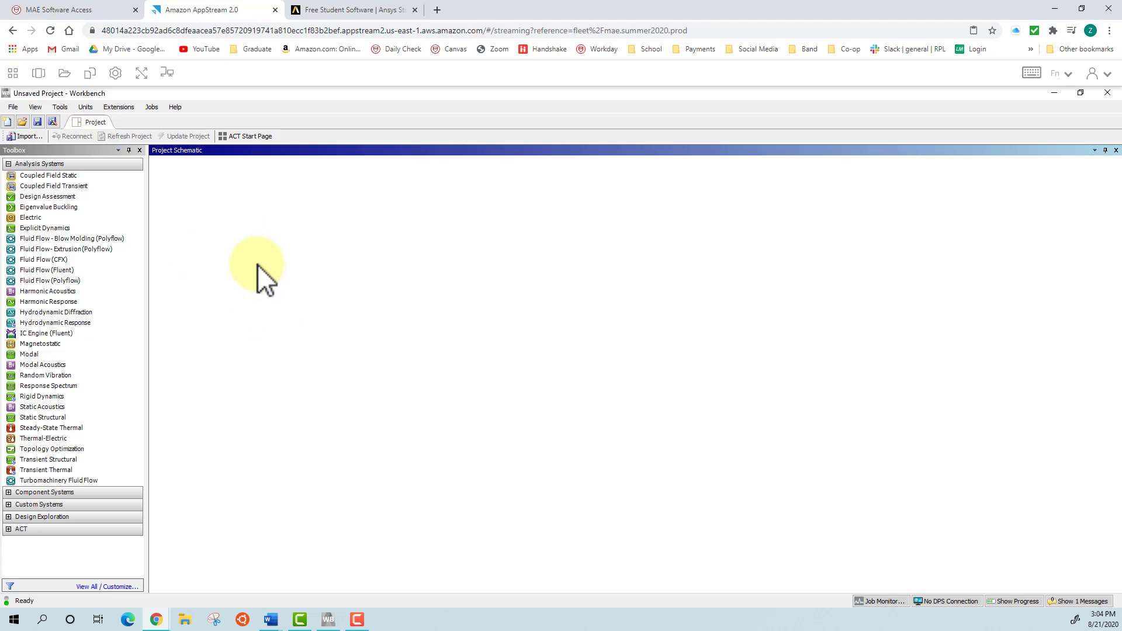
{"action": "mouse_move", "coordinate": [290, 297]}
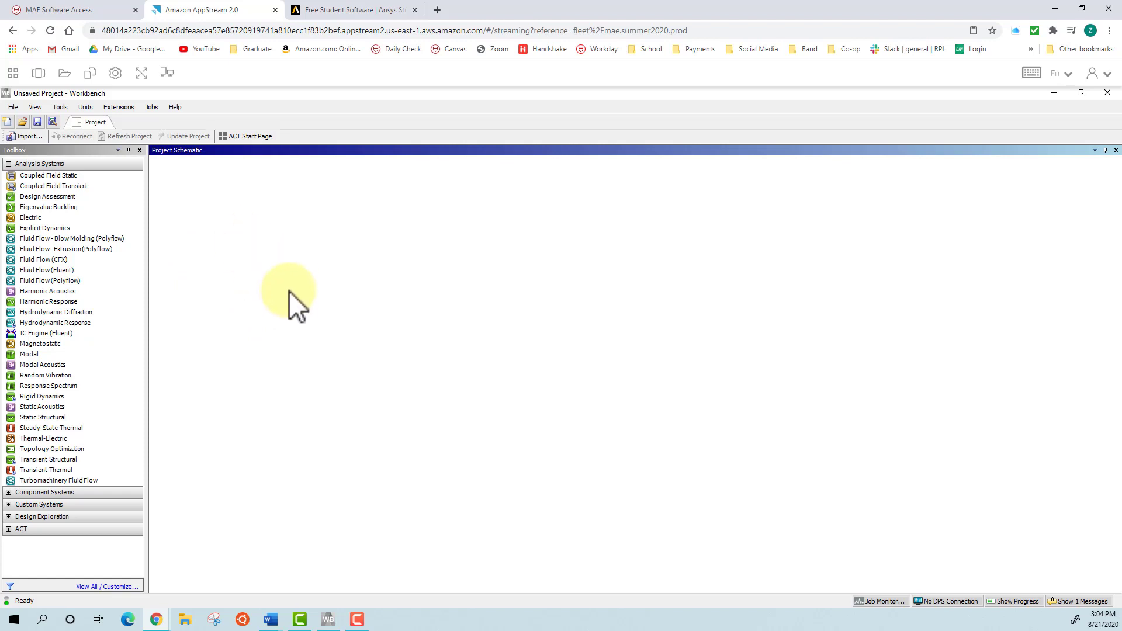
Show the AppStream applications list (7-Zip, AutoCAD 2020, MATLAB R2019a, etc.).
{"action": "left_click", "coordinate": [11, 73]}
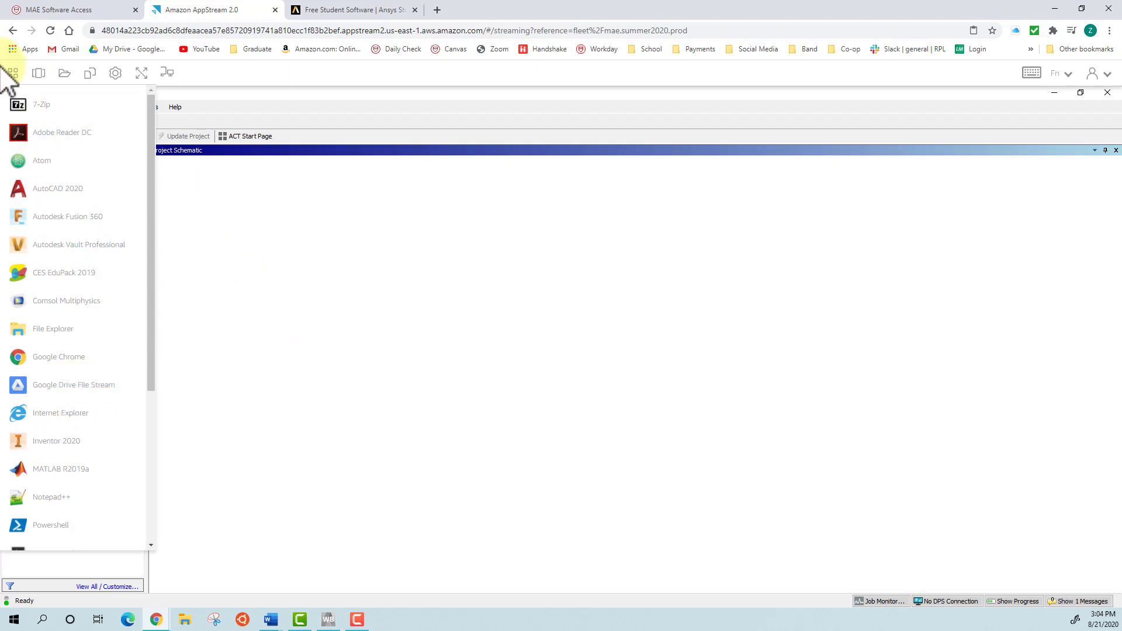
{"action": "mouse_move", "coordinate": [64, 387]}
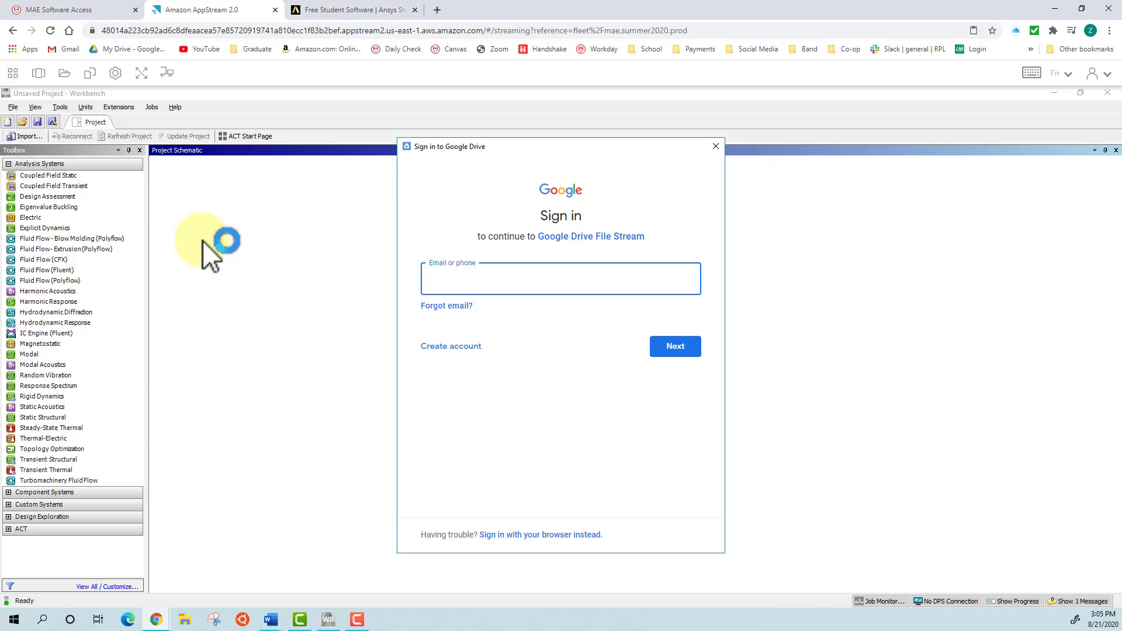
Begin the Google Drive File Stream sign-in at the email field.
{"action": "left_click", "coordinate": [560, 278]}
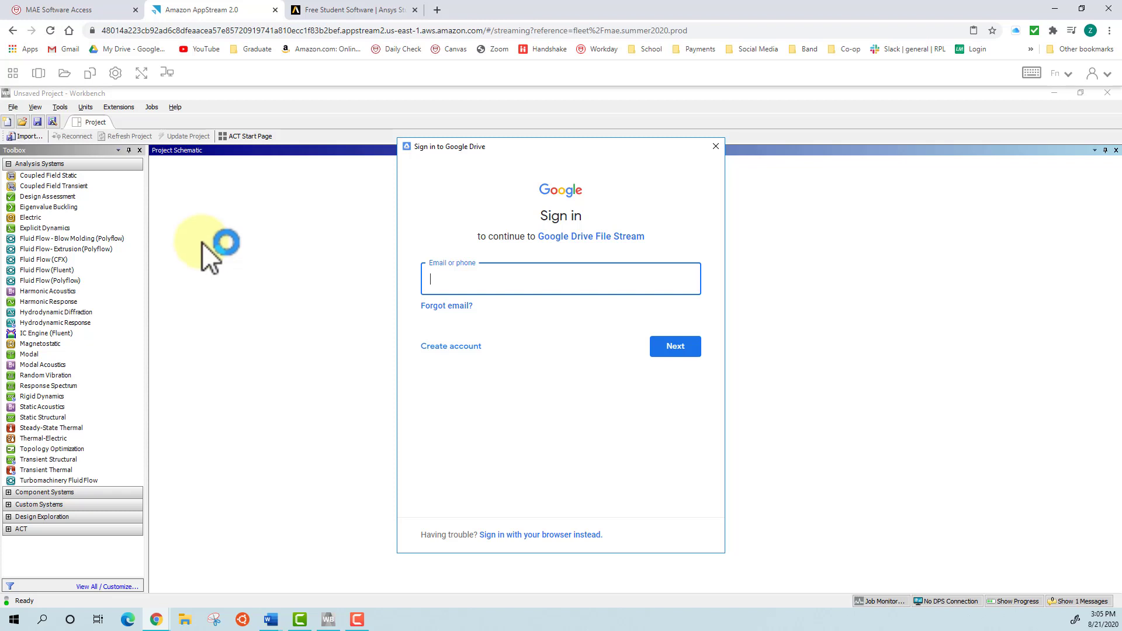
{"action": "mouse_move", "coordinate": [543, 355]}
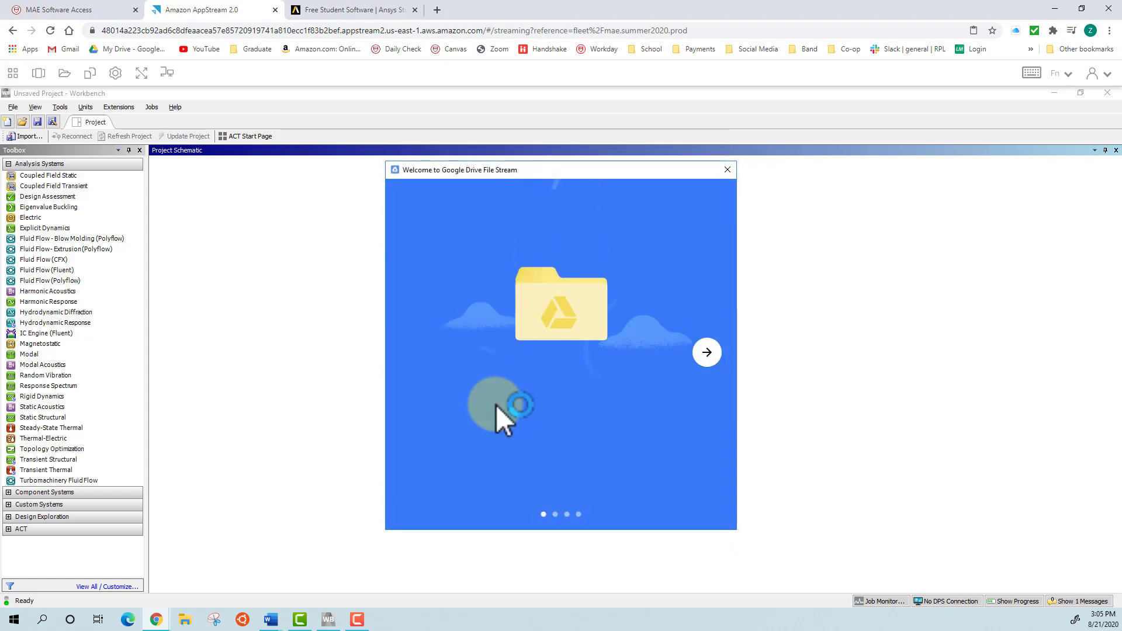
Step through the Google Drive File Stream welcome slides and finish the tour.
{"action": "left_click", "coordinate": [706, 351]}
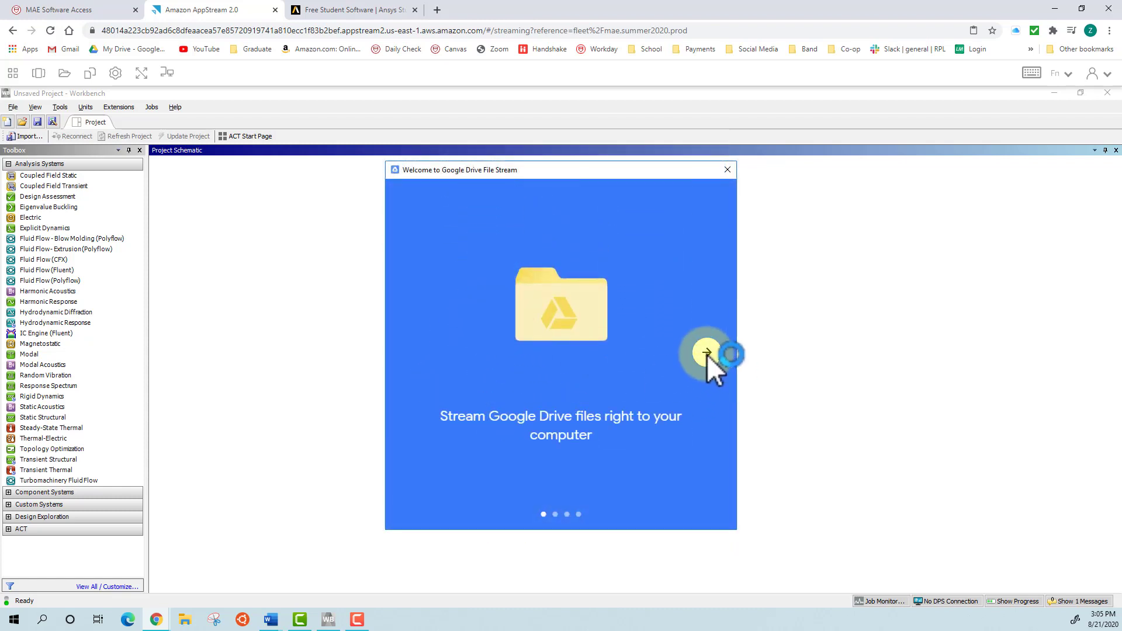
{"action": "left_click", "coordinate": [728, 352]}
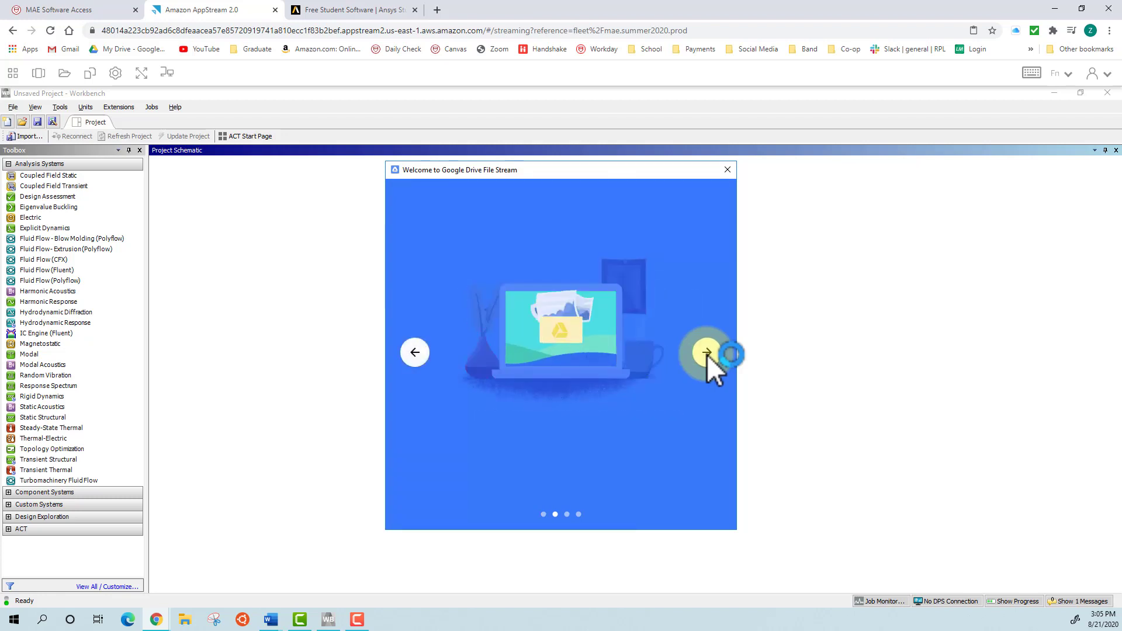
{"action": "left_click", "coordinate": [706, 352]}
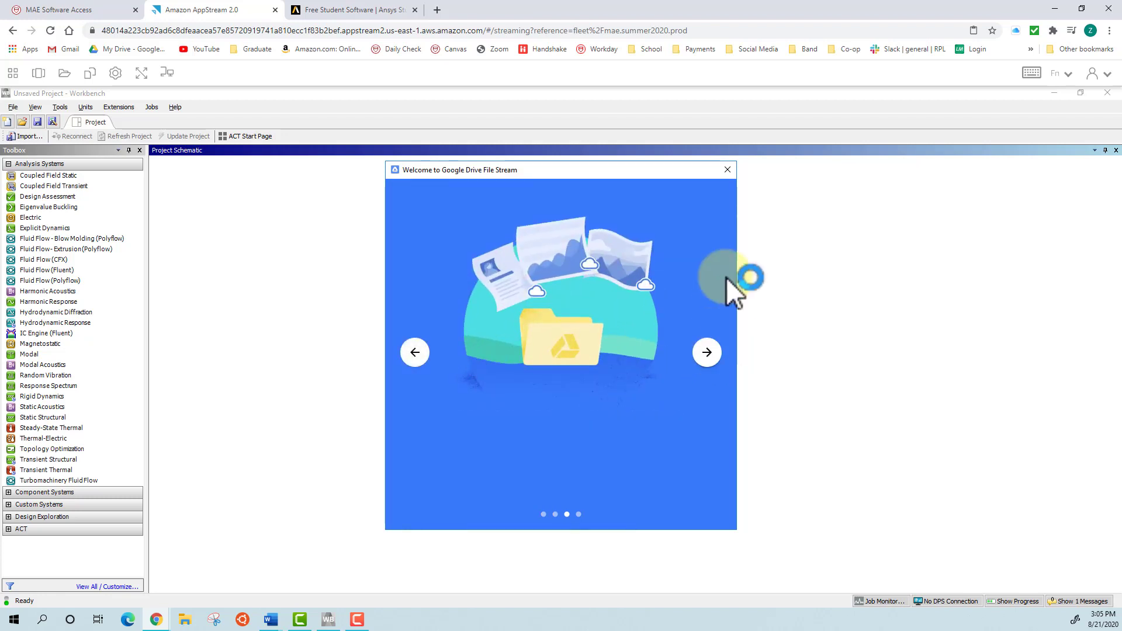
{"action": "left_click", "coordinate": [728, 169]}
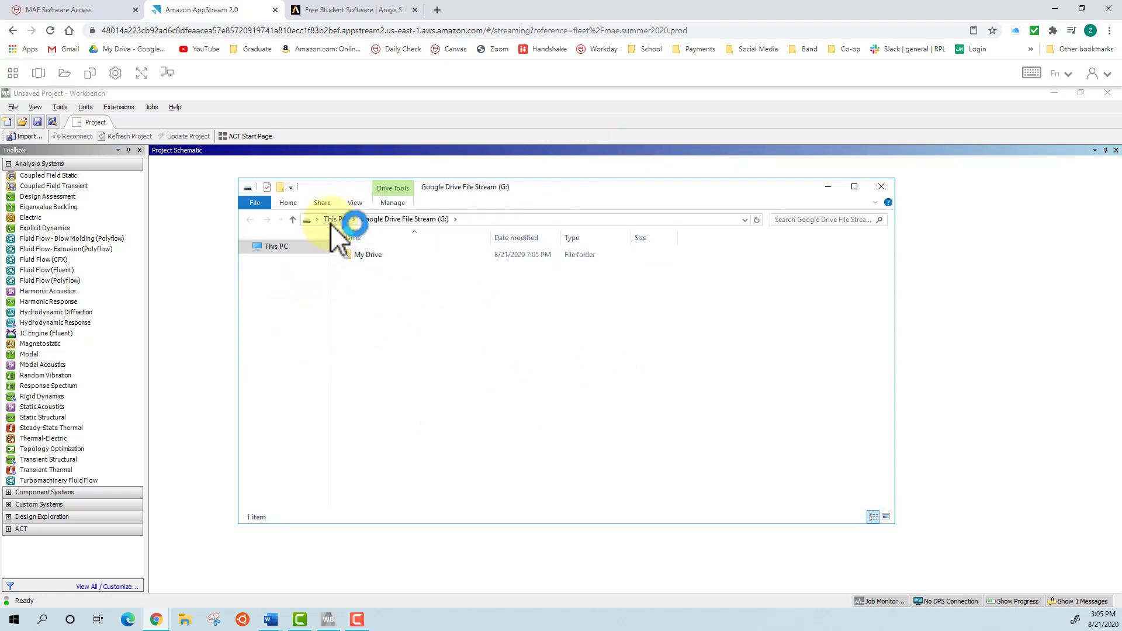
Browse This PC > Google Drive File Stream (G:) > My Drive > 1. App Stream Folder, then close Explorer.
{"action": "left_click", "coordinate": [367, 255]}
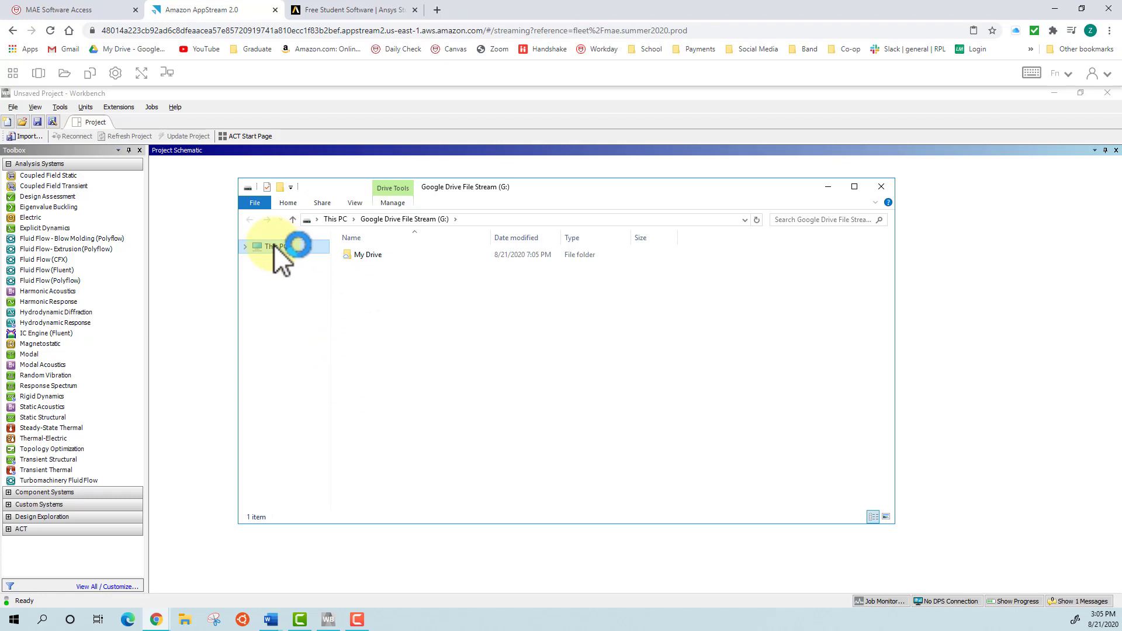
{"action": "left_click", "coordinate": [273, 246]}
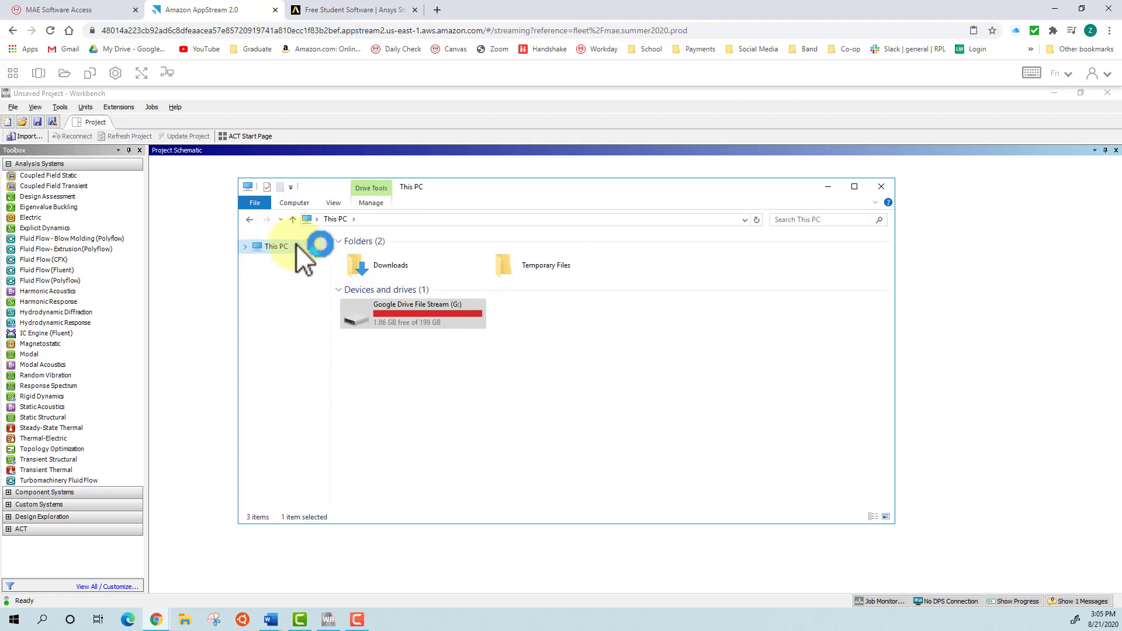
{"action": "mouse_move", "coordinate": [422, 313]}
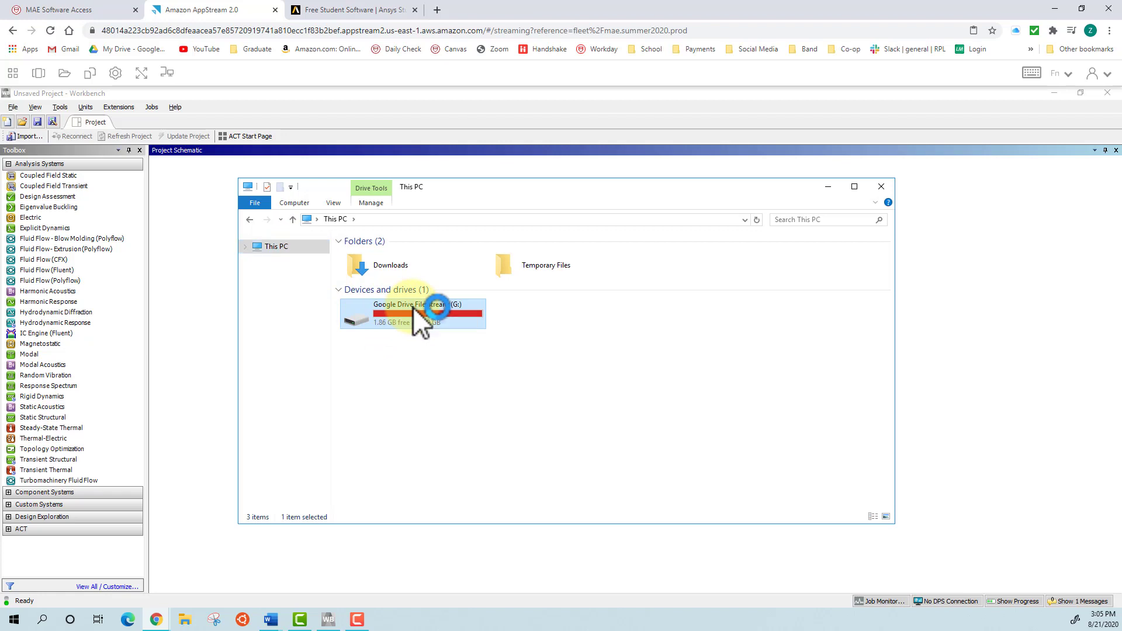
{"action": "double_click", "coordinate": [411, 314]}
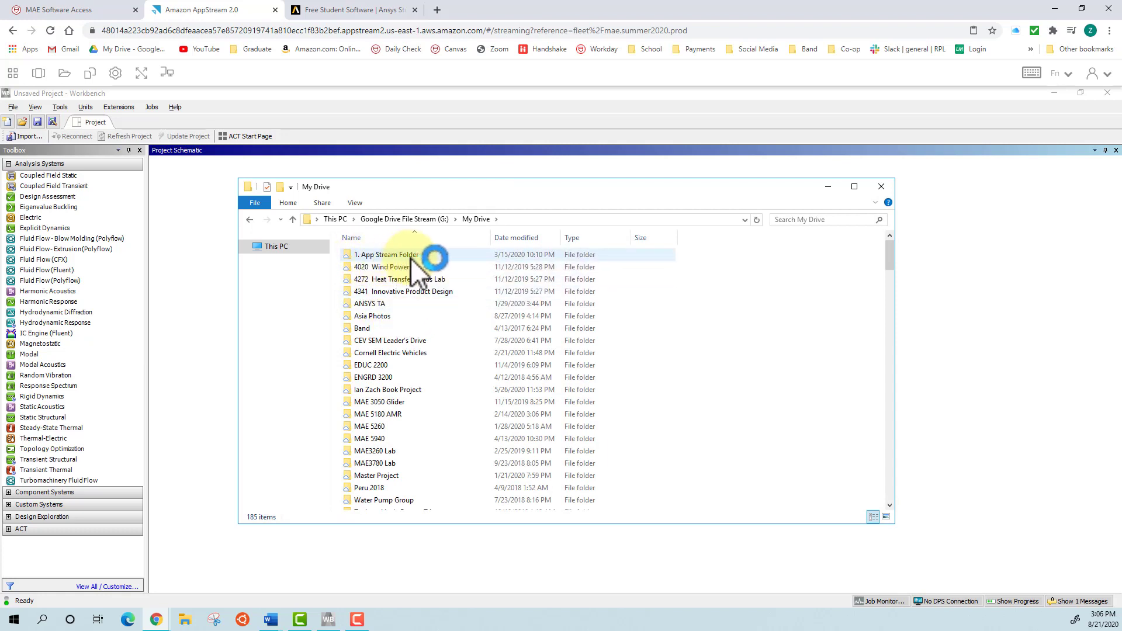
{"action": "double_click", "coordinate": [386, 254]}
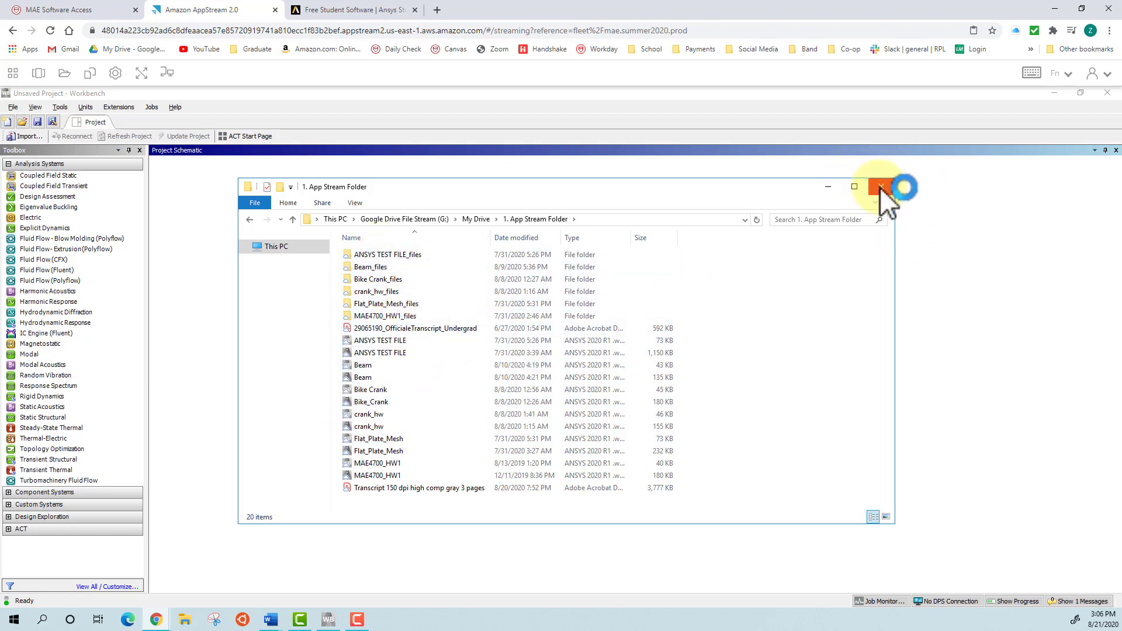
{"action": "left_click", "coordinate": [880, 187]}
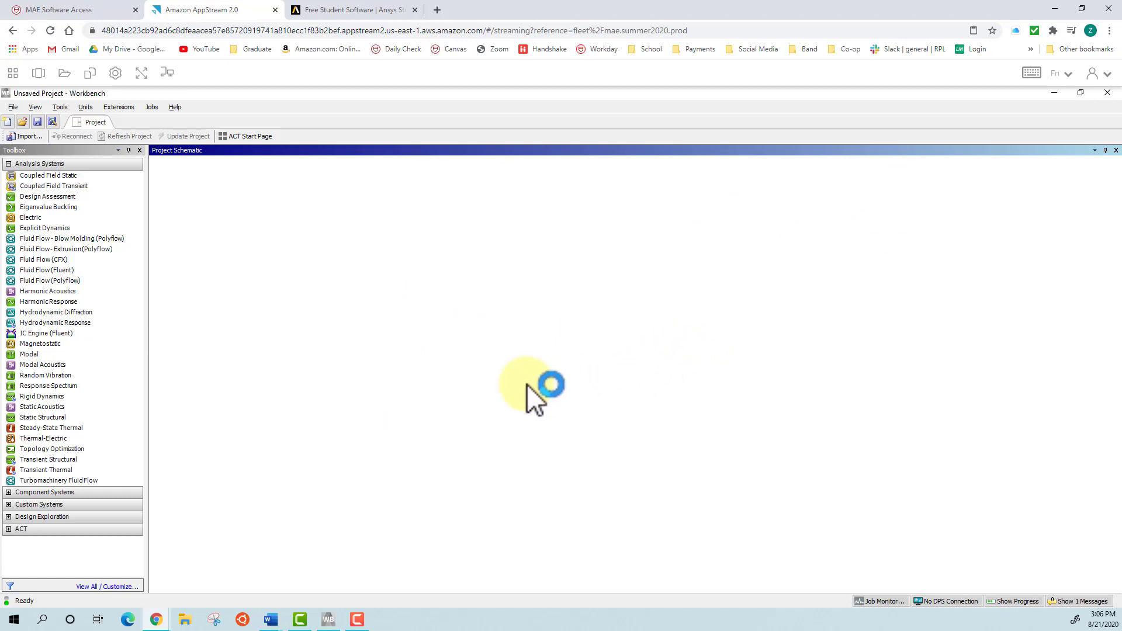
In Workbench's Open dialog, check the empty Temporary Files folder and return to This PC.
{"action": "left_click", "coordinate": [23, 121]}
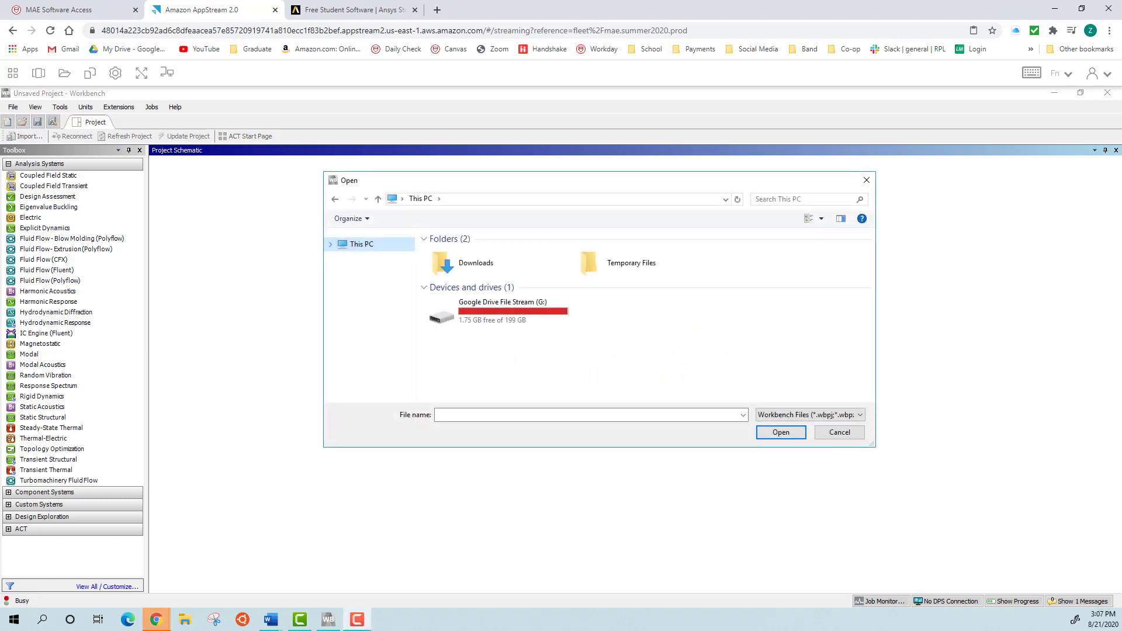
{"action": "mouse_move", "coordinate": [737, 307]}
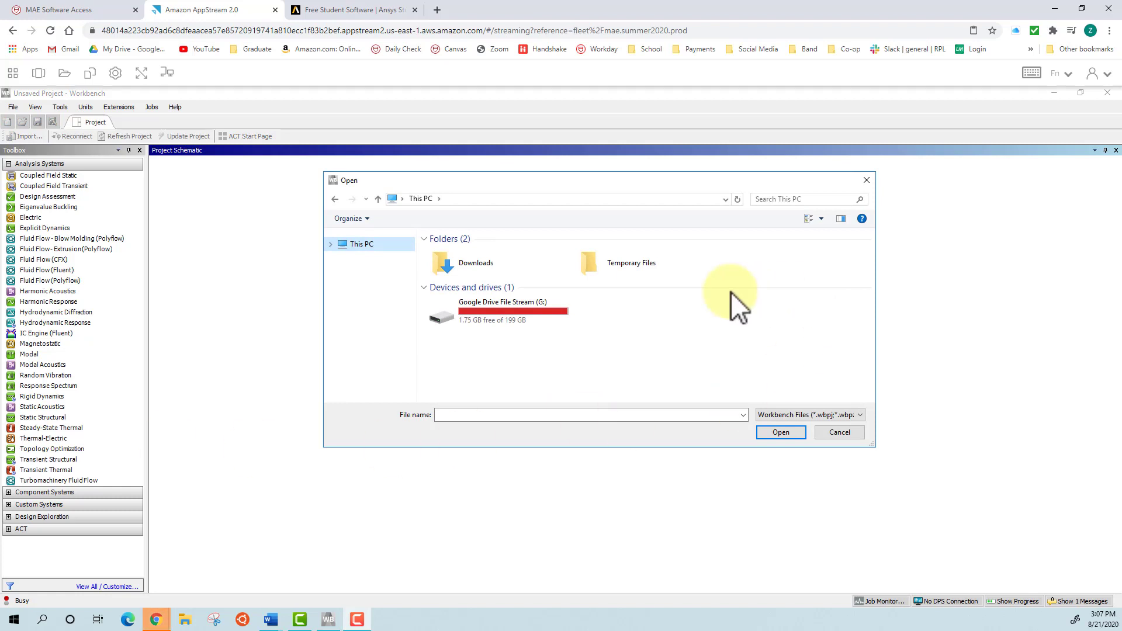
{"action": "mouse_move", "coordinate": [636, 287]}
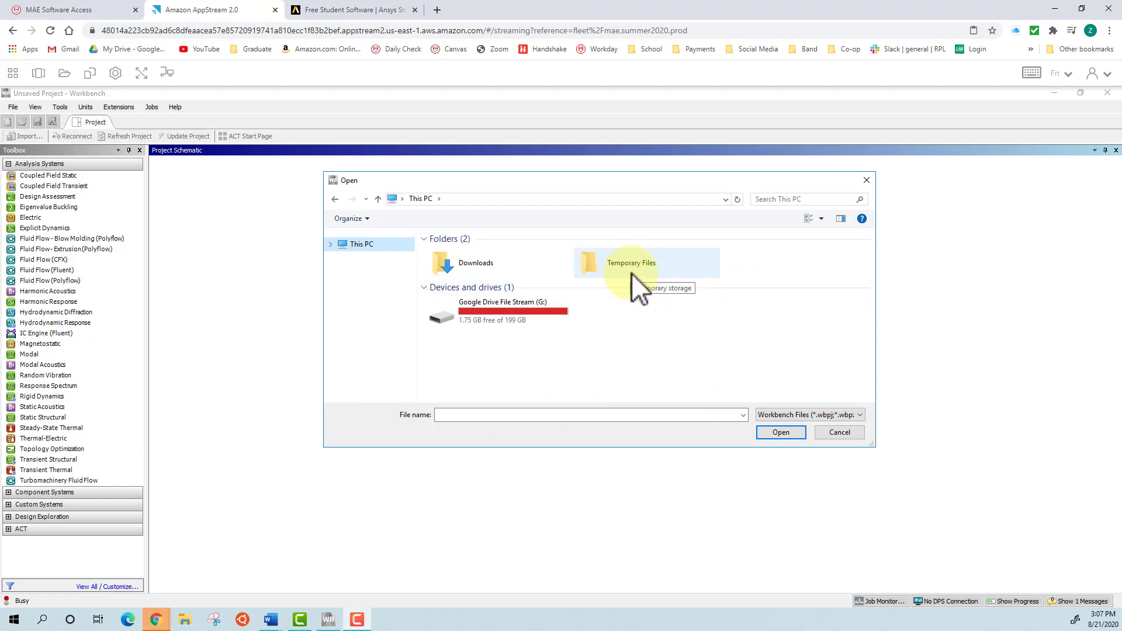
{"action": "mouse_move", "coordinate": [587, 276]}
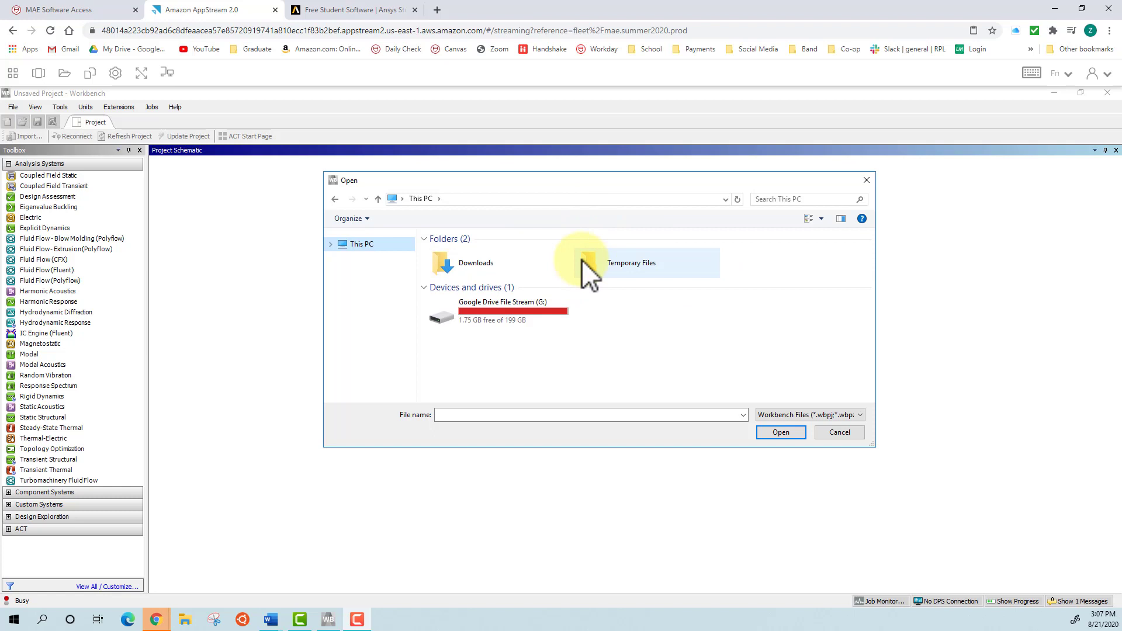
{"action": "mouse_move", "coordinate": [630, 283]}
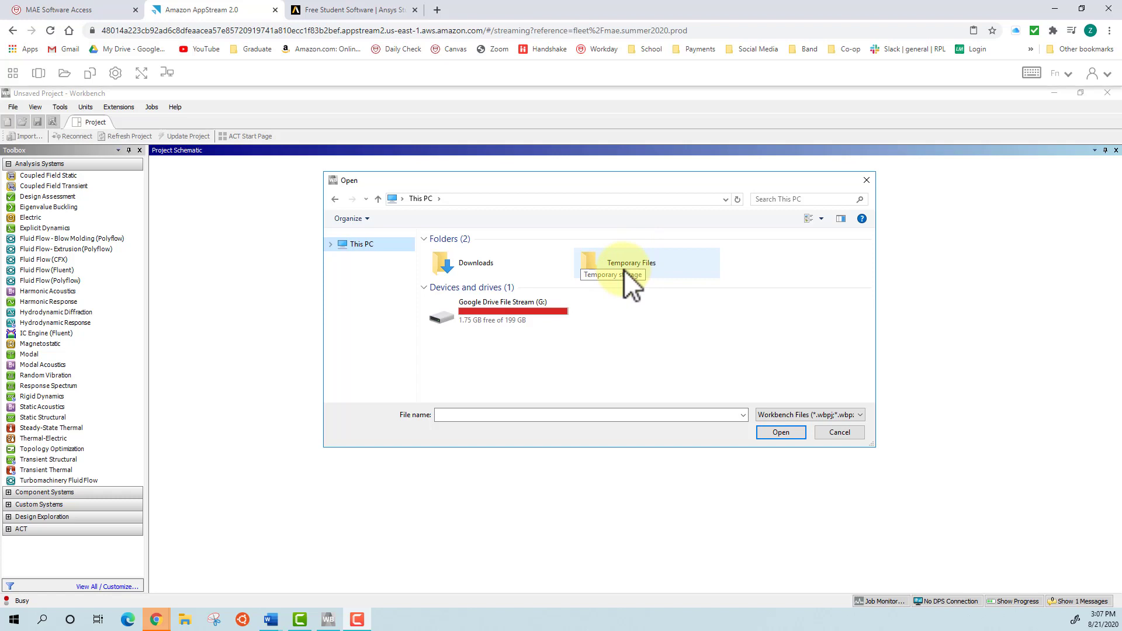
{"action": "double_click", "coordinate": [630, 263]}
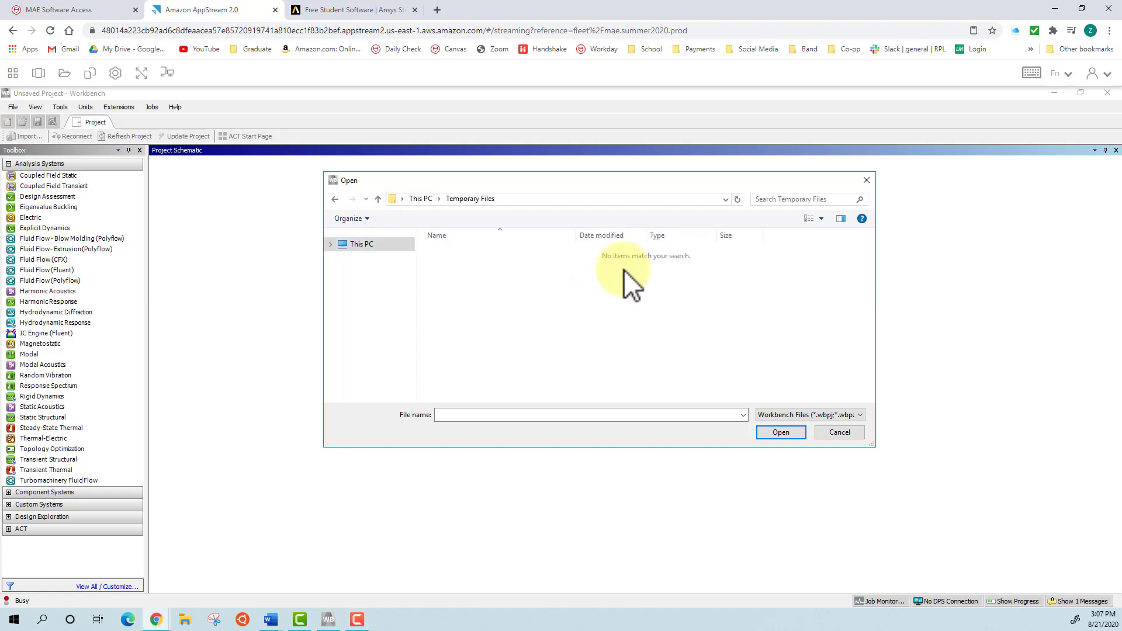
{"action": "left_click", "coordinate": [377, 199]}
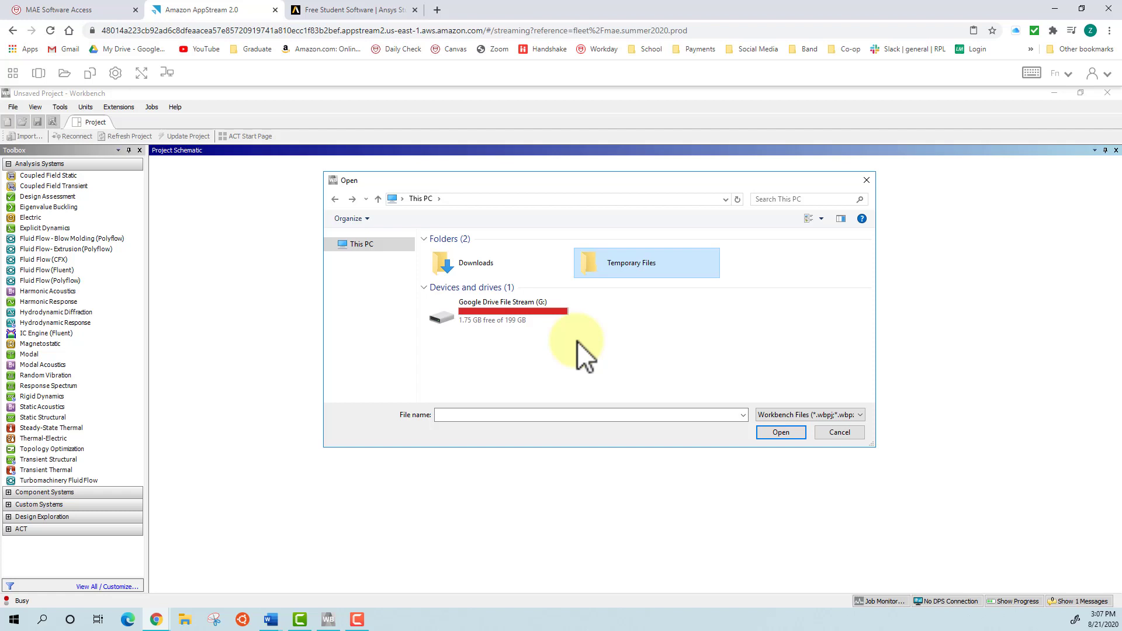
{"action": "mouse_move", "coordinate": [547, 379]}
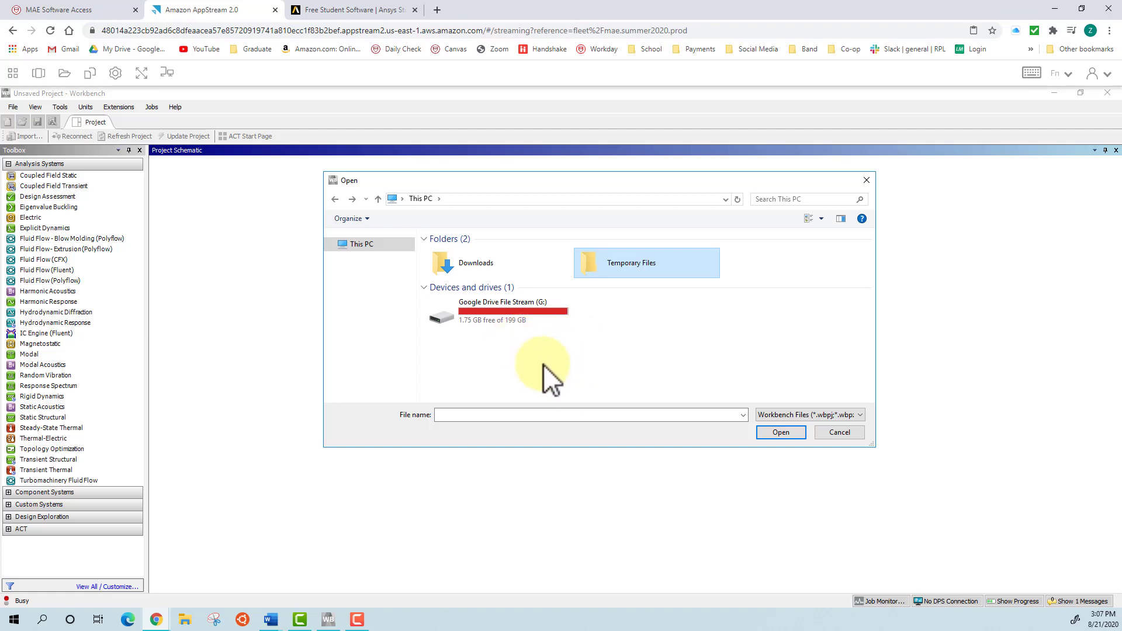
{"action": "mouse_move", "coordinate": [609, 279]}
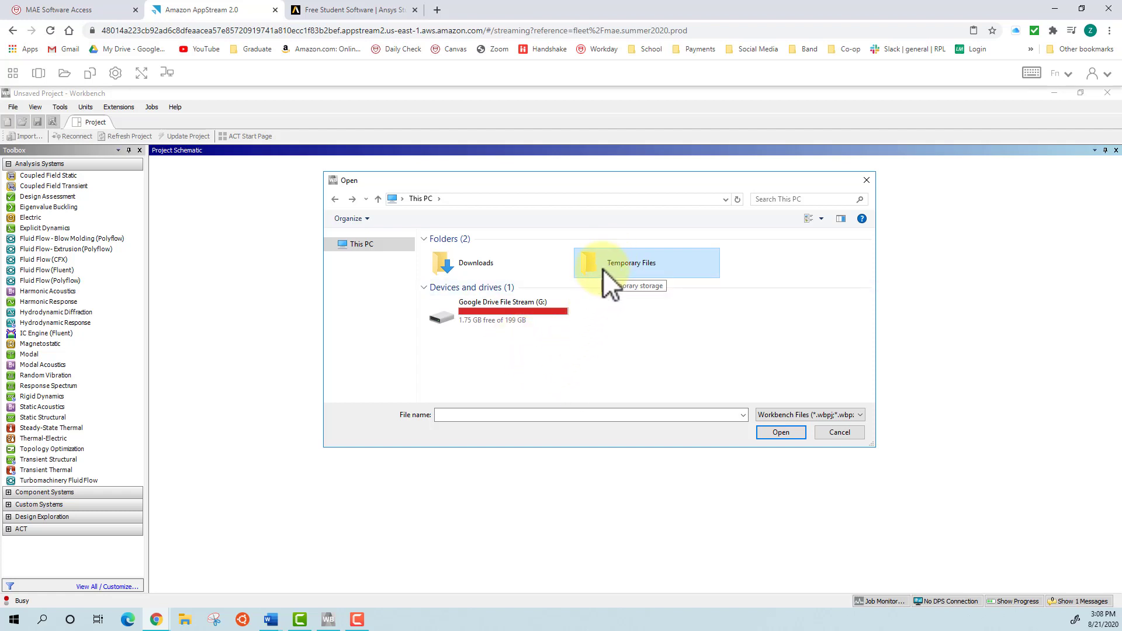
{"action": "mouse_move", "coordinate": [407, 358]}
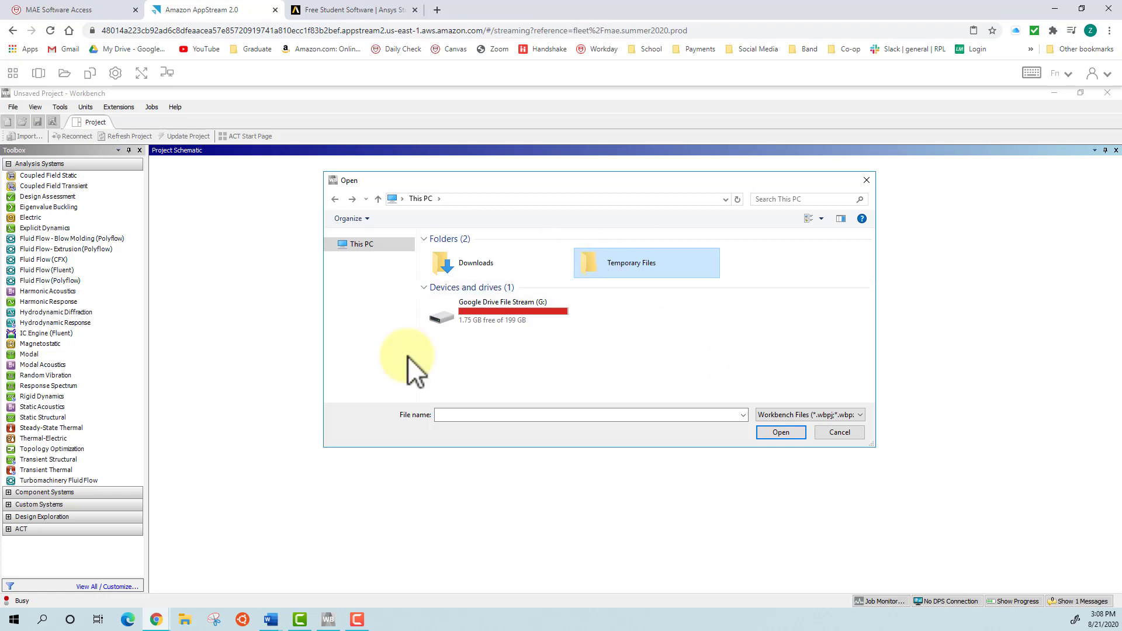
{"action": "mouse_move", "coordinate": [469, 333]}
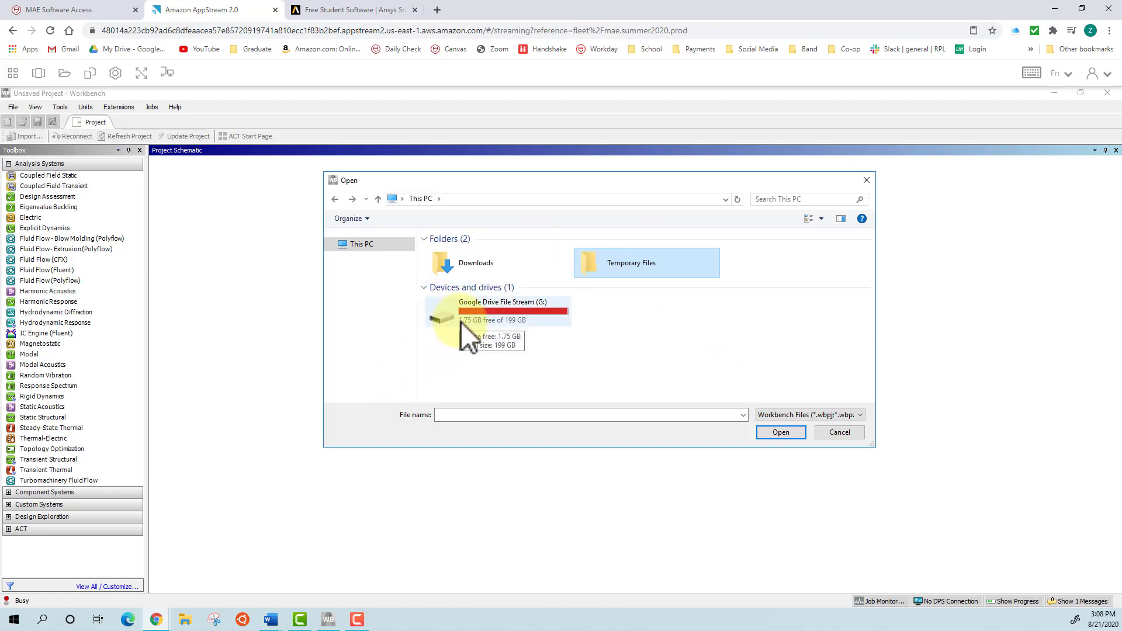
{"action": "mouse_move", "coordinate": [630, 263]}
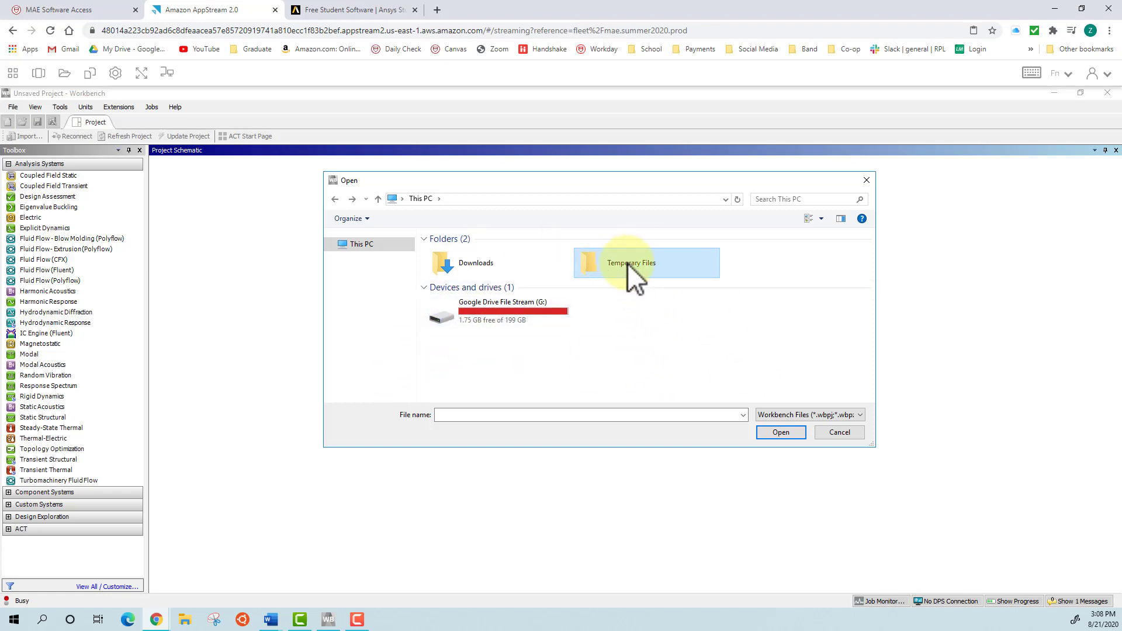
{"action": "mouse_move", "coordinate": [629, 293]}
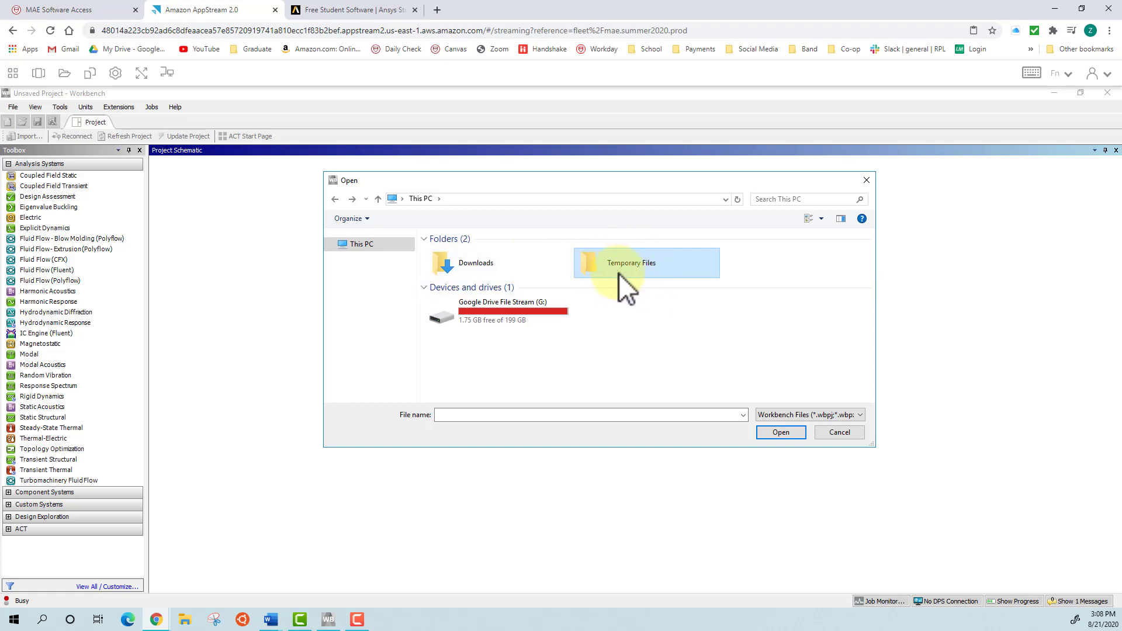
{"action": "mouse_move", "coordinate": [684, 323]}
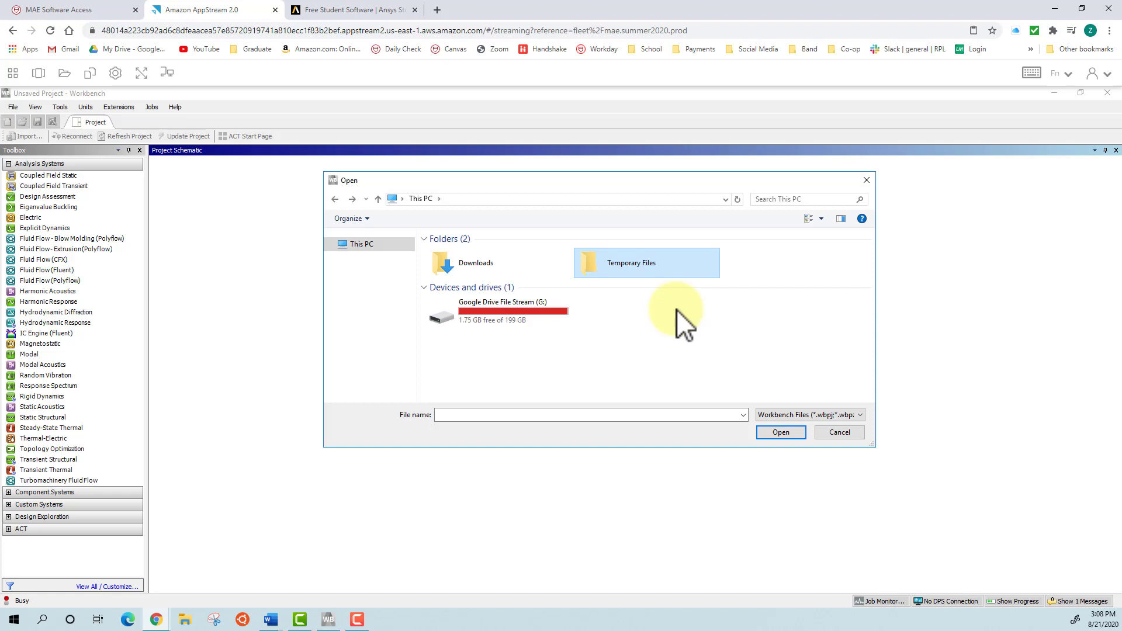
{"action": "mouse_move", "coordinate": [638, 274]}
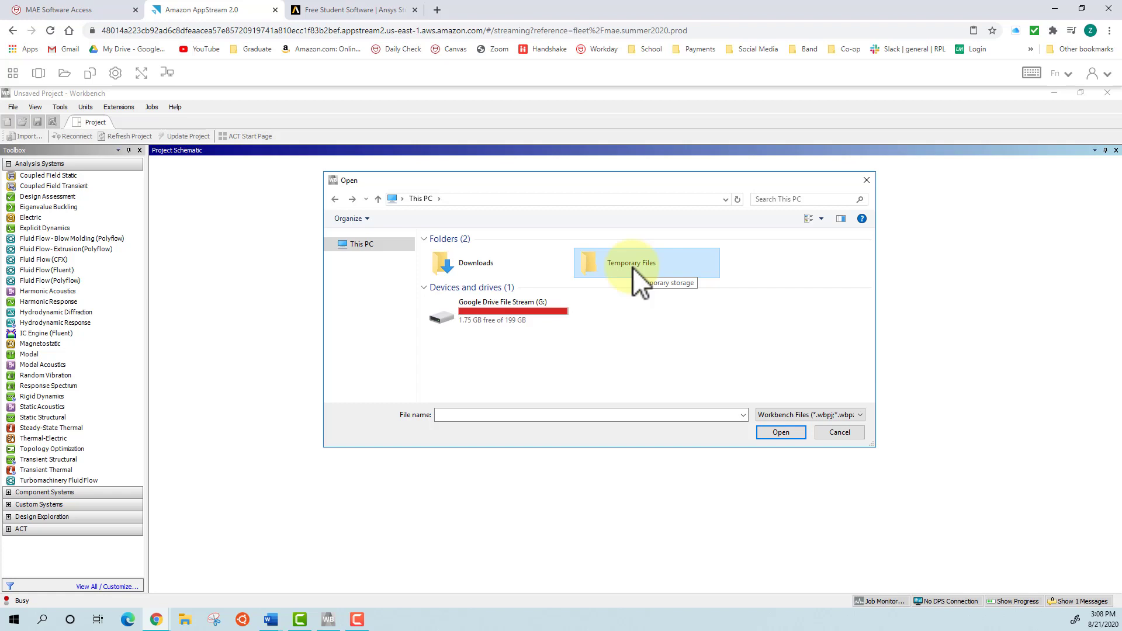
{"action": "mouse_move", "coordinate": [619, 279]}
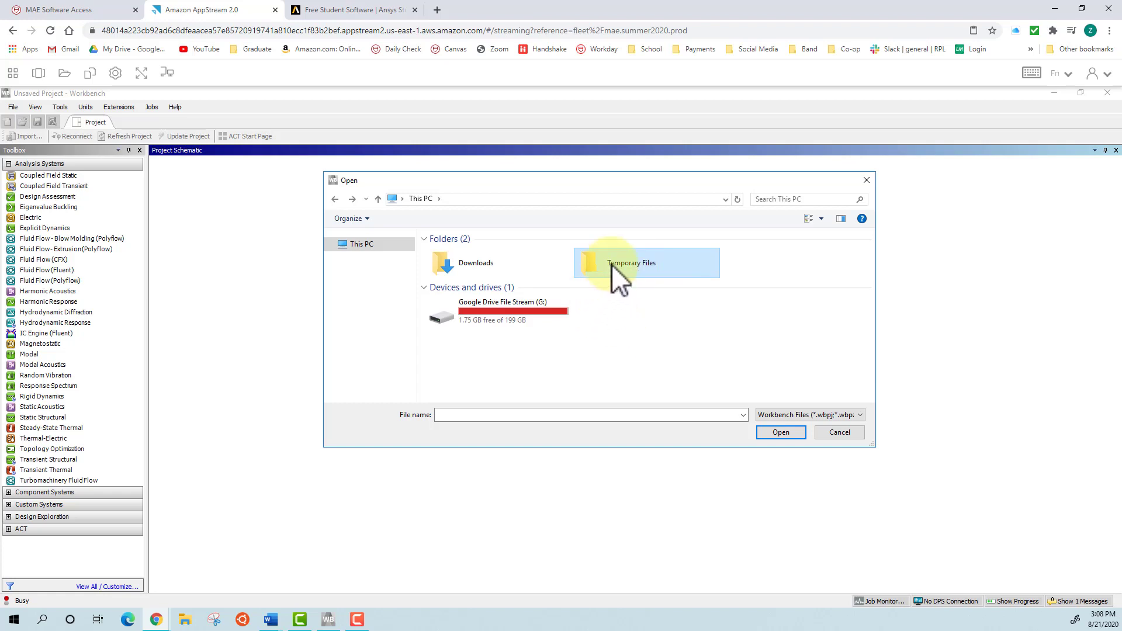
{"action": "mouse_move", "coordinate": [665, 371]}
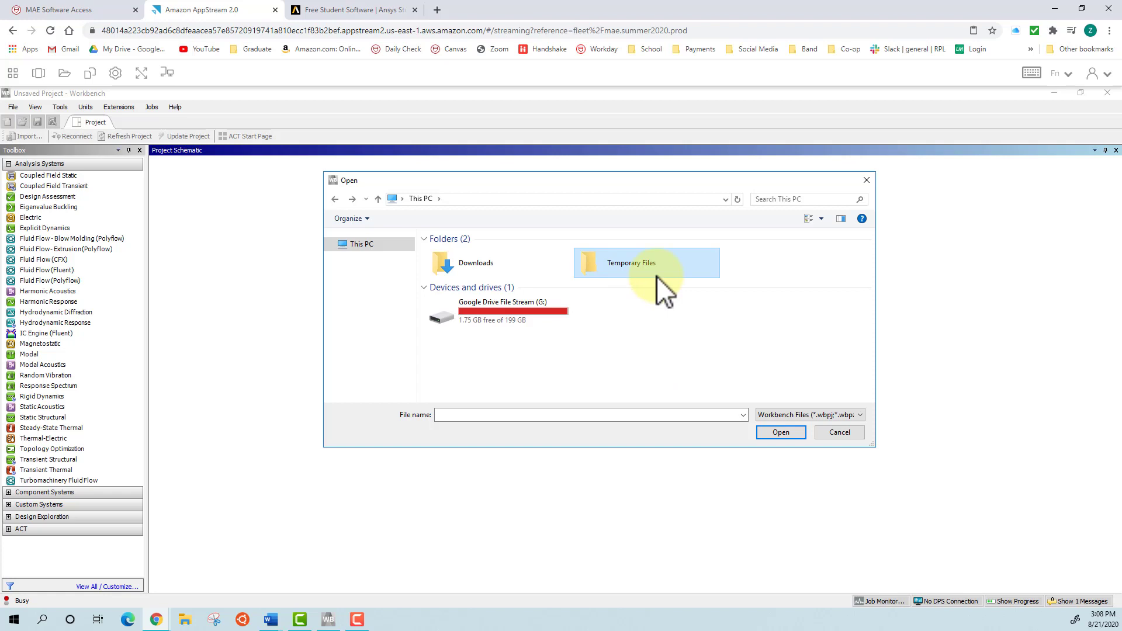
{"action": "mouse_move", "coordinate": [648, 340]}
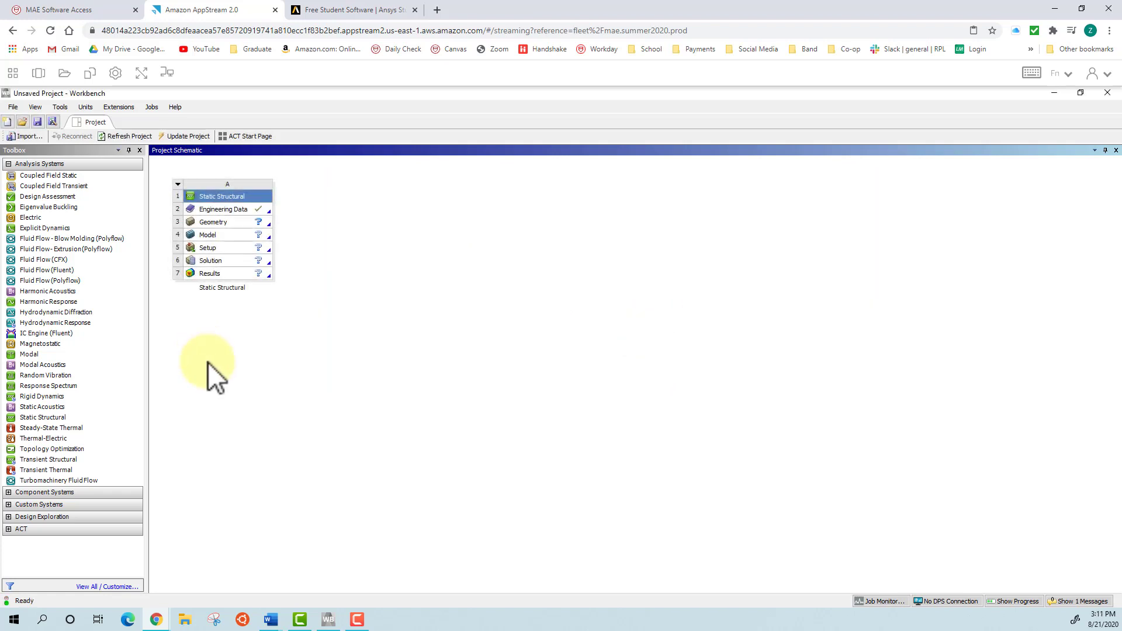
{"action": "mouse_move", "coordinate": [228, 401]}
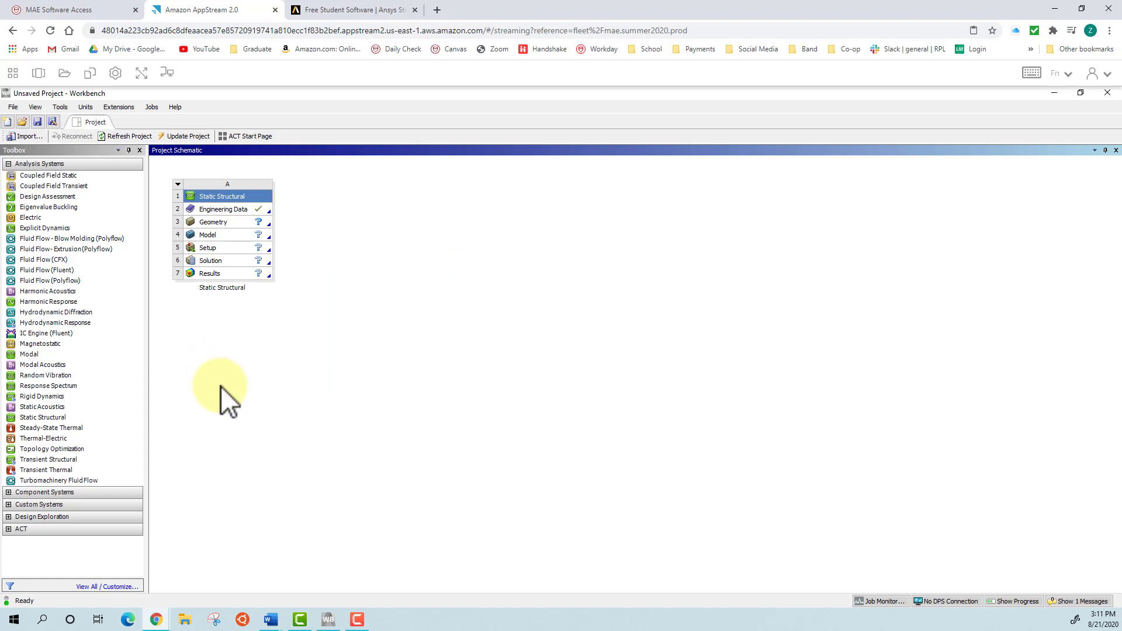
{"action": "mouse_move", "coordinate": [257, 283]}
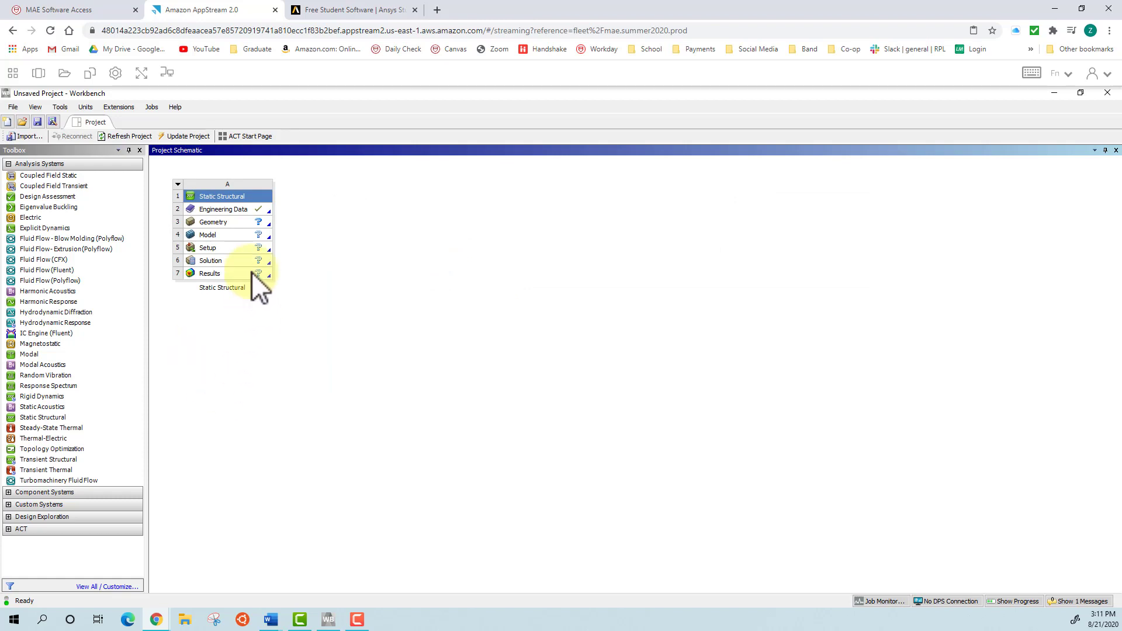
{"action": "mouse_move", "coordinate": [24, 114]}
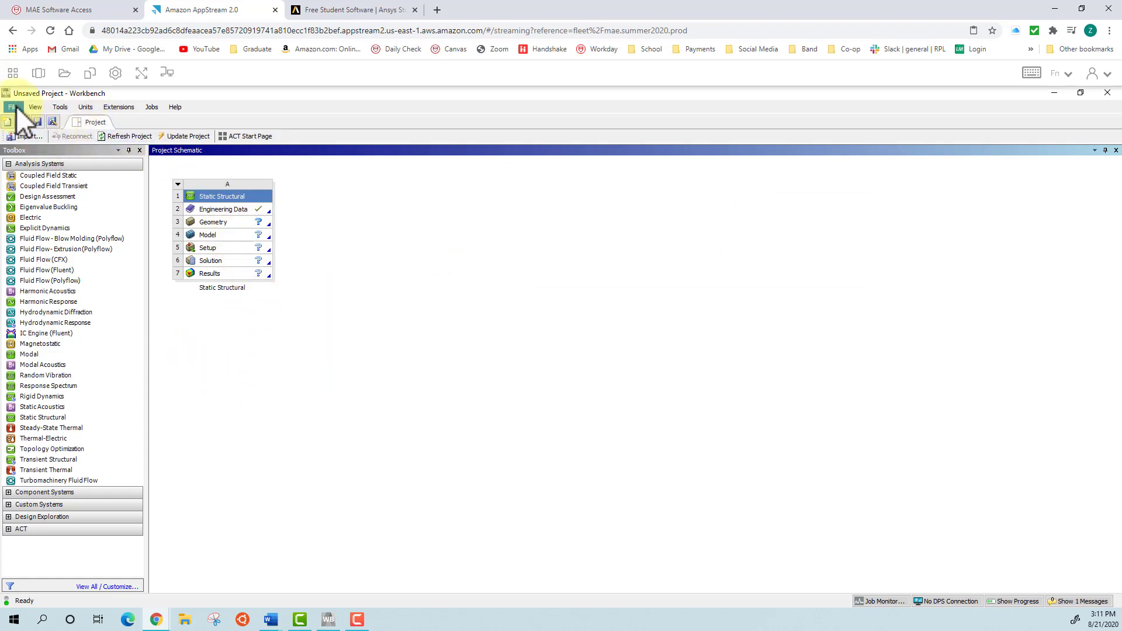
Bring up the Workbench File menu to reach the save and archive commands.
{"action": "left_click", "coordinate": [13, 106]}
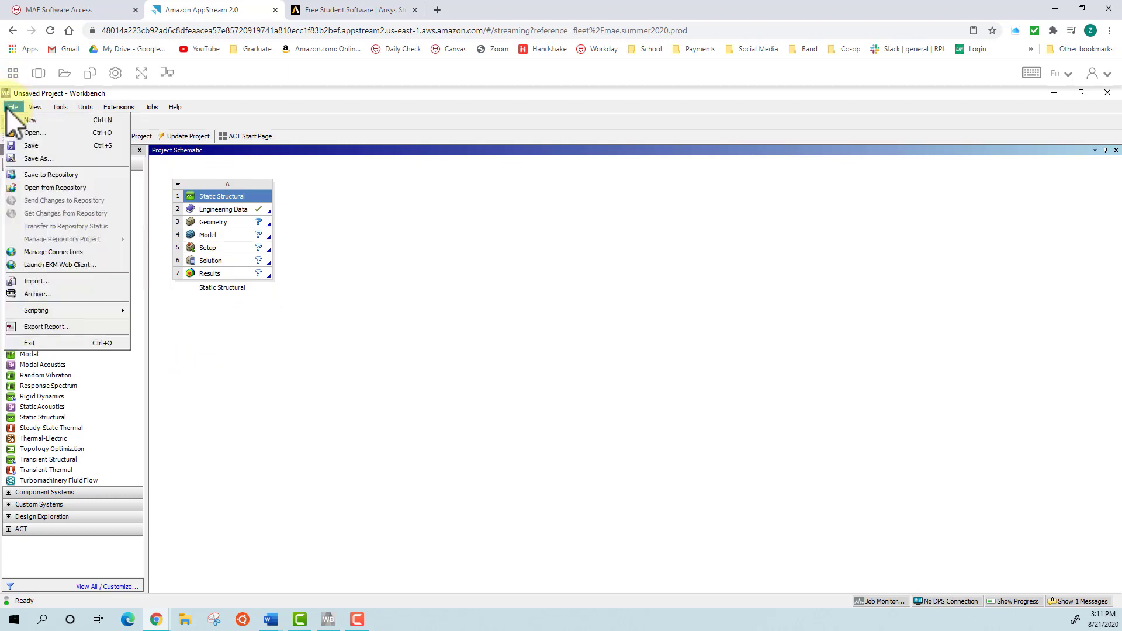
Start Save As and browse This PC, landing in the Temporary Files folder.
{"action": "left_click", "coordinate": [39, 158]}
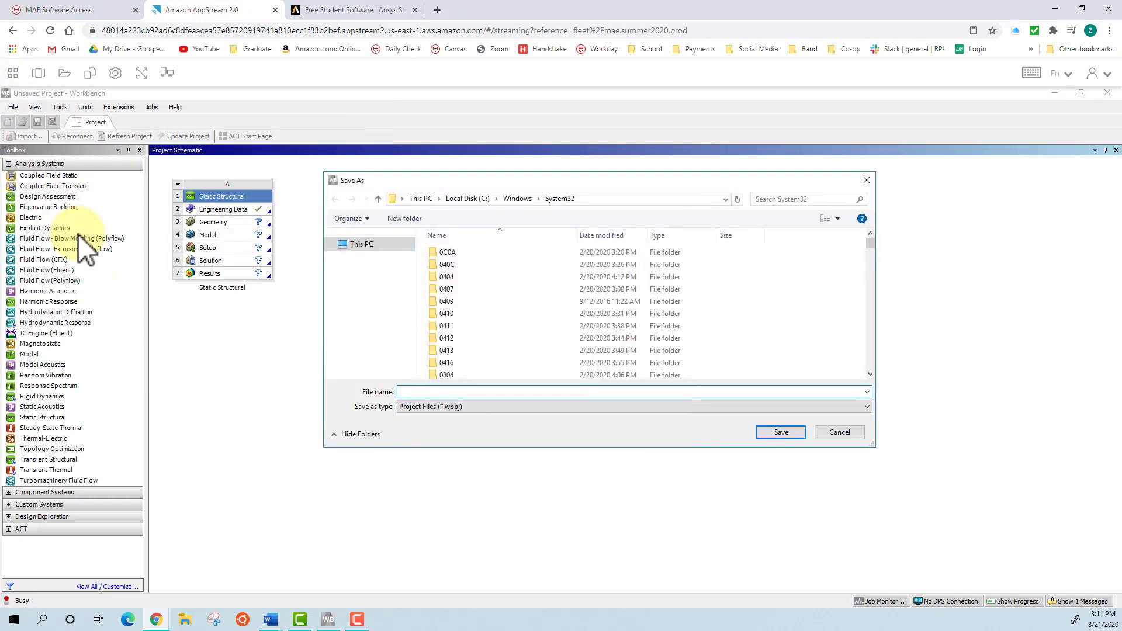
{"action": "mouse_move", "coordinate": [390, 318]}
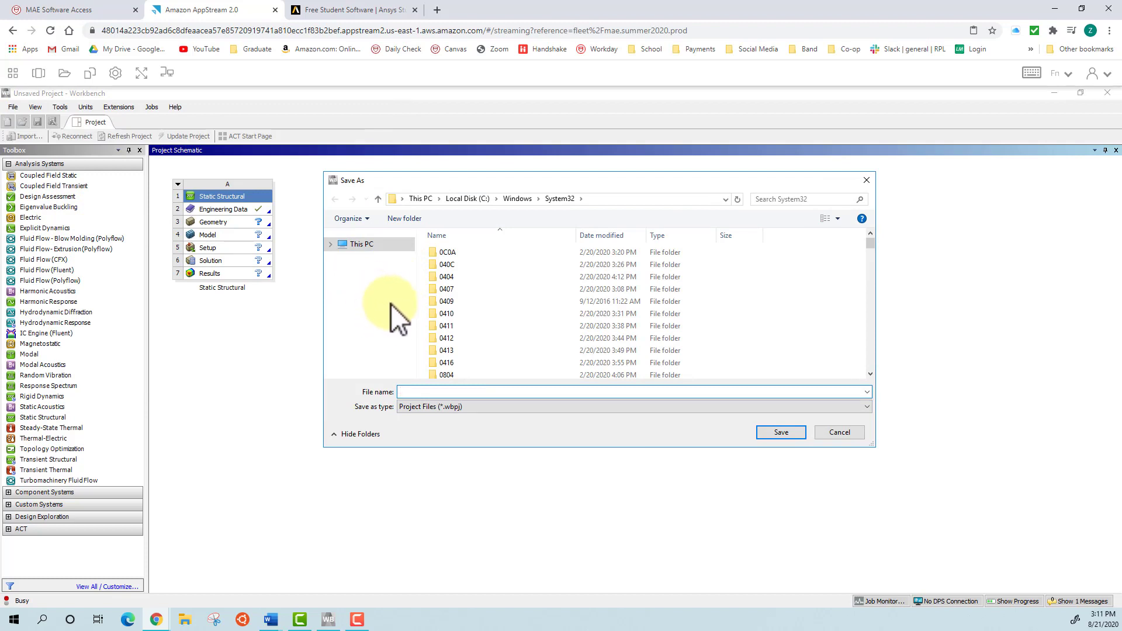
{"action": "left_click", "coordinate": [631, 392]}
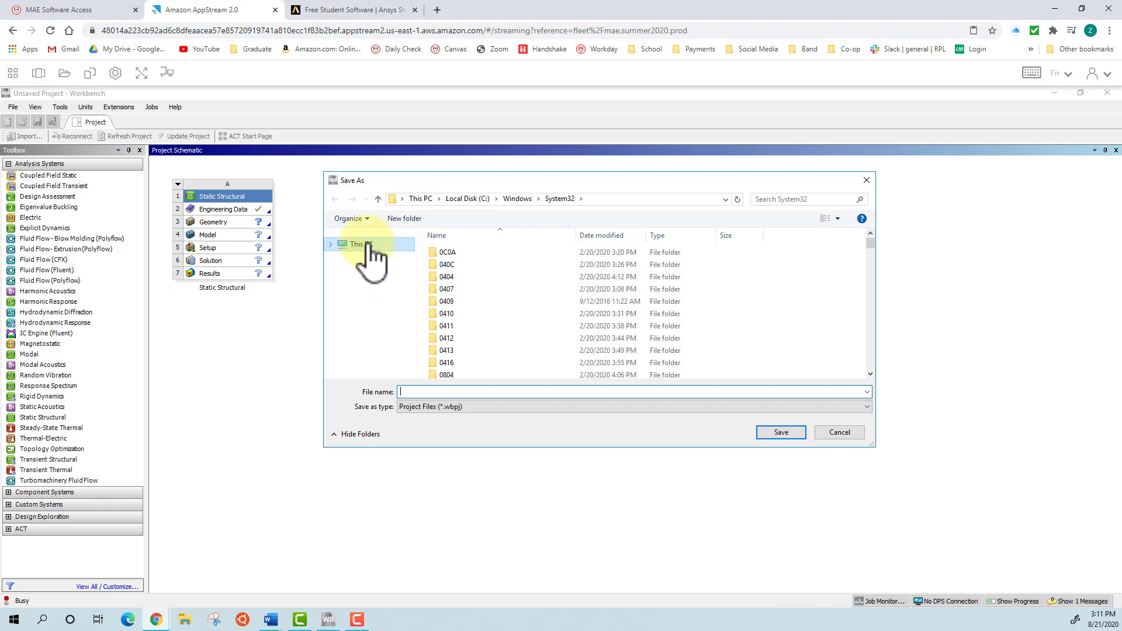
{"action": "left_click", "coordinate": [356, 244]}
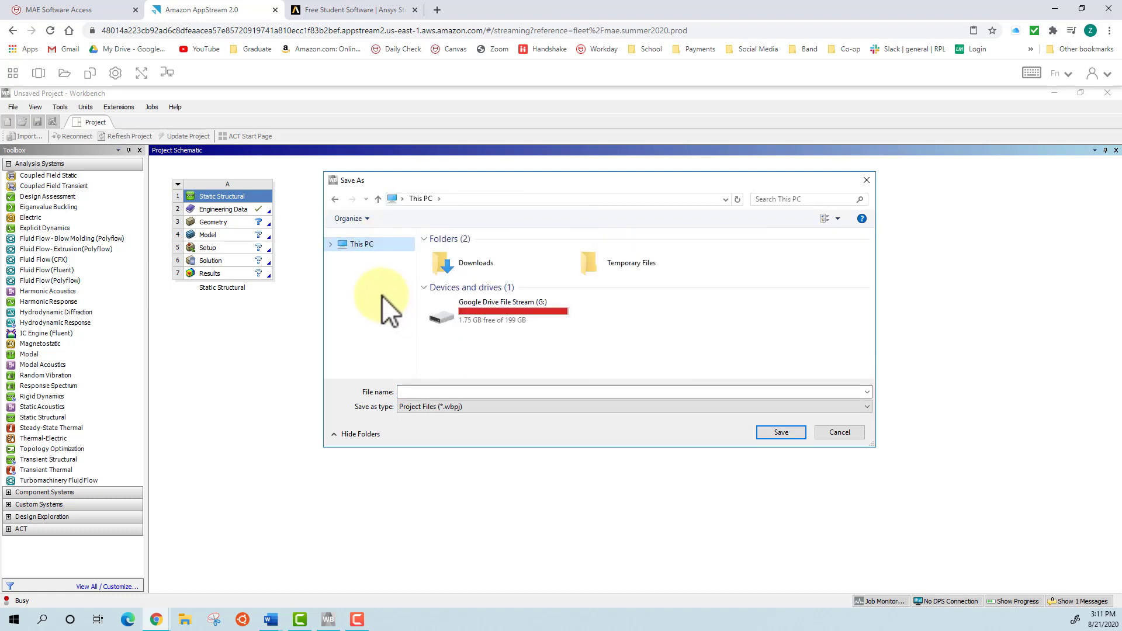
{"action": "mouse_move", "coordinate": [501, 314]}
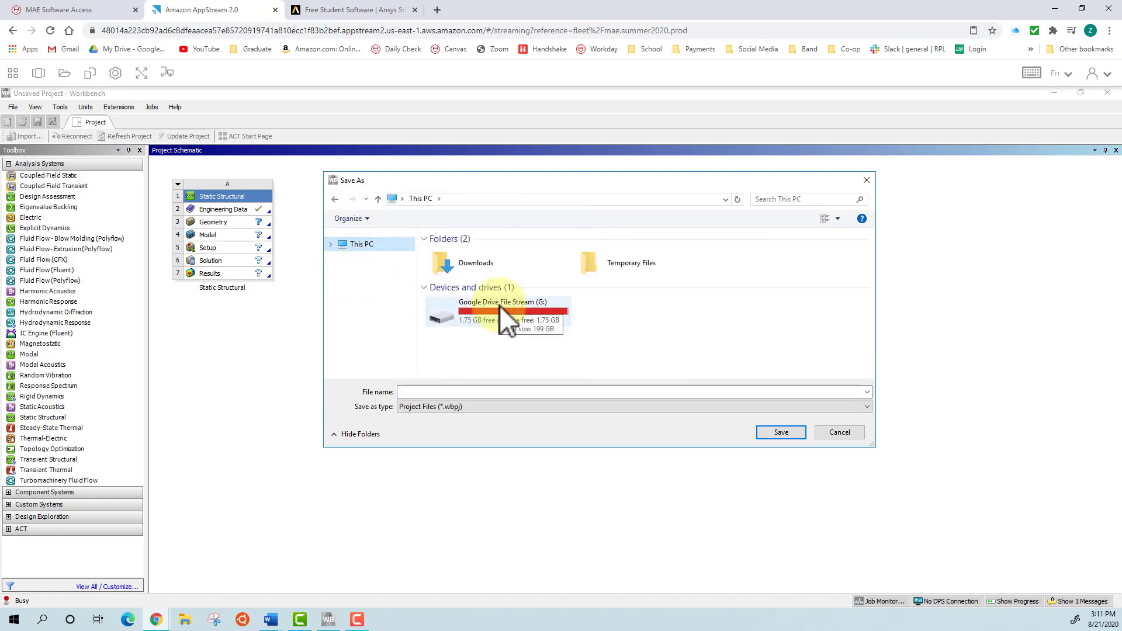
{"action": "double_click", "coordinate": [503, 311]}
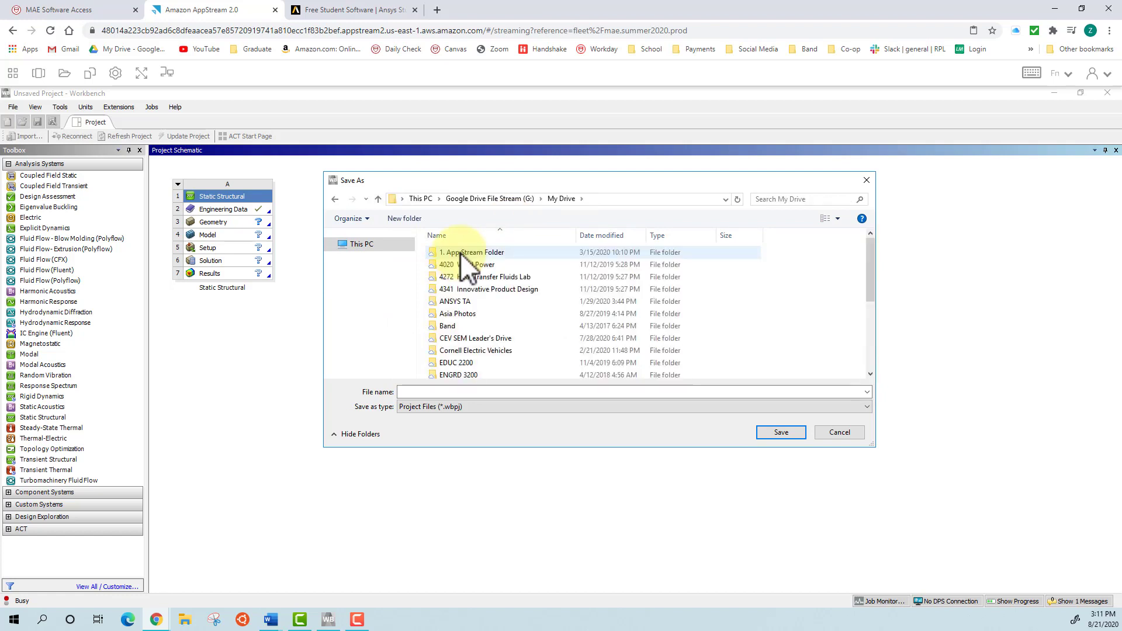
{"action": "double_click", "coordinate": [472, 253]}
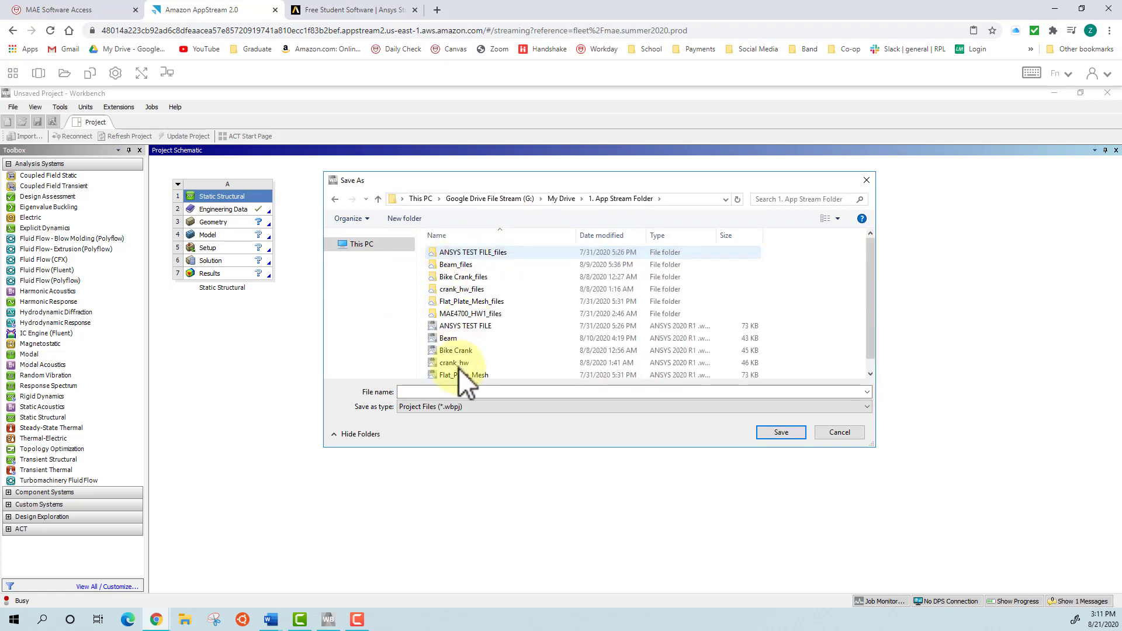
{"action": "left_click", "coordinate": [336, 198]}
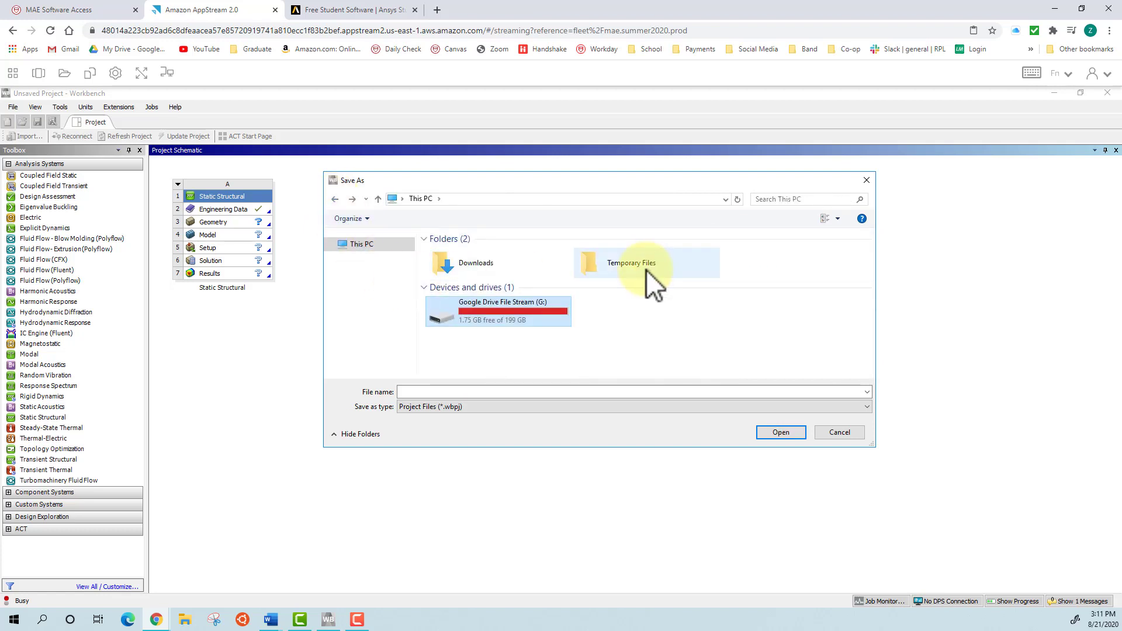
{"action": "mouse_move", "coordinate": [496, 337]}
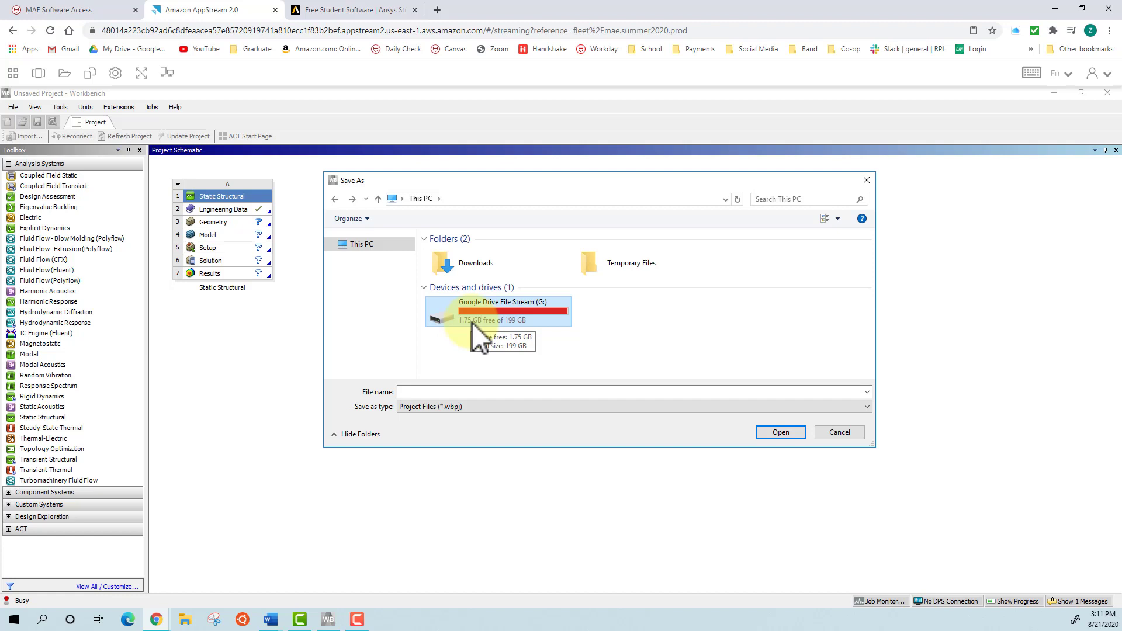
{"action": "double_click", "coordinate": [630, 261]}
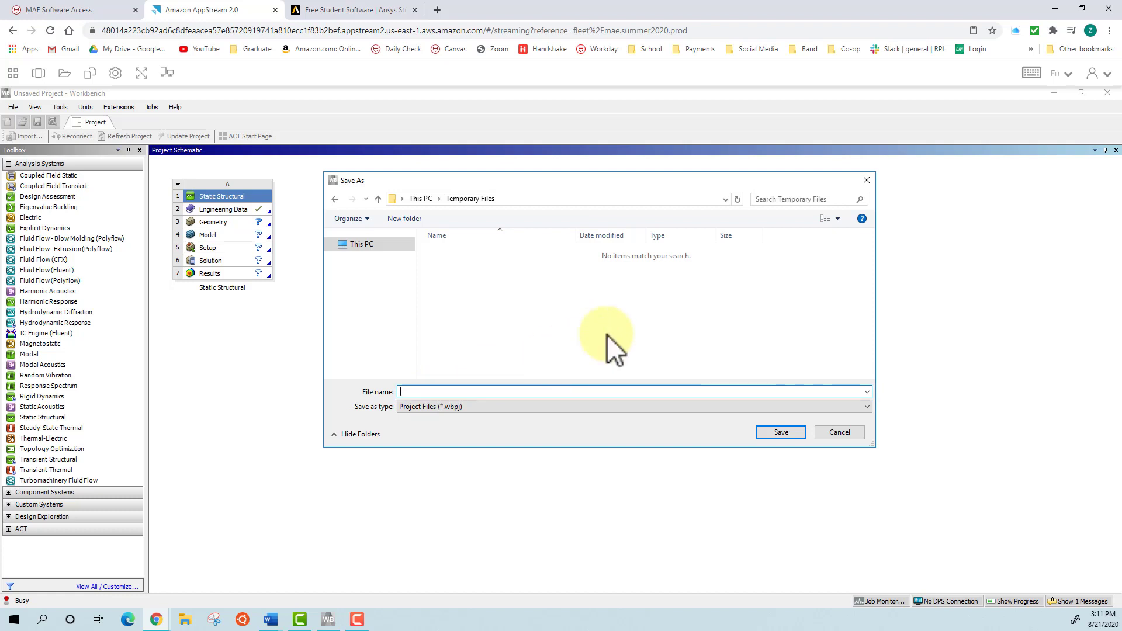
Save the project as Demo File in Temporary Files.
{"action": "type", "text": "Demo"}
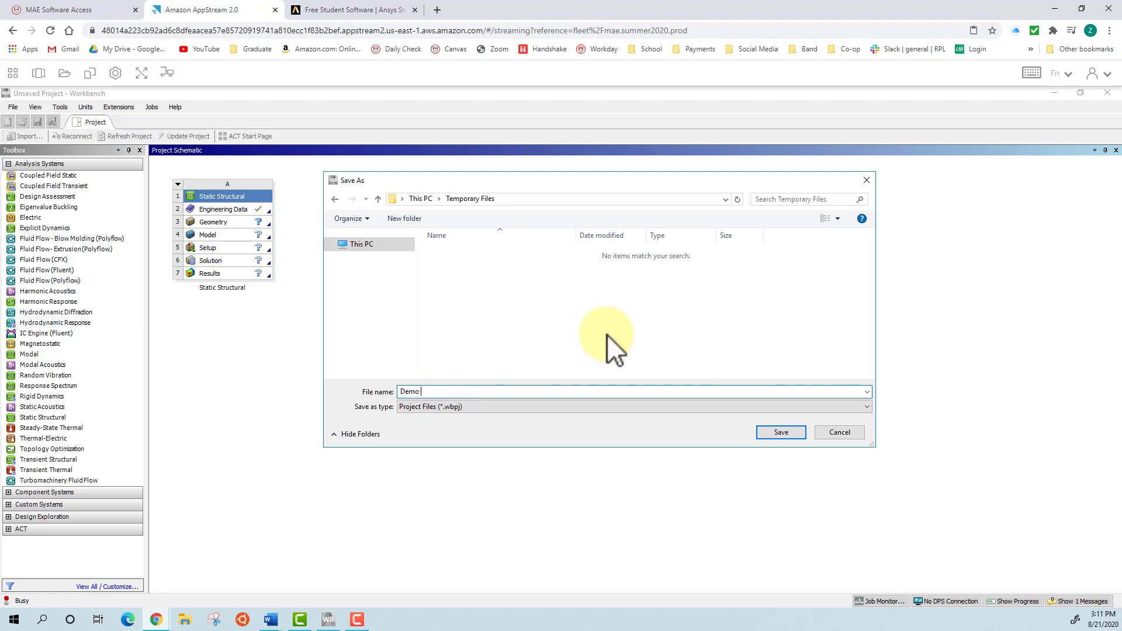
{"action": "type", "text": "File"}
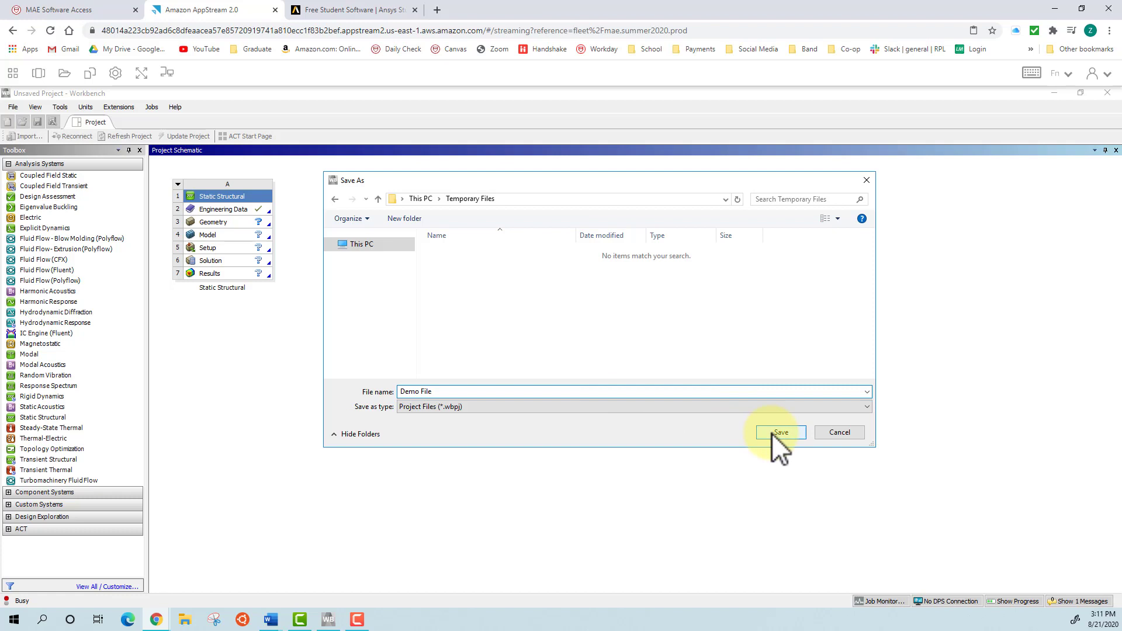
{"action": "left_click", "coordinate": [780, 432]}
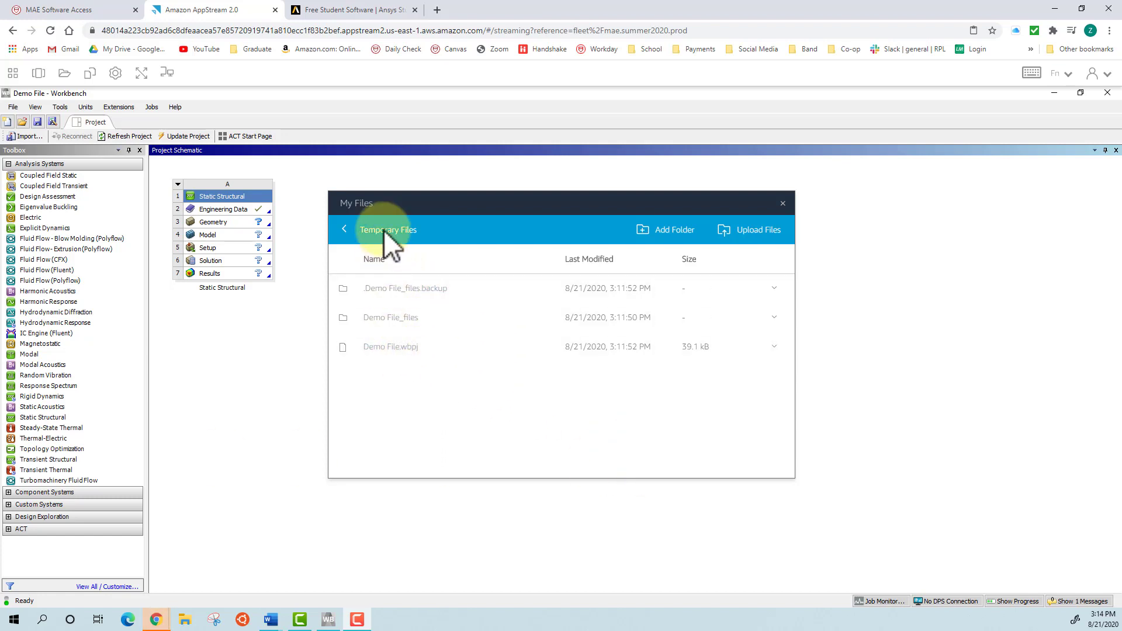
{"action": "mouse_move", "coordinate": [404, 371]}
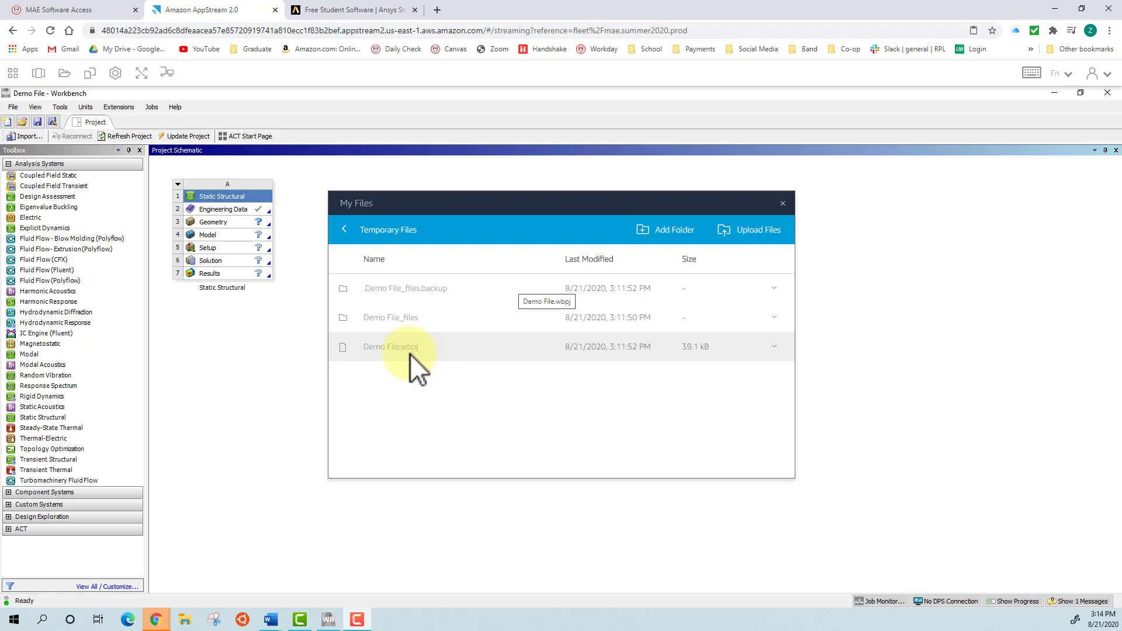
{"action": "mouse_move", "coordinate": [398, 317]}
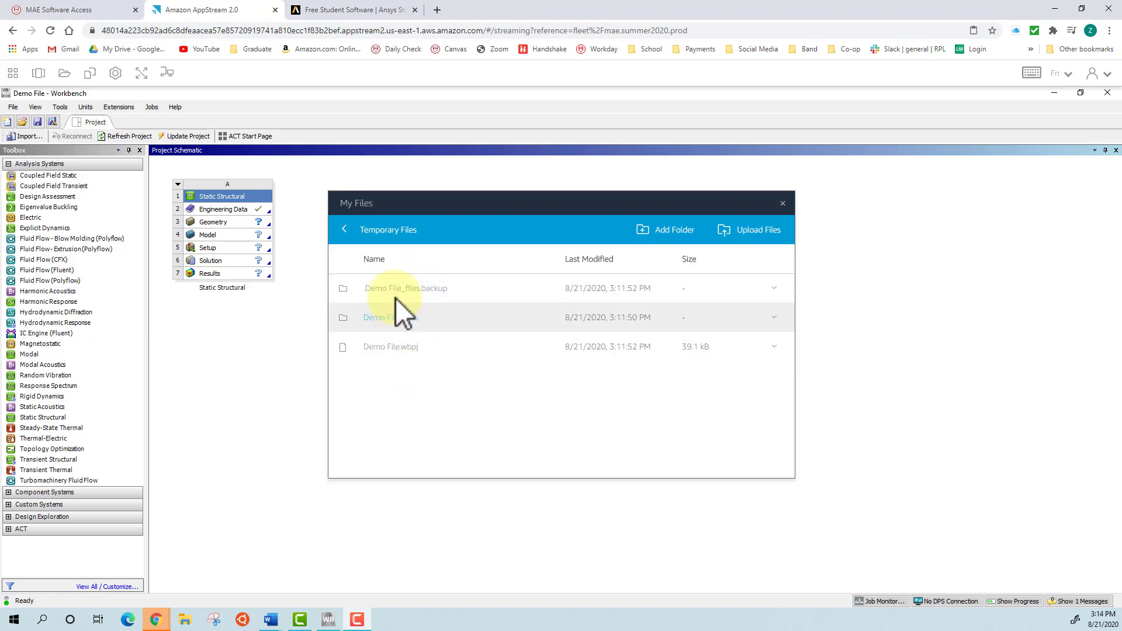
{"action": "mouse_move", "coordinate": [392, 300]}
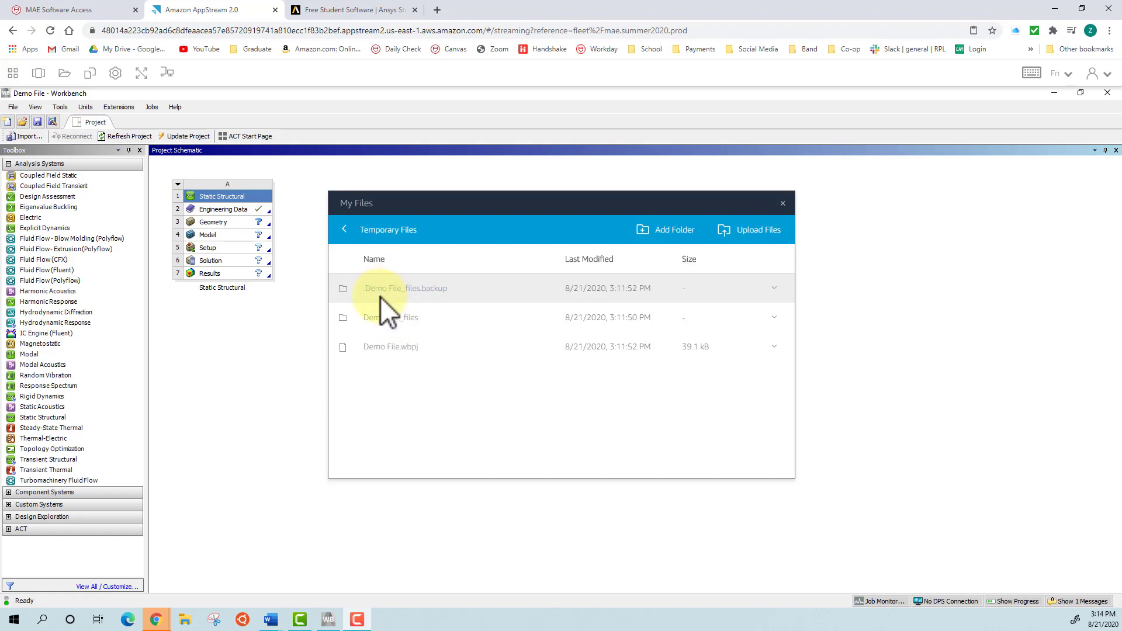
{"action": "mouse_move", "coordinate": [412, 317]}
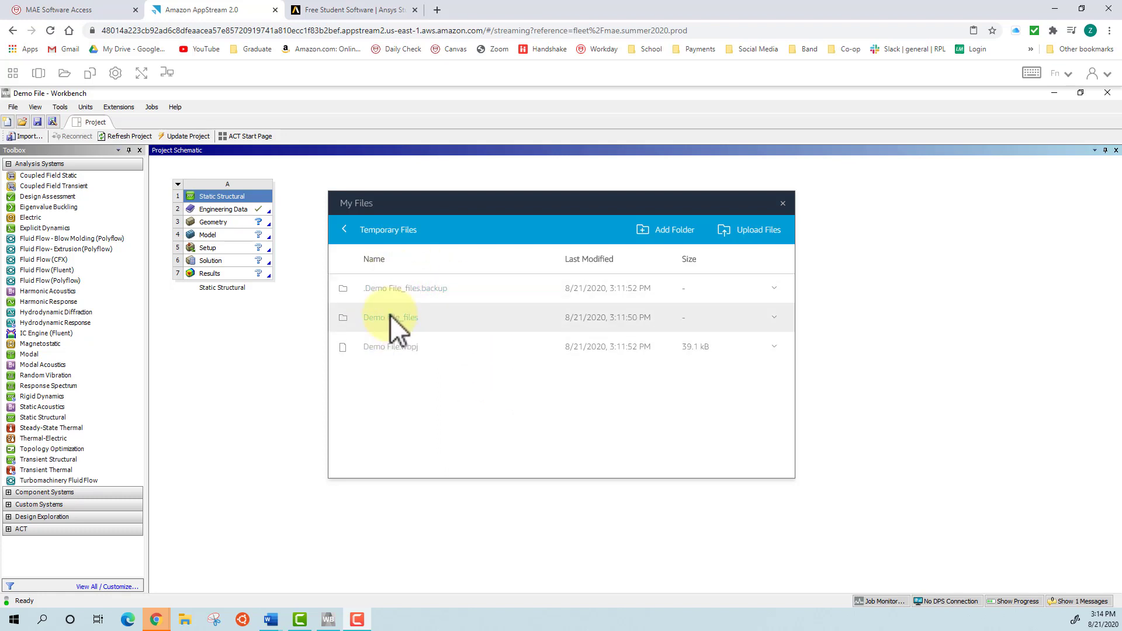
{"action": "mouse_move", "coordinate": [387, 358]}
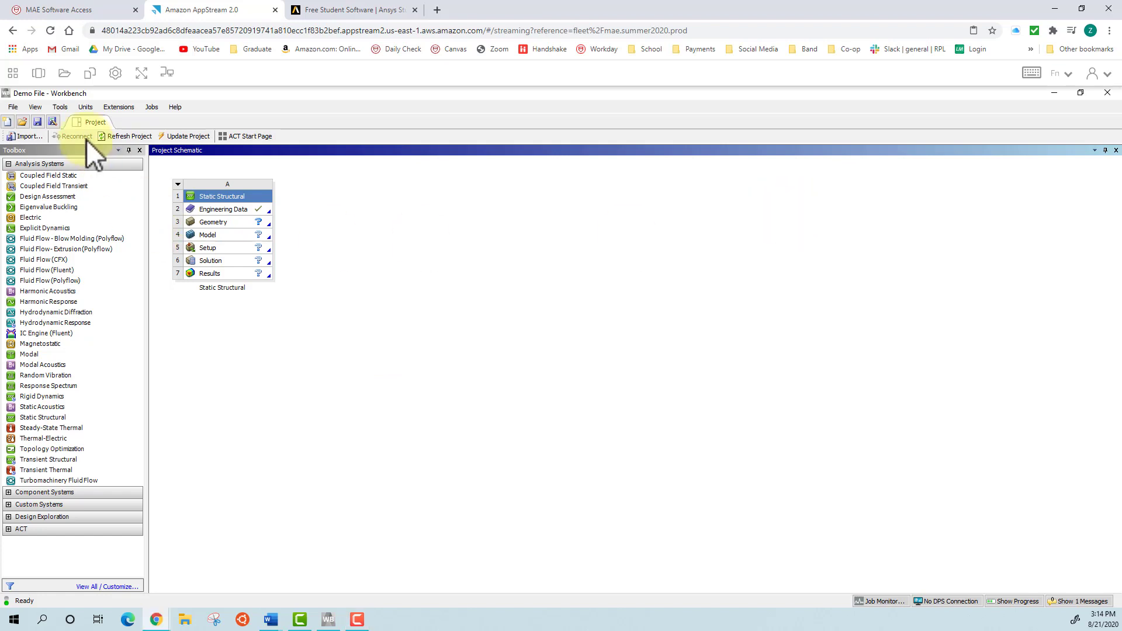
Archive the project as Demo File.wbpz in Temporary Files, including imported files external to the project directory.
{"action": "left_click", "coordinate": [12, 106]}
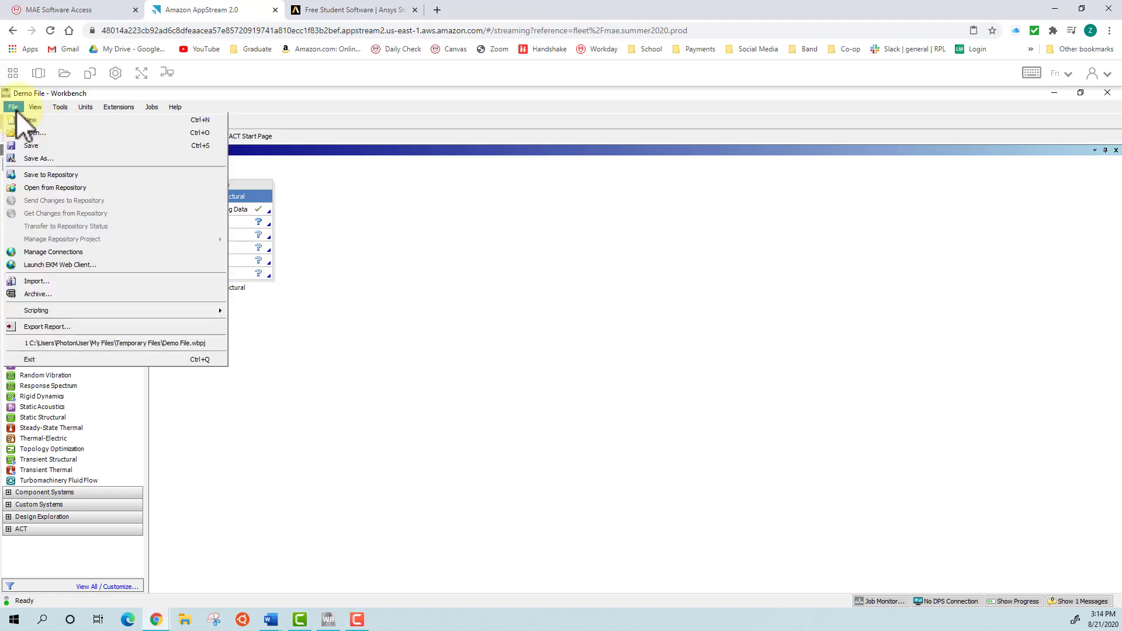
{"action": "left_click", "coordinate": [37, 293]}
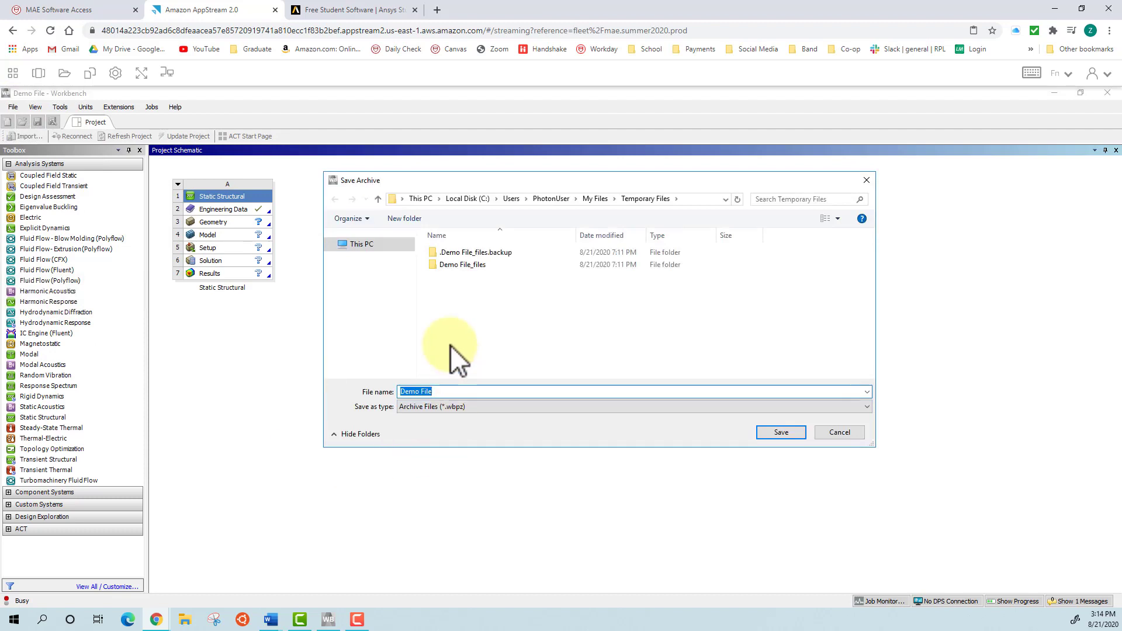
{"action": "mouse_move", "coordinate": [476, 297]}
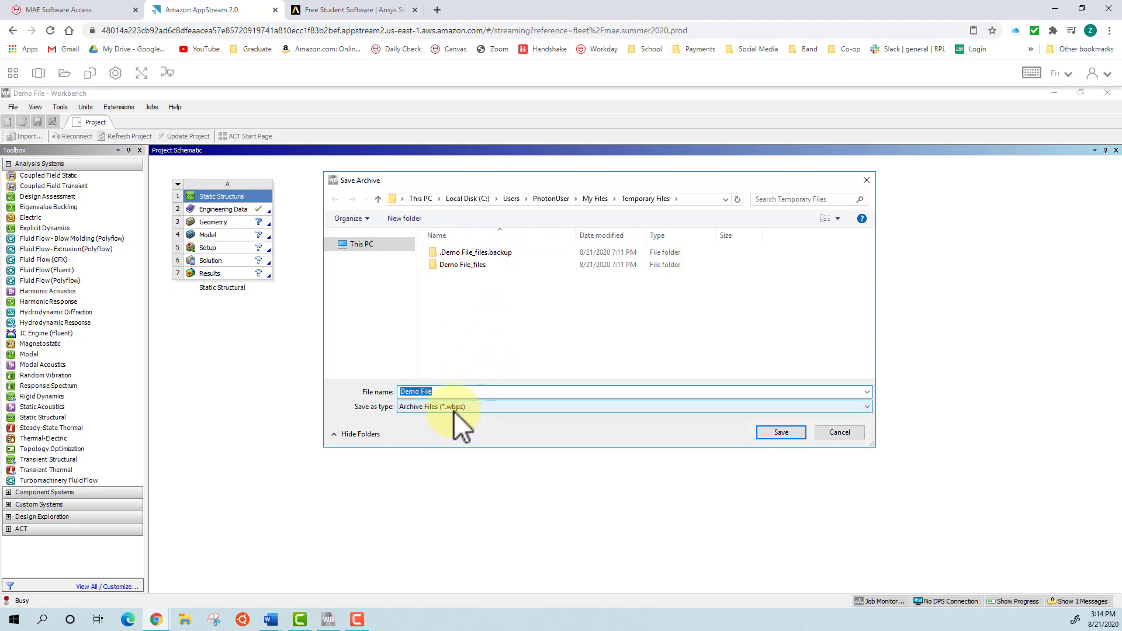
{"action": "mouse_move", "coordinate": [476, 422]}
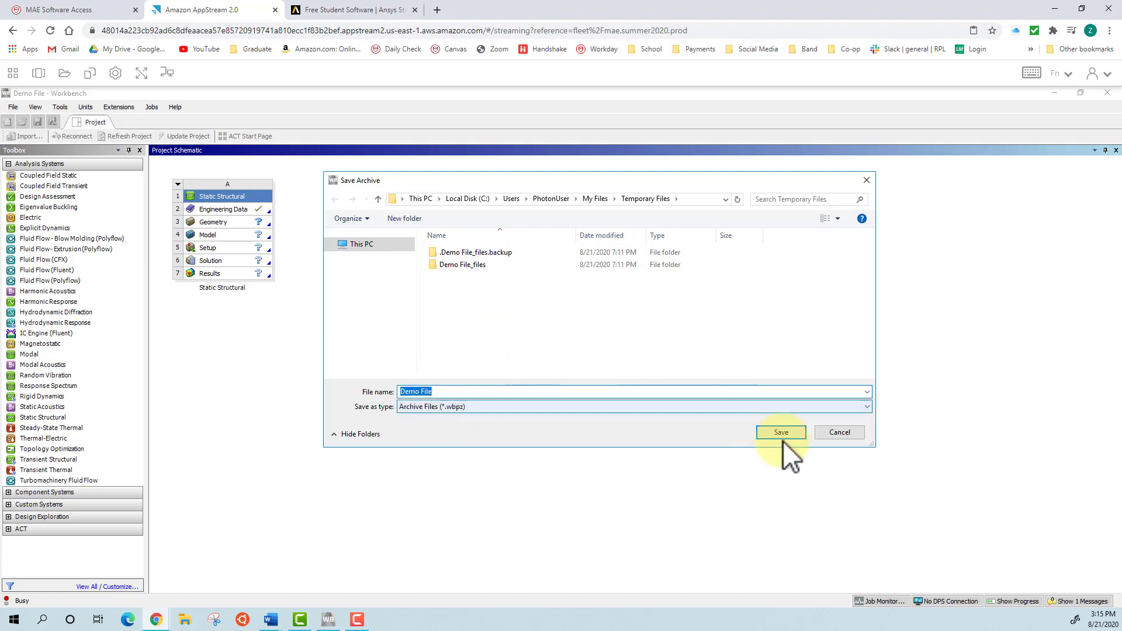
{"action": "left_click", "coordinate": [780, 432]}
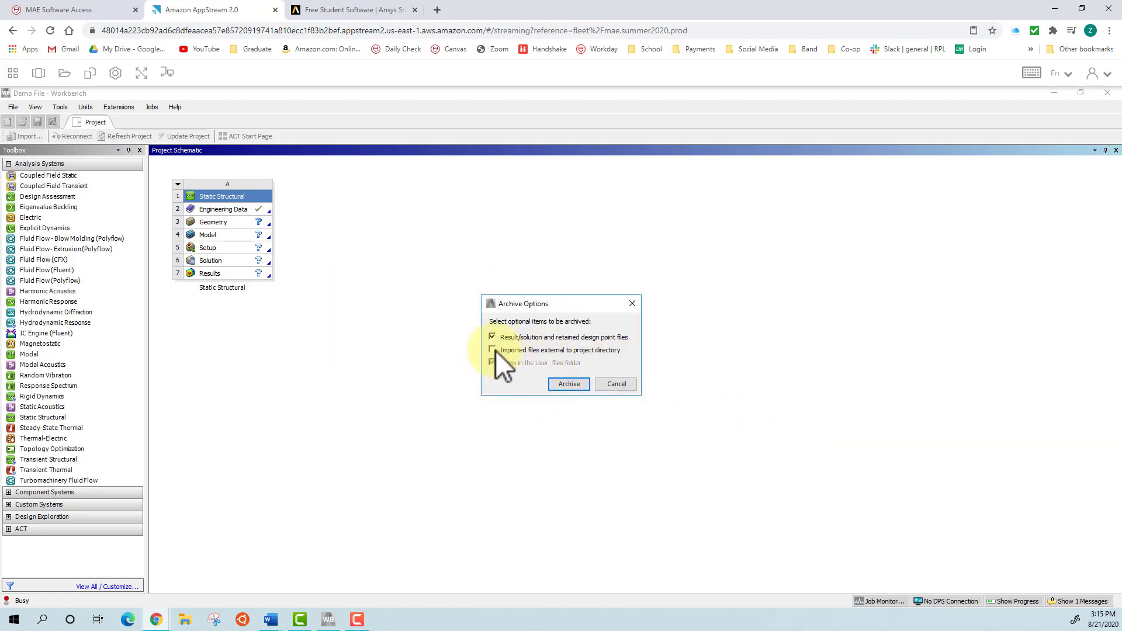
{"action": "left_click", "coordinate": [492, 350]}
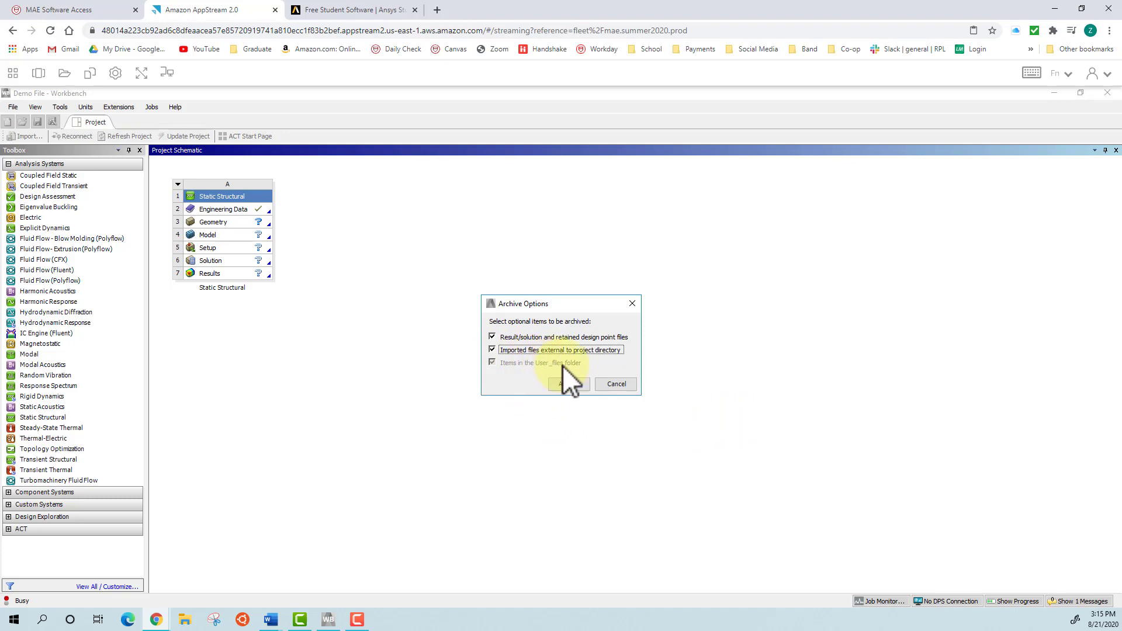
{"action": "mouse_move", "coordinate": [533, 364]}
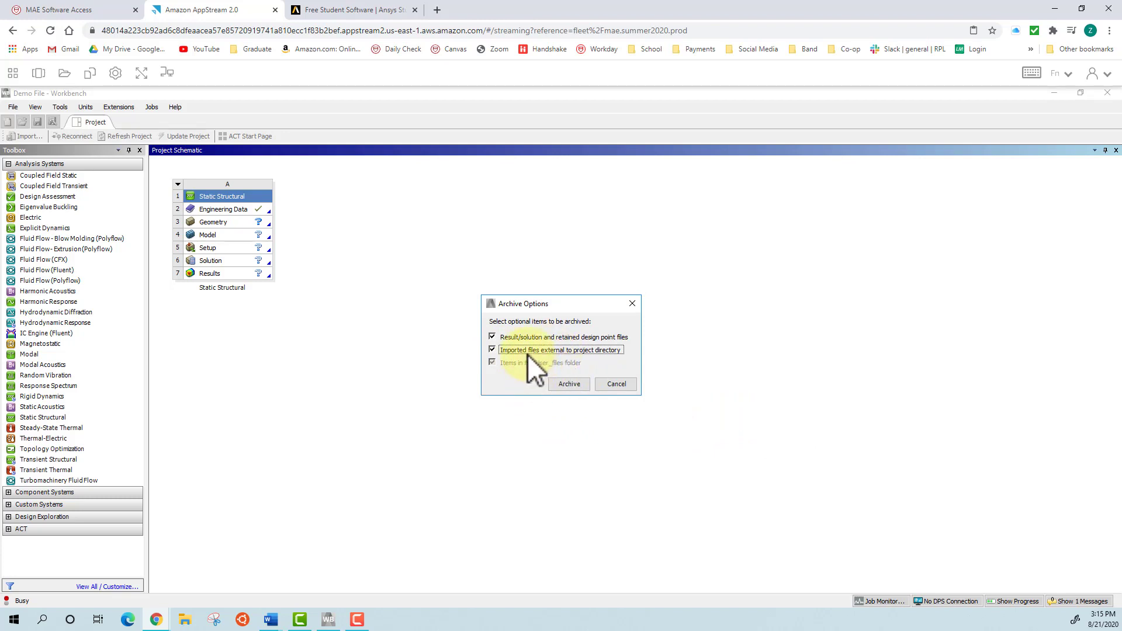
{"action": "mouse_move", "coordinate": [570, 385]}
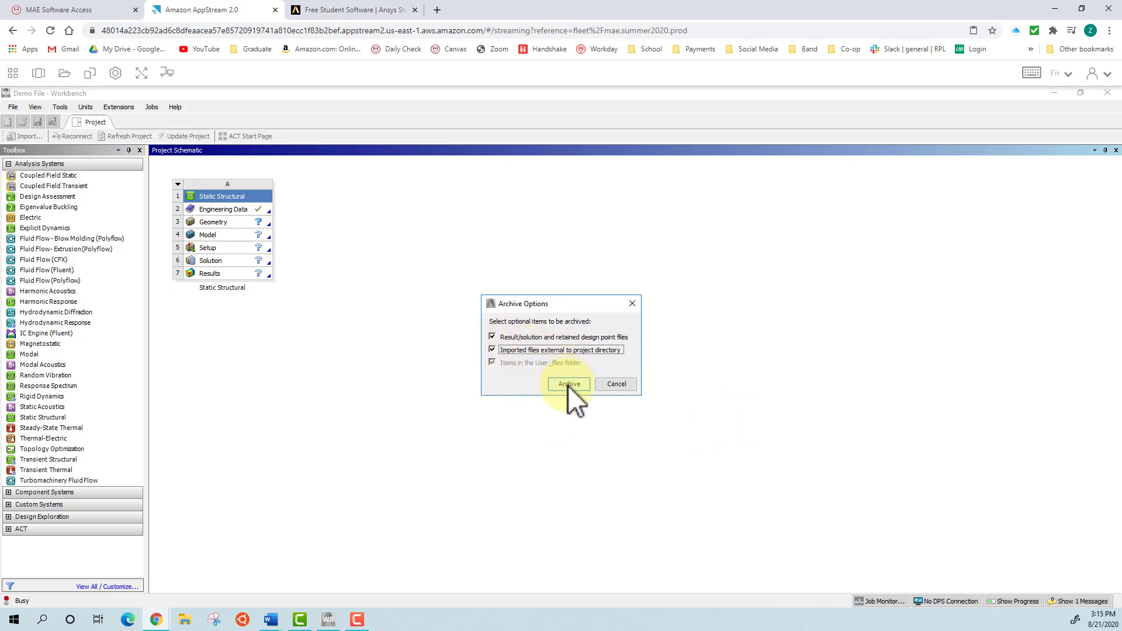
{"action": "left_click", "coordinate": [569, 384]}
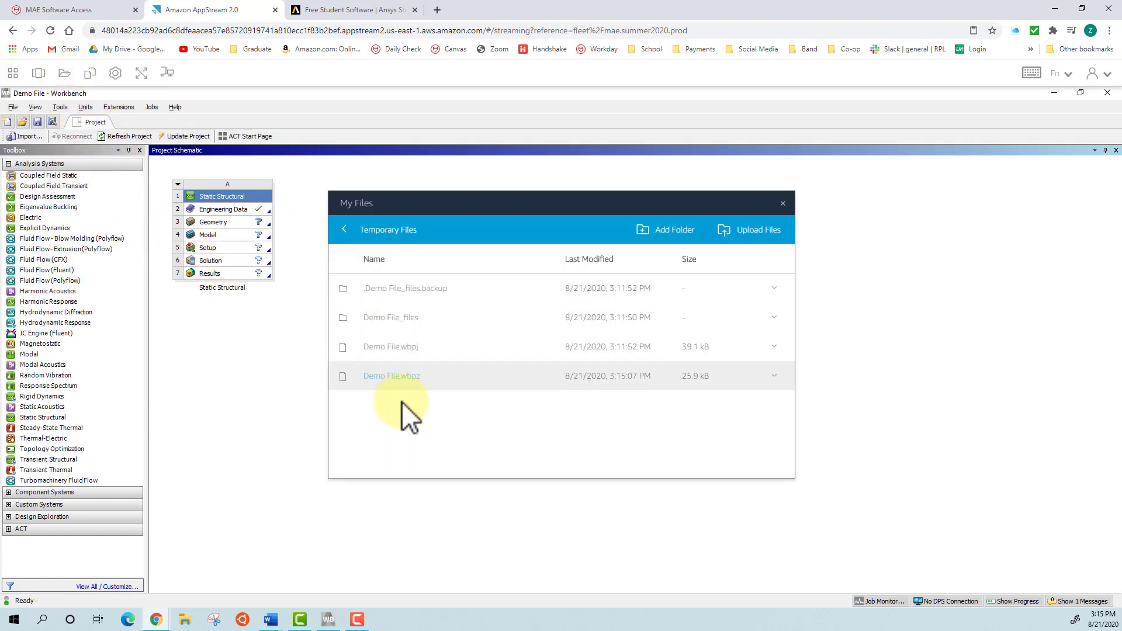
{"action": "mouse_move", "coordinate": [405, 387]}
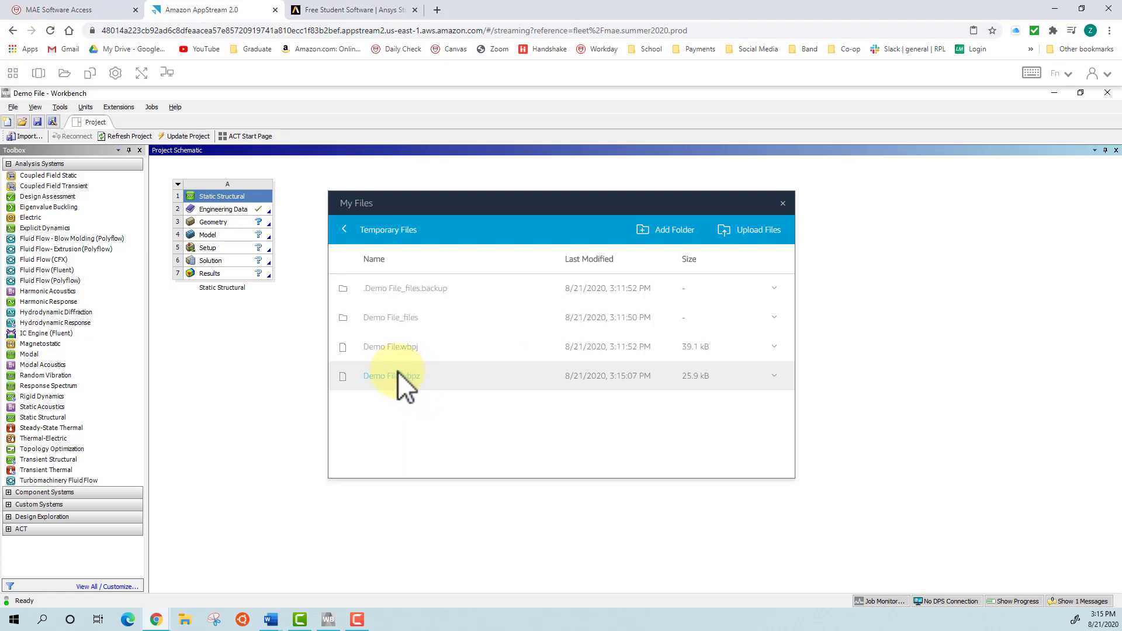
{"action": "mouse_move", "coordinate": [429, 415]}
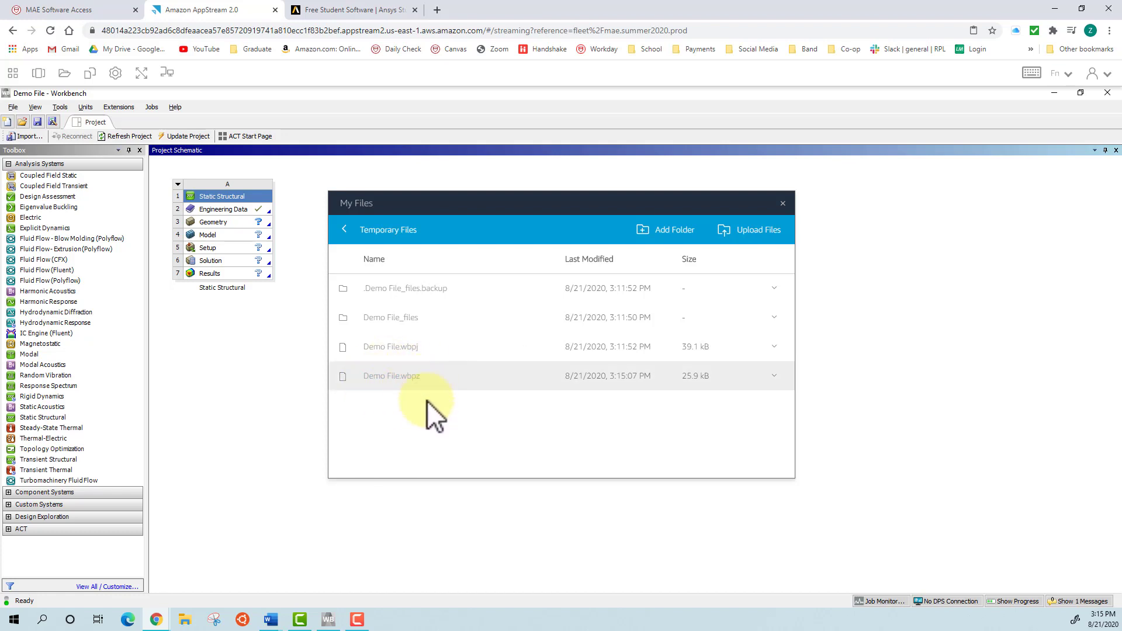
{"action": "mouse_move", "coordinate": [648, 422]}
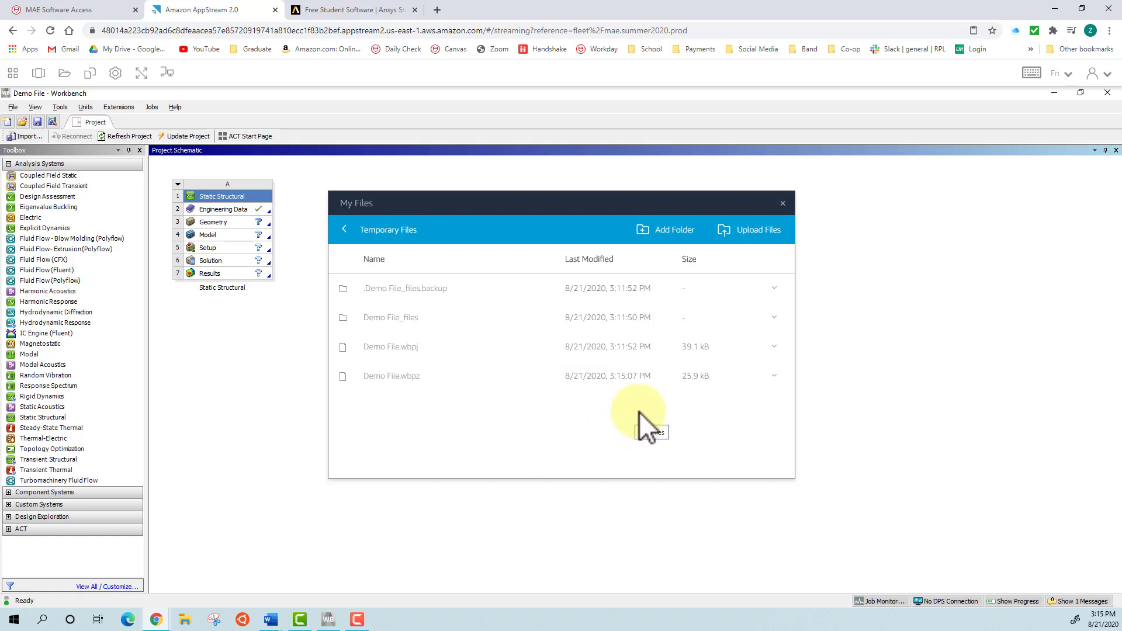
{"action": "mouse_move", "coordinate": [705, 357]}
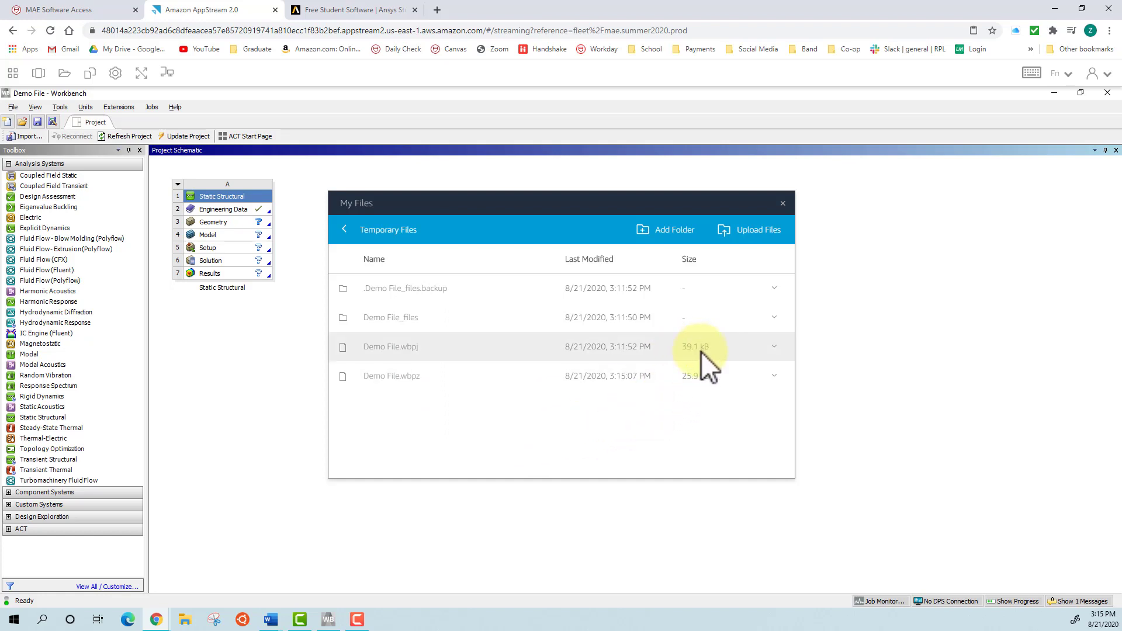
{"action": "mouse_move", "coordinate": [438, 361]}
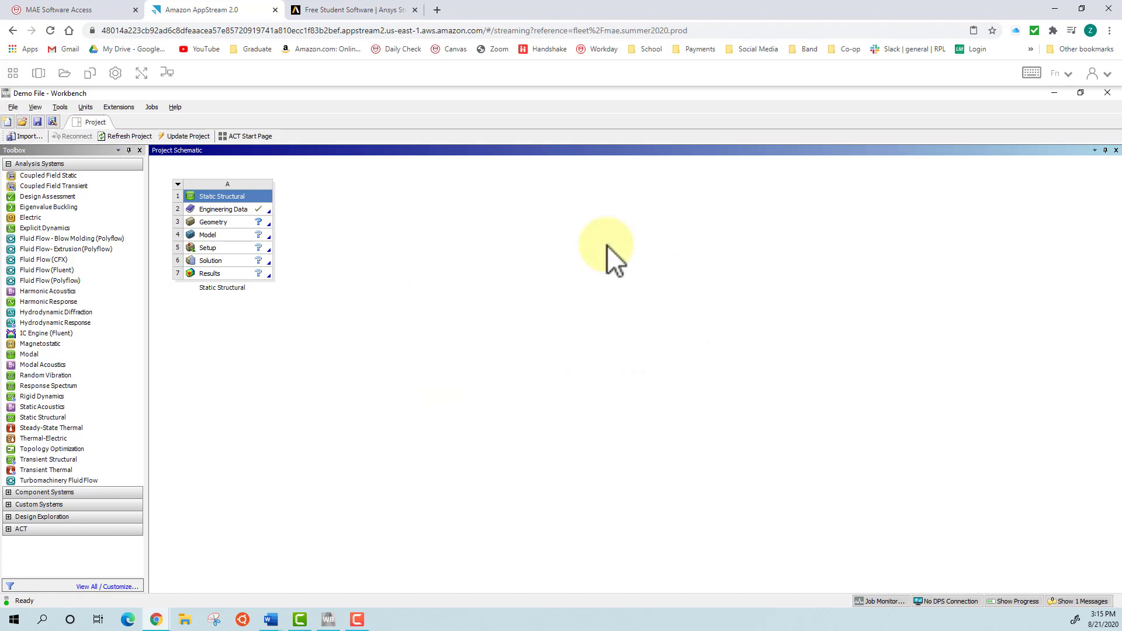
{"action": "mouse_move", "coordinate": [193, 200]}
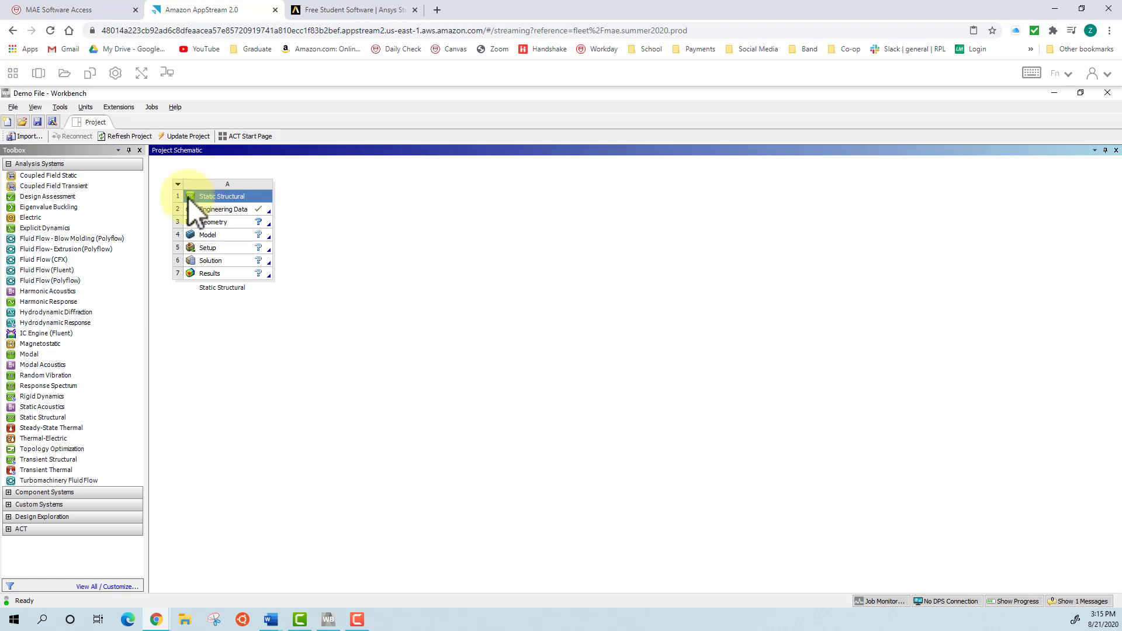
{"action": "left_click", "coordinate": [11, 107]}
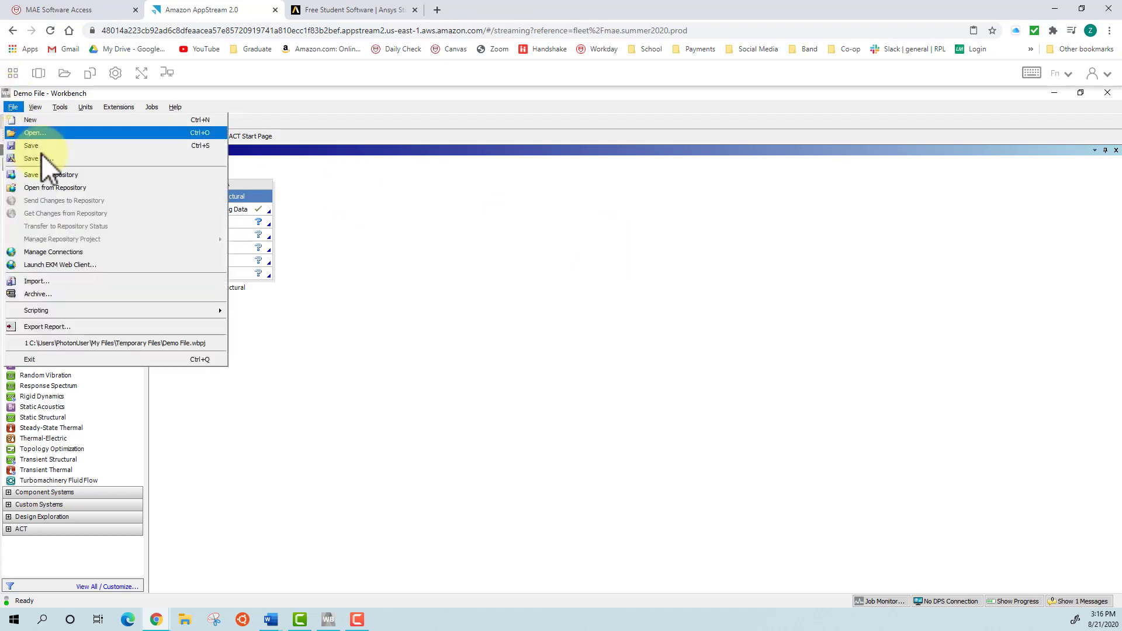
{"action": "left_click", "coordinate": [40, 158]}
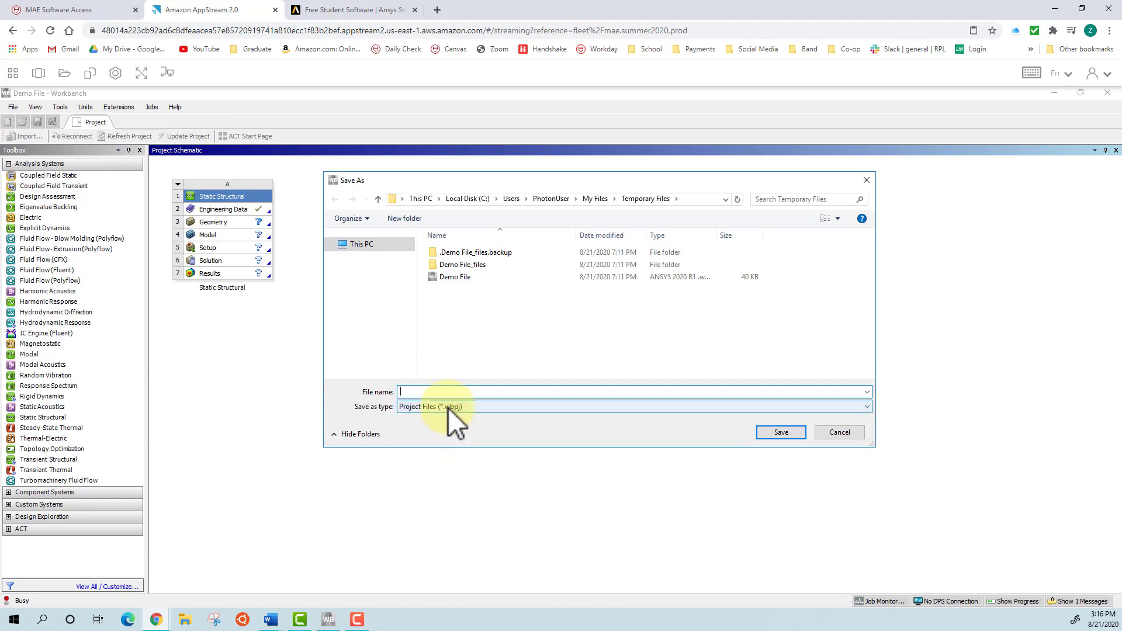
{"action": "mouse_move", "coordinate": [839, 432]}
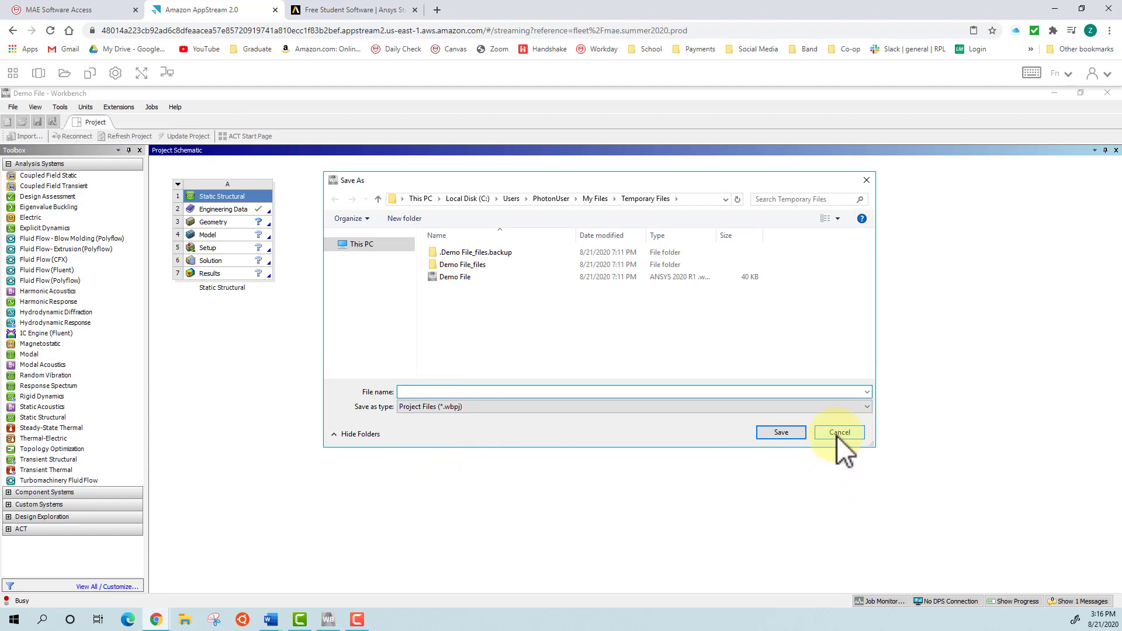
{"action": "left_click", "coordinate": [839, 433]}
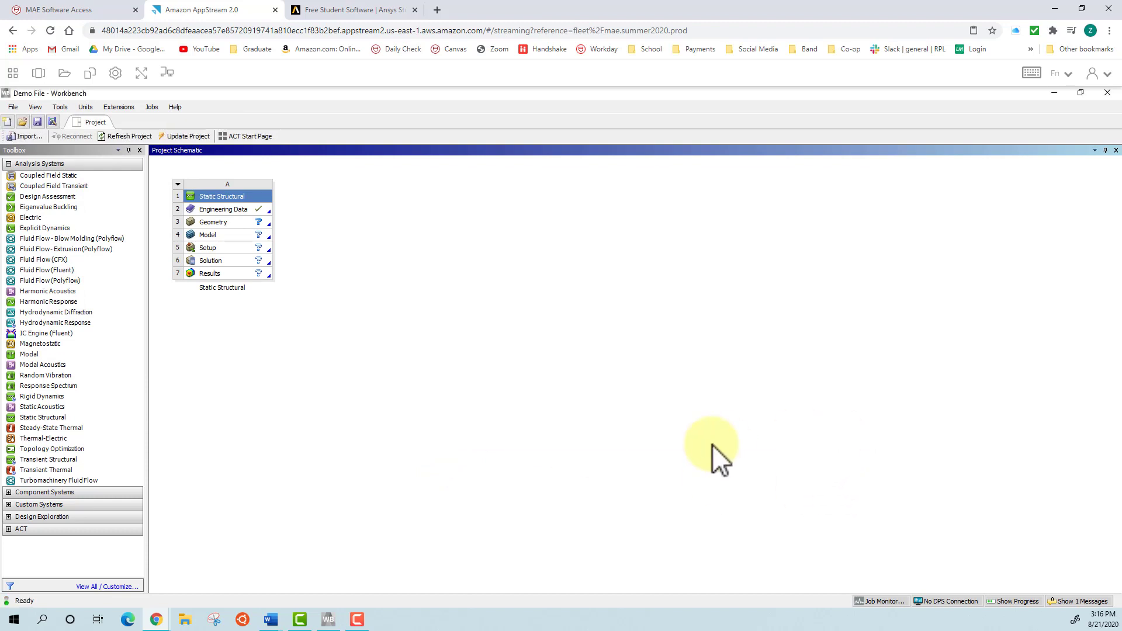
{"action": "mouse_move", "coordinate": [394, 314]}
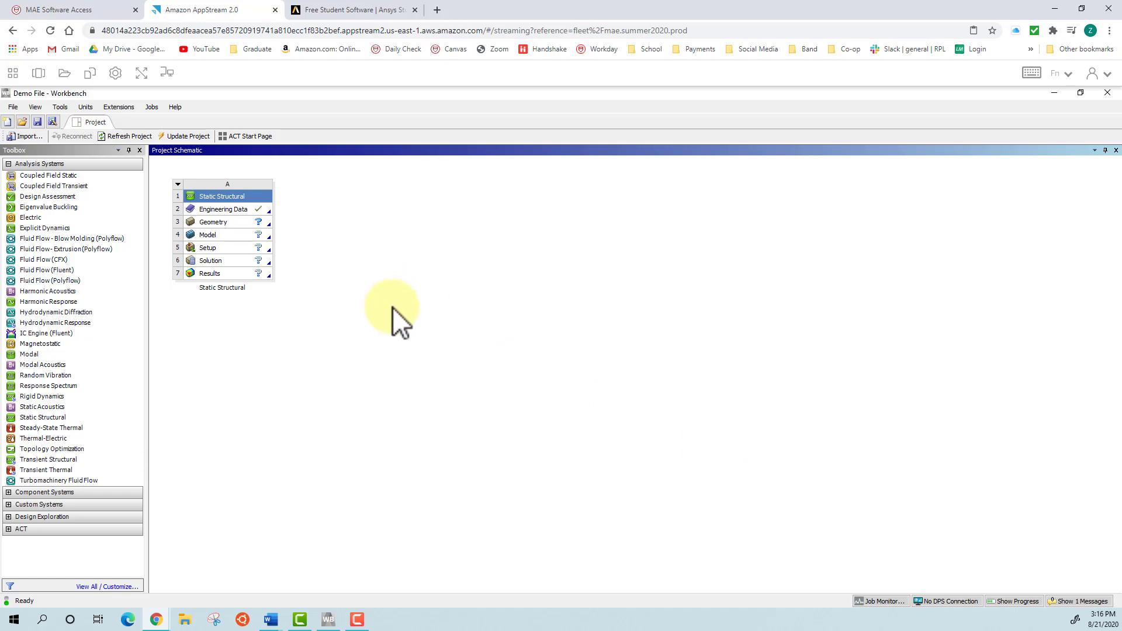
{"action": "mouse_move", "coordinate": [64, 97]}
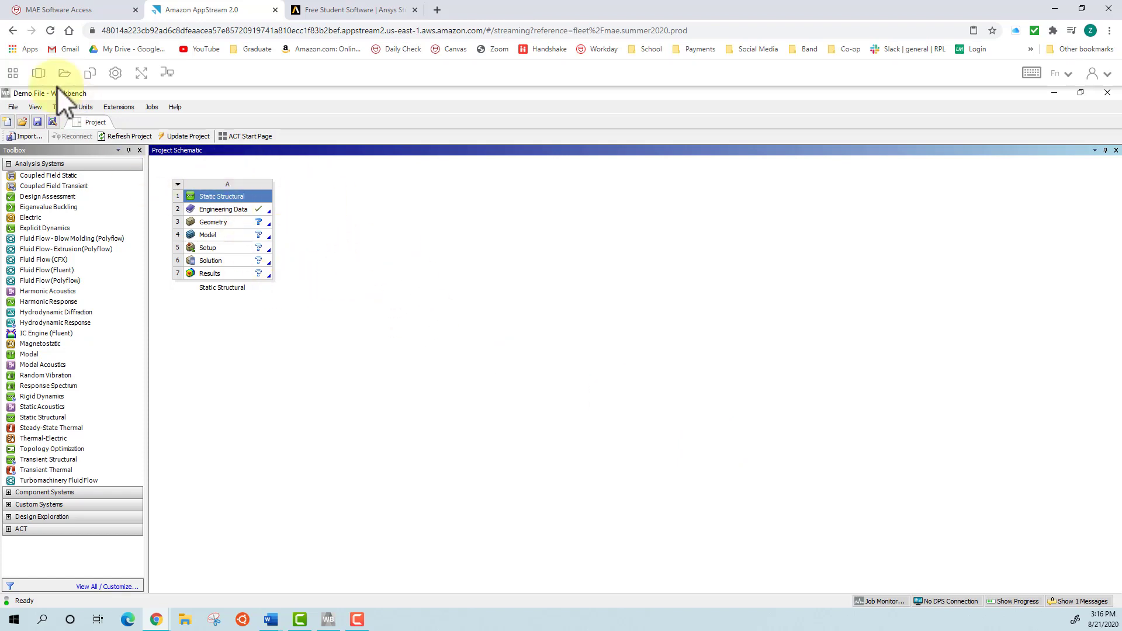
{"action": "left_click", "coordinate": [12, 107]}
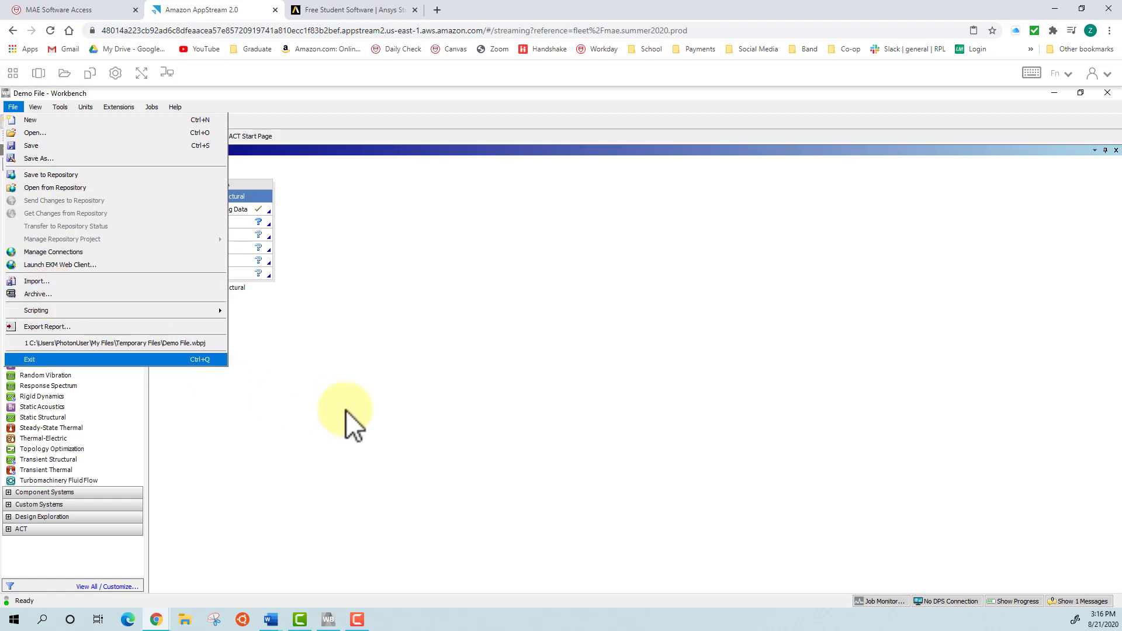
{"action": "mouse_move", "coordinate": [40, 143]}
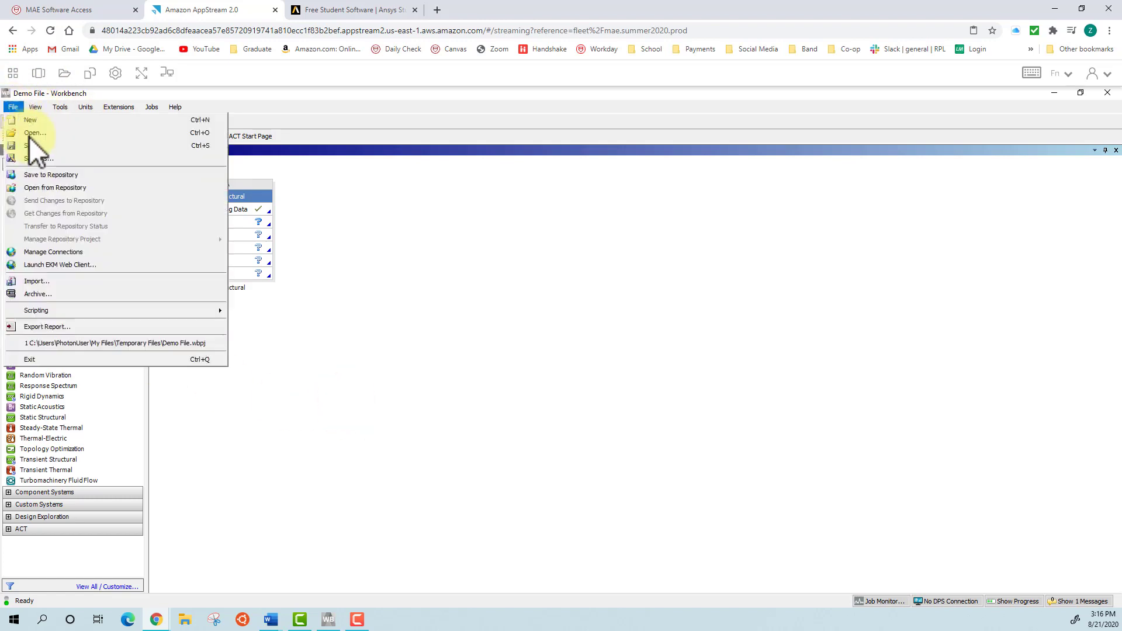
Archive Demo File into Google Drive File Stream > 1. App Stream Folder with the same options.
{"action": "left_click", "coordinate": [37, 293]}
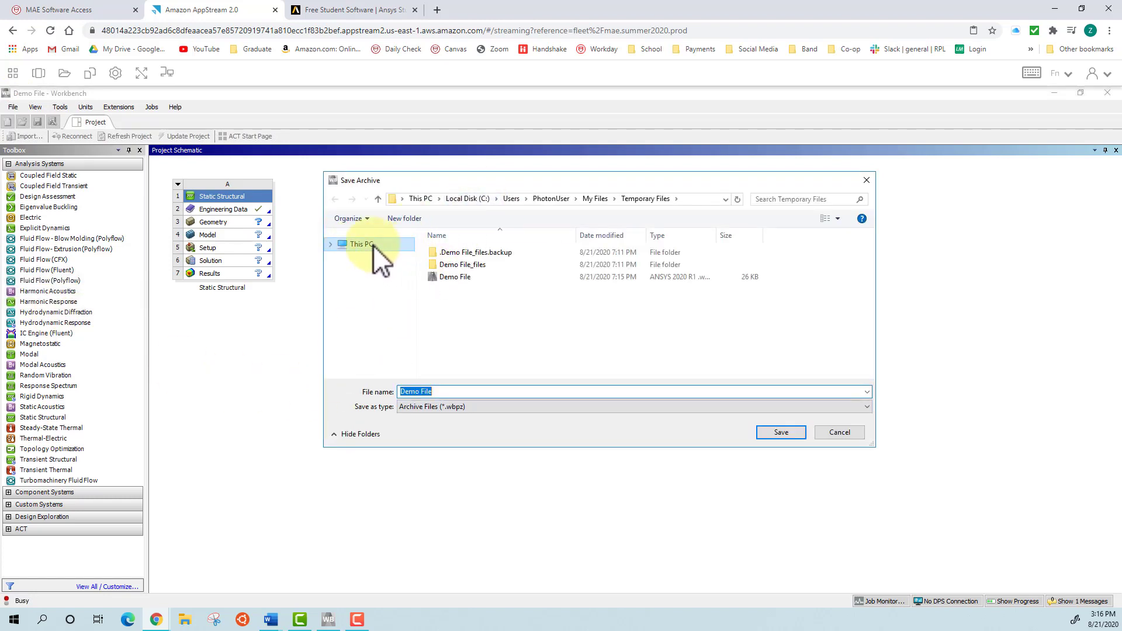
{"action": "left_click", "coordinate": [361, 243]}
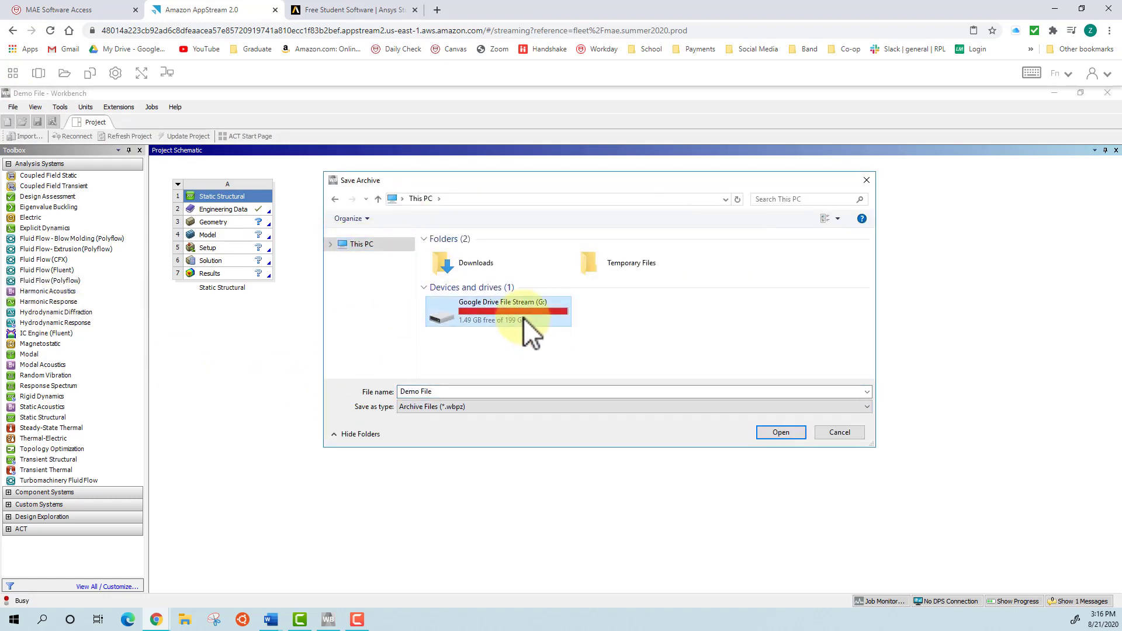
{"action": "double_click", "coordinate": [498, 311]}
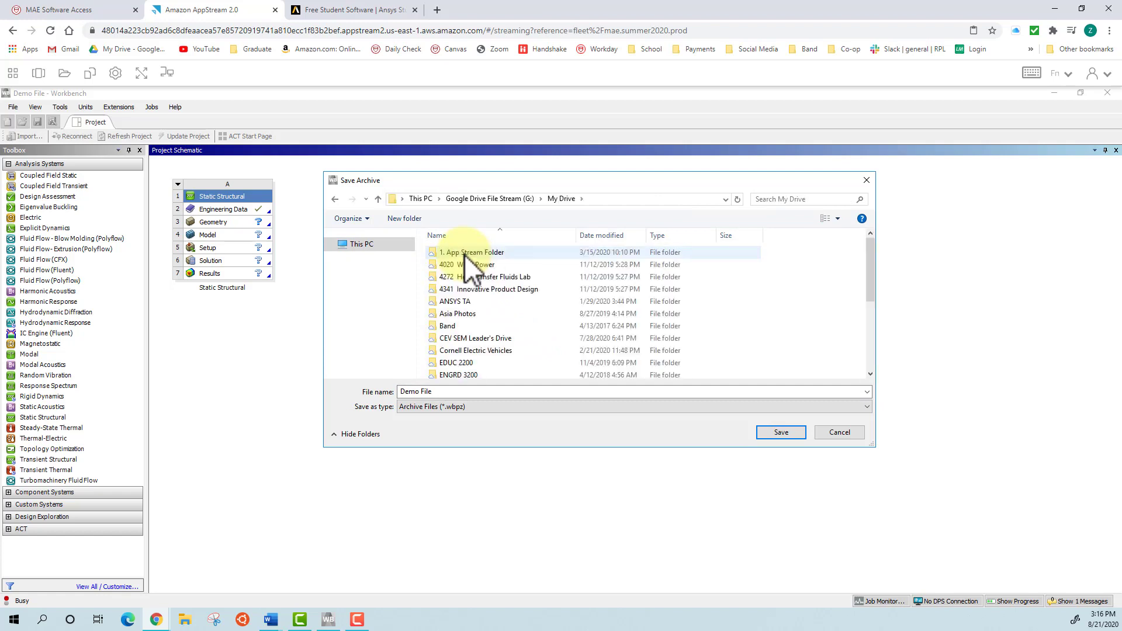
{"action": "double_click", "coordinate": [472, 253]}
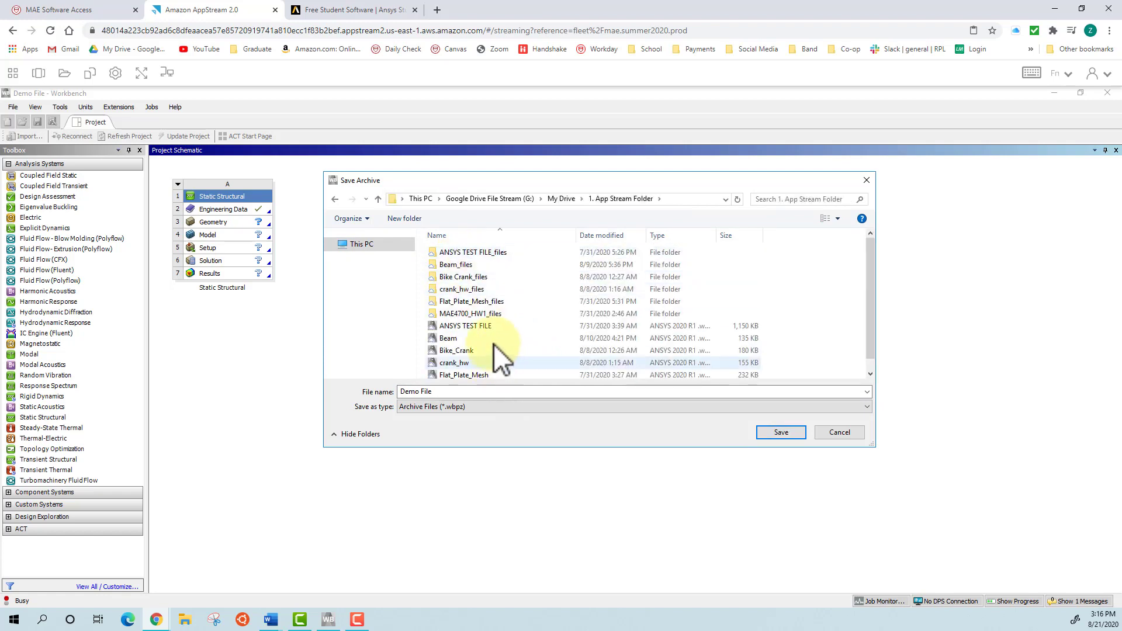
{"action": "left_click", "coordinate": [779, 432]}
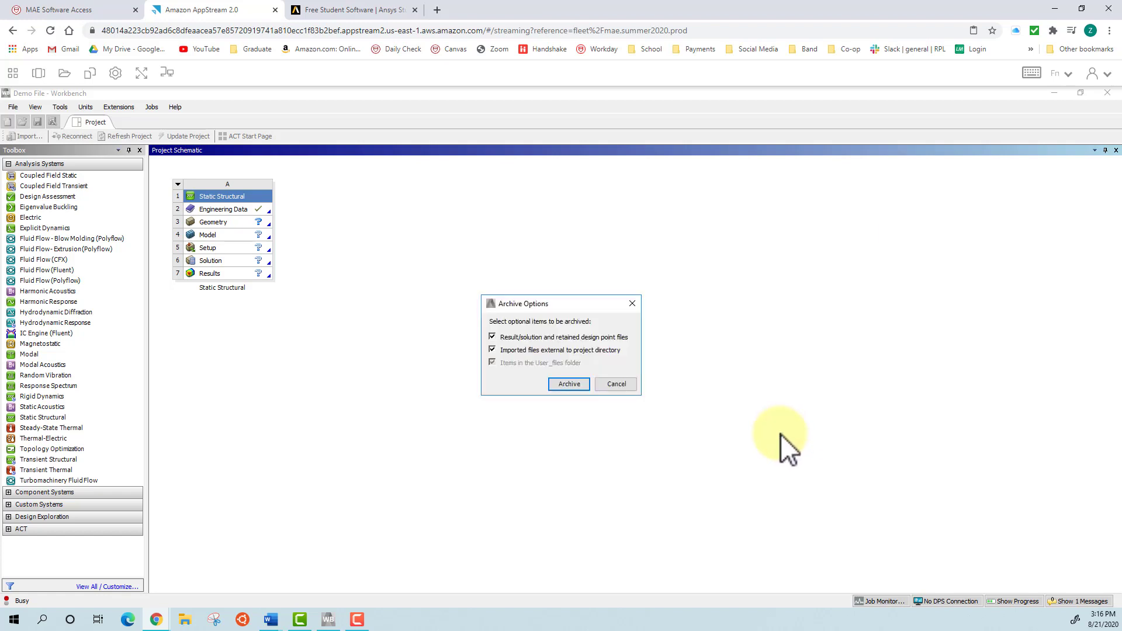
{"action": "left_click", "coordinate": [568, 384]}
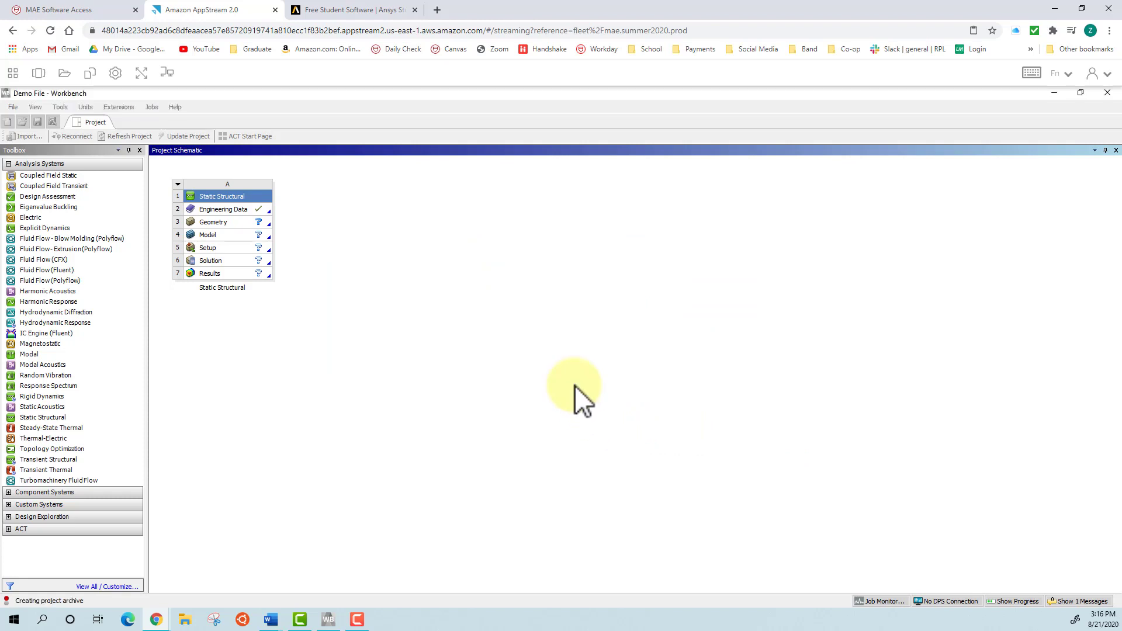